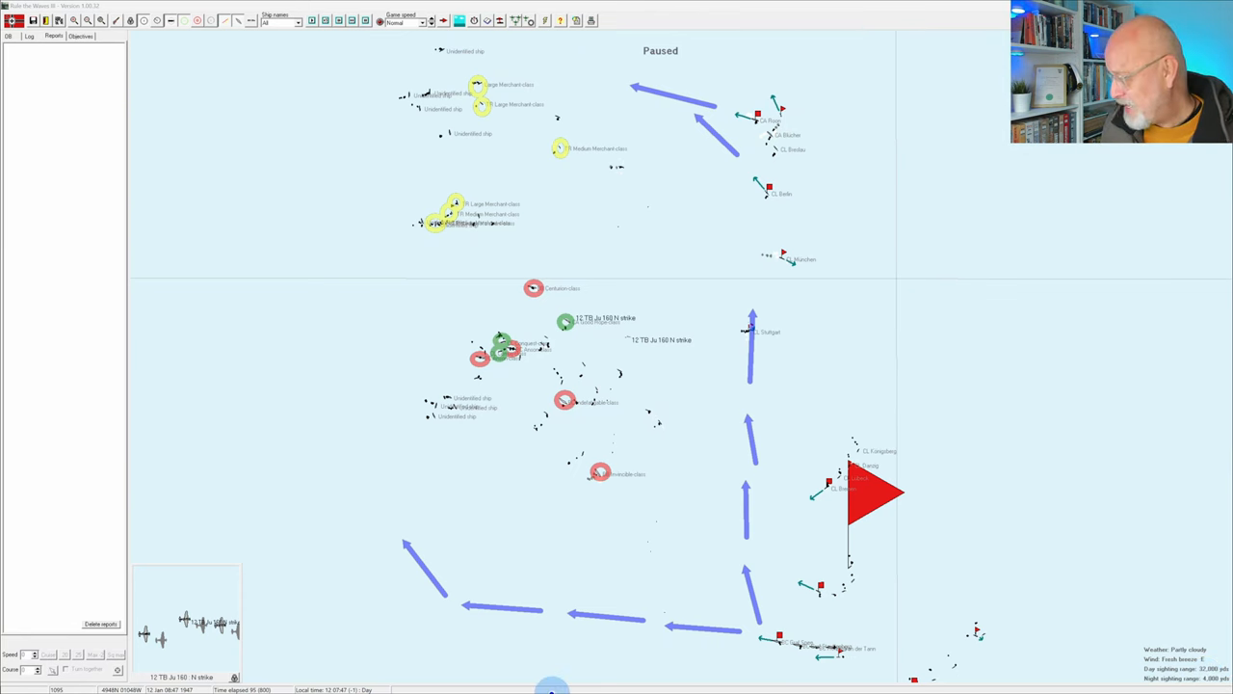
- Select the German division at the bottom of the map and bring up its Division Orders
{"action": "left_click", "coordinate": [987, 374]}
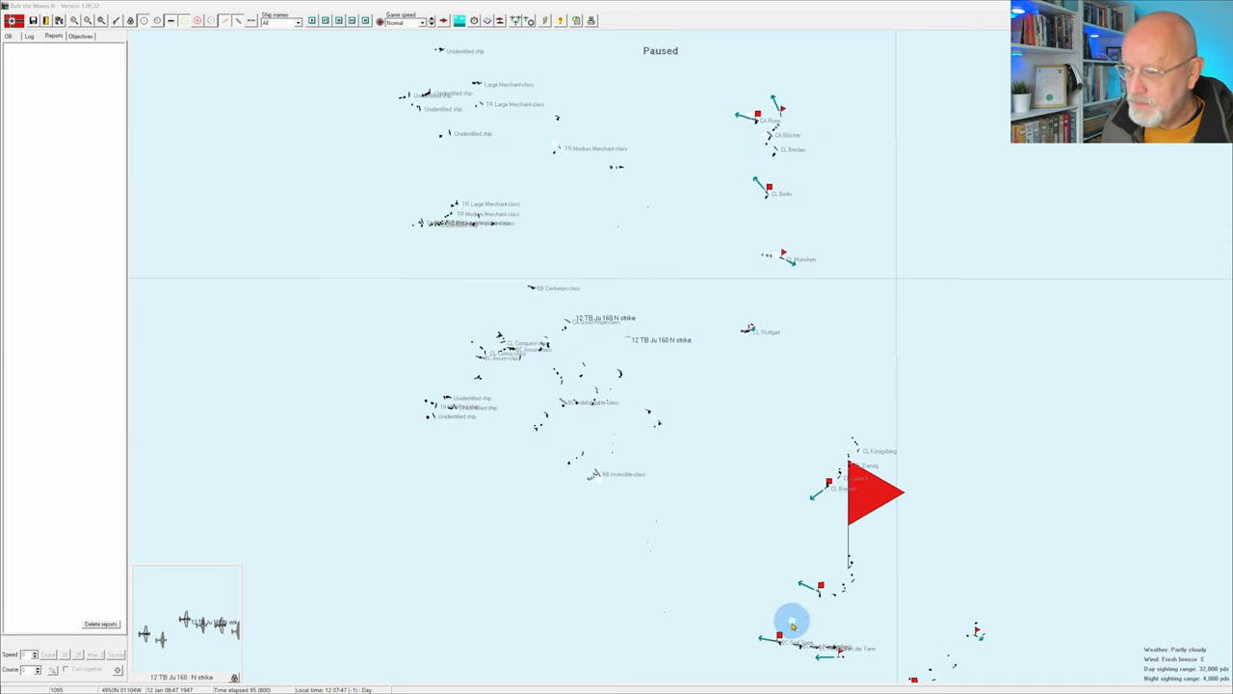
{"action": "left_click", "coordinate": [783, 605]}
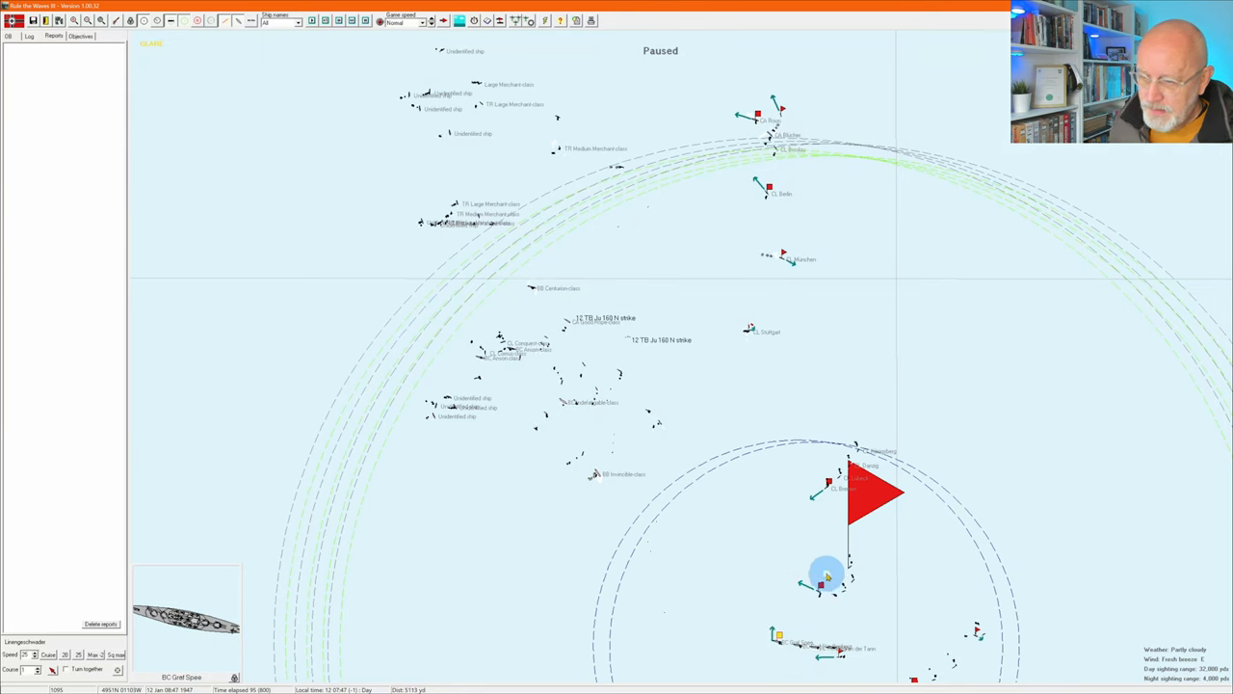
{"action": "left_click", "coordinate": [821, 582]}
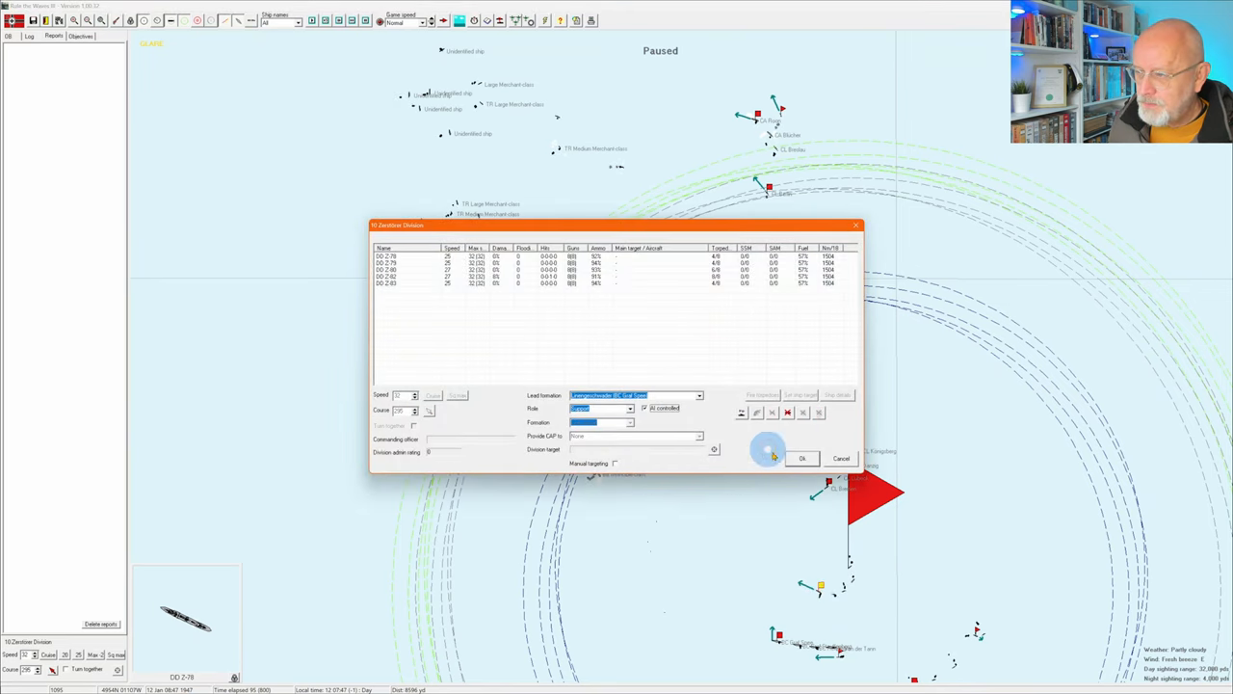
- Confirm both division orders dialogs with OK to return to the paused map
{"action": "left_click", "coordinate": [801, 458]}
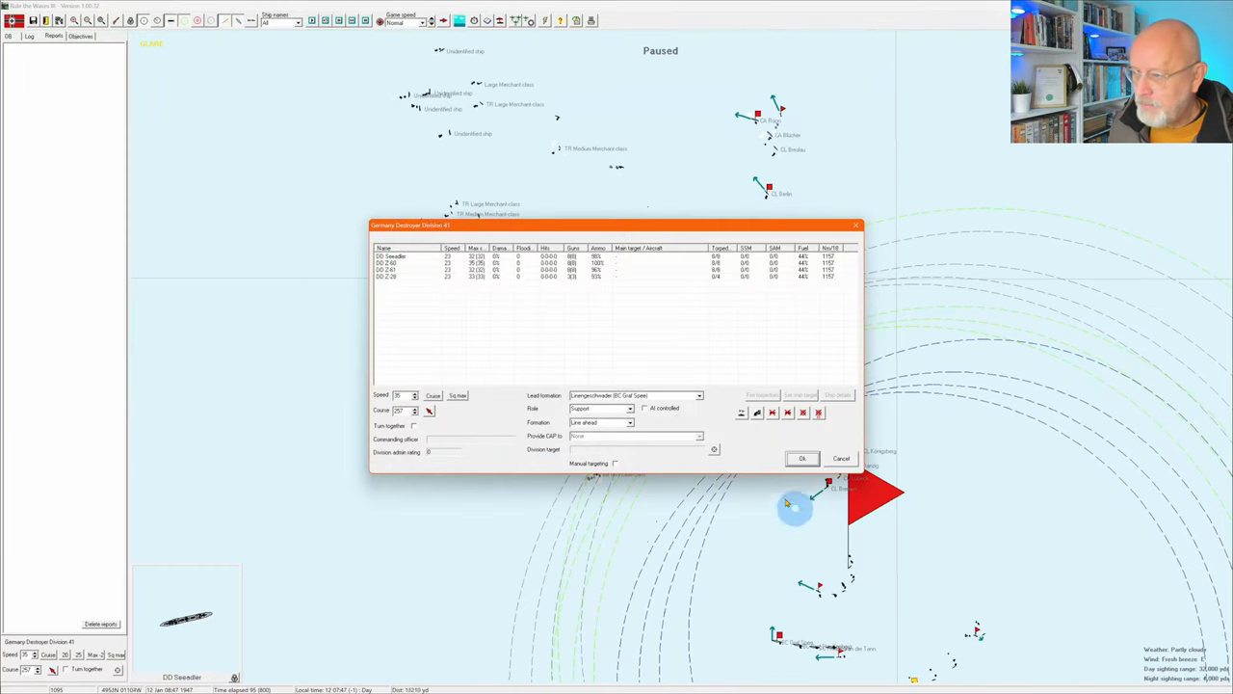
{"action": "left_click", "coordinate": [802, 459]}
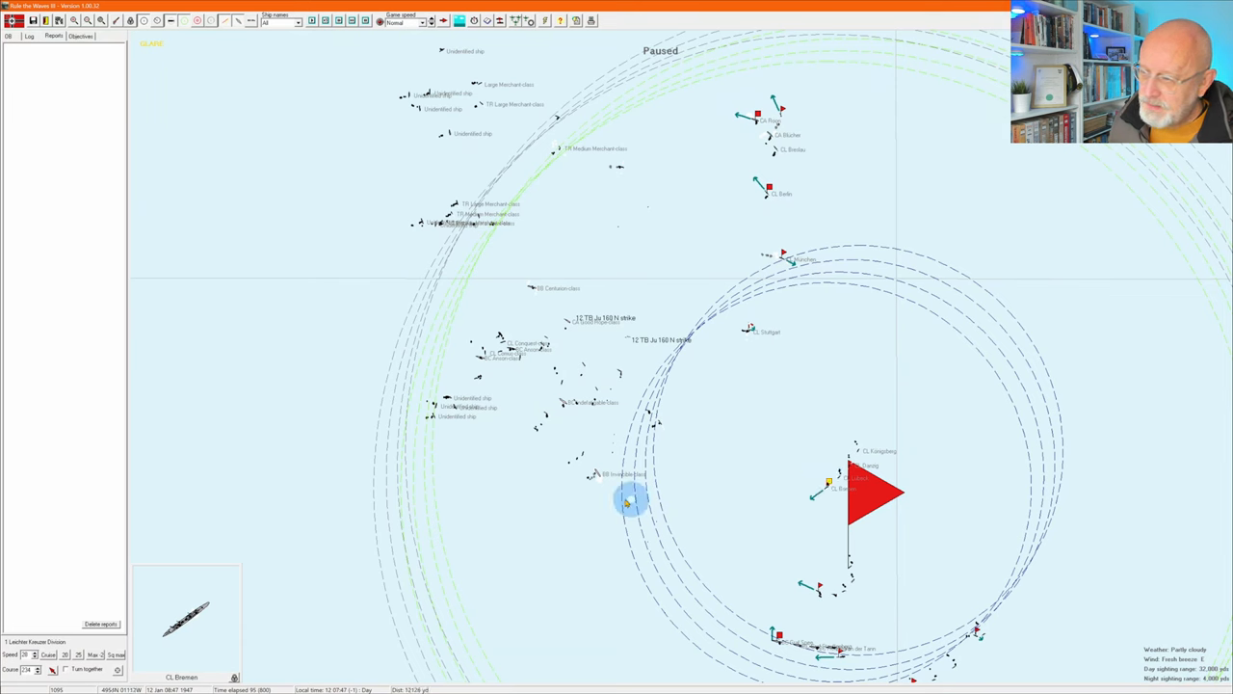
{"action": "mouse_move", "coordinate": [597, 497]}
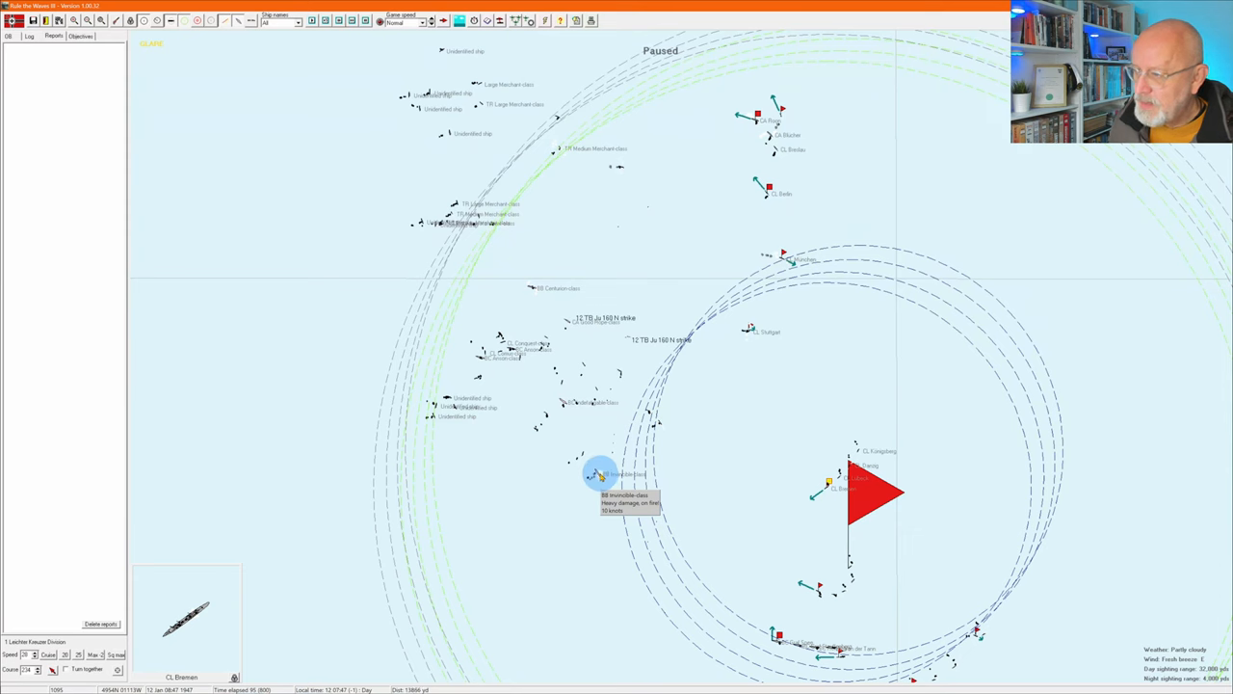
{"action": "mouse_move", "coordinate": [559, 419]}
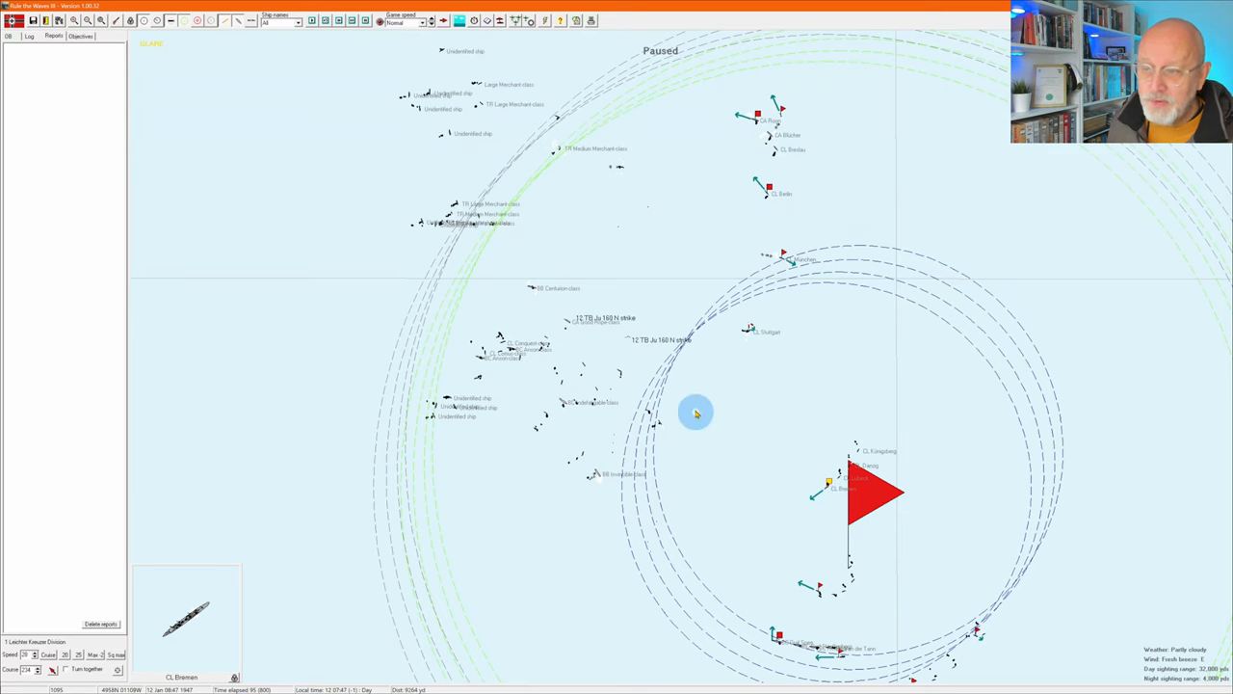
{"action": "mouse_move", "coordinate": [655, 408]}
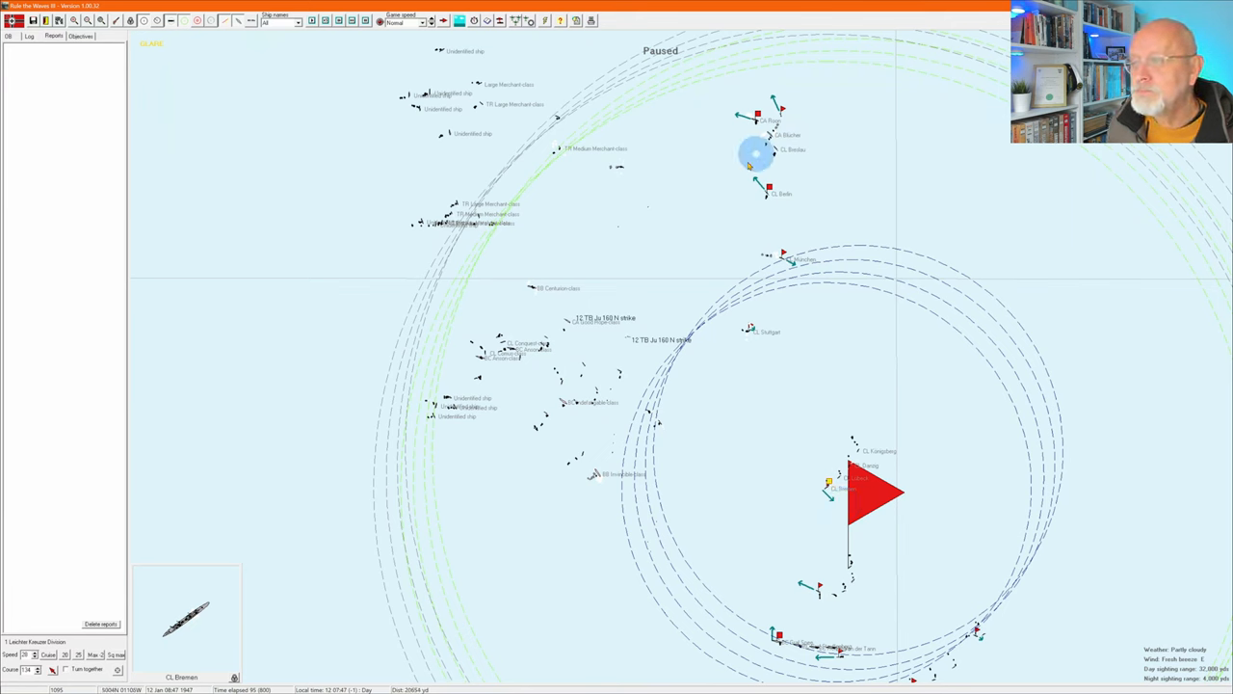
- Select the northern light cruiser division, review its Division Orders and confirm them with OK
{"action": "left_click", "coordinate": [771, 189]}
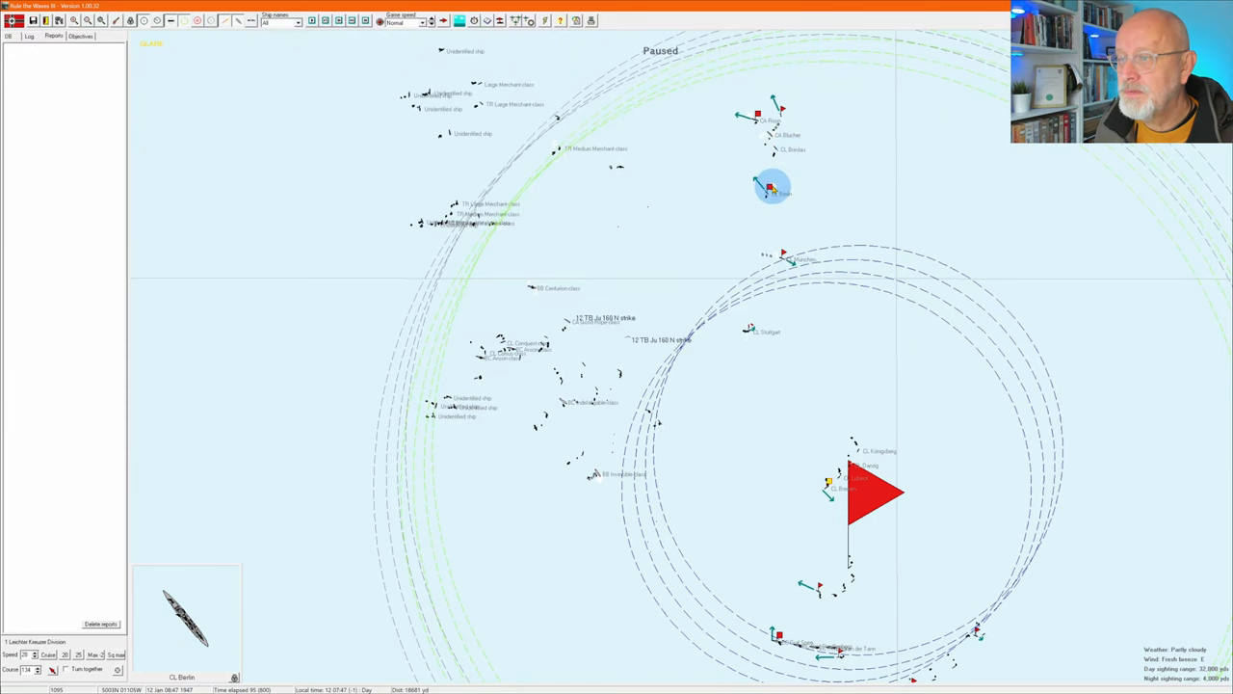
{"action": "left_click", "coordinate": [771, 189]}
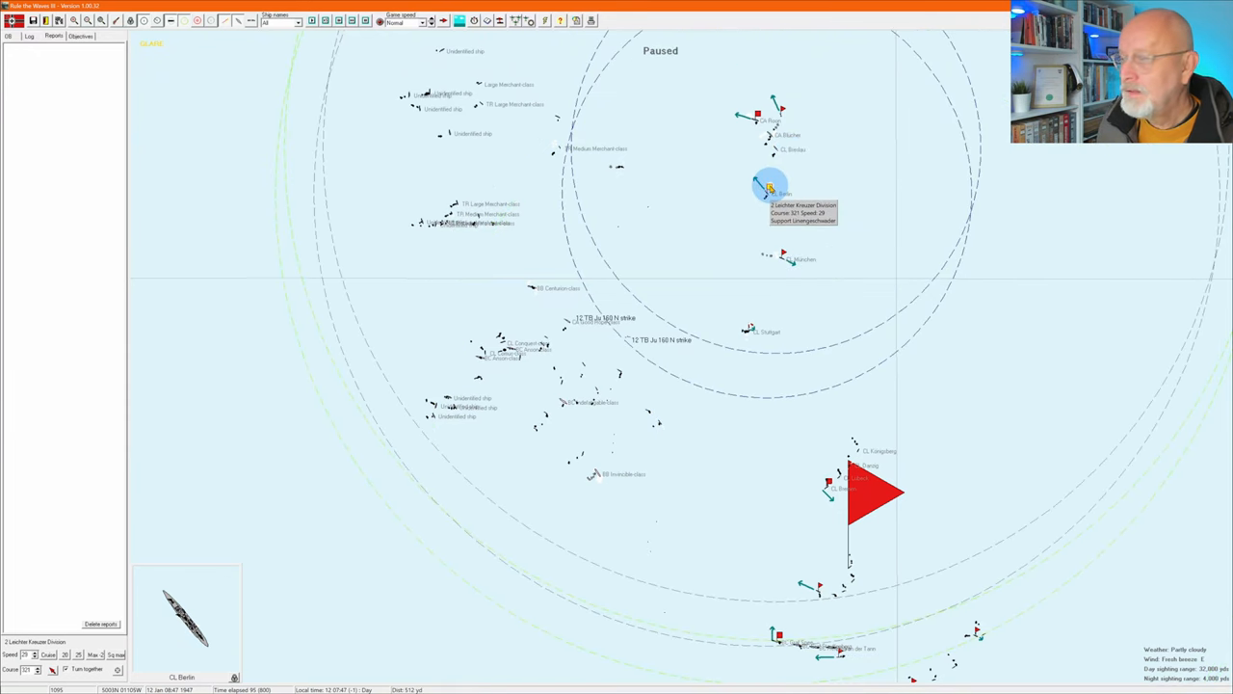
{"action": "left_click", "coordinate": [767, 189]}
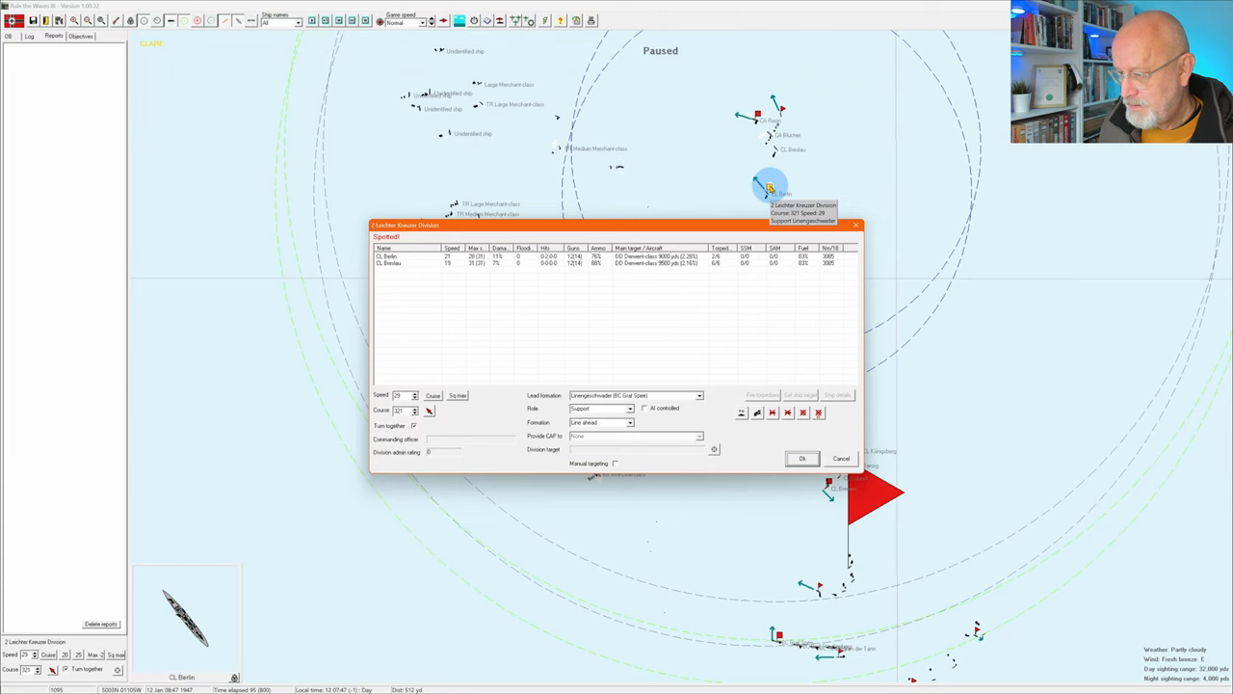
{"action": "left_click", "coordinate": [801, 459]}
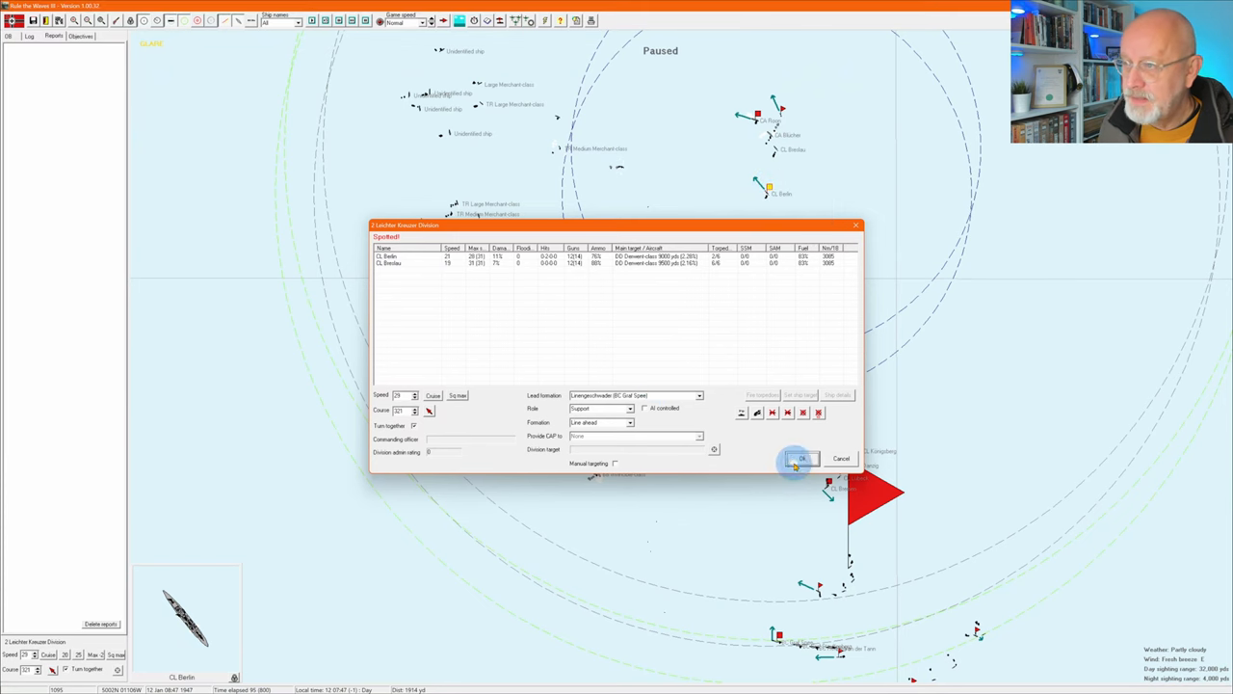
{"action": "left_click", "coordinate": [800, 458]}
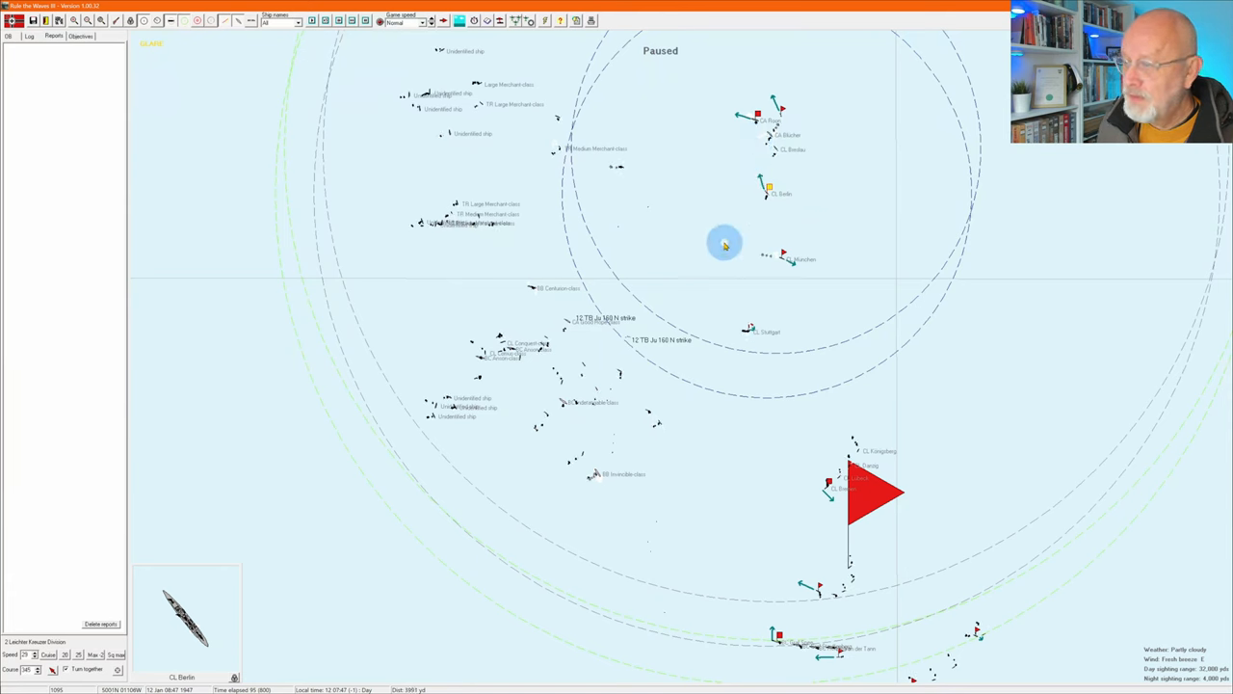
{"action": "mouse_move", "coordinate": [536, 289]}
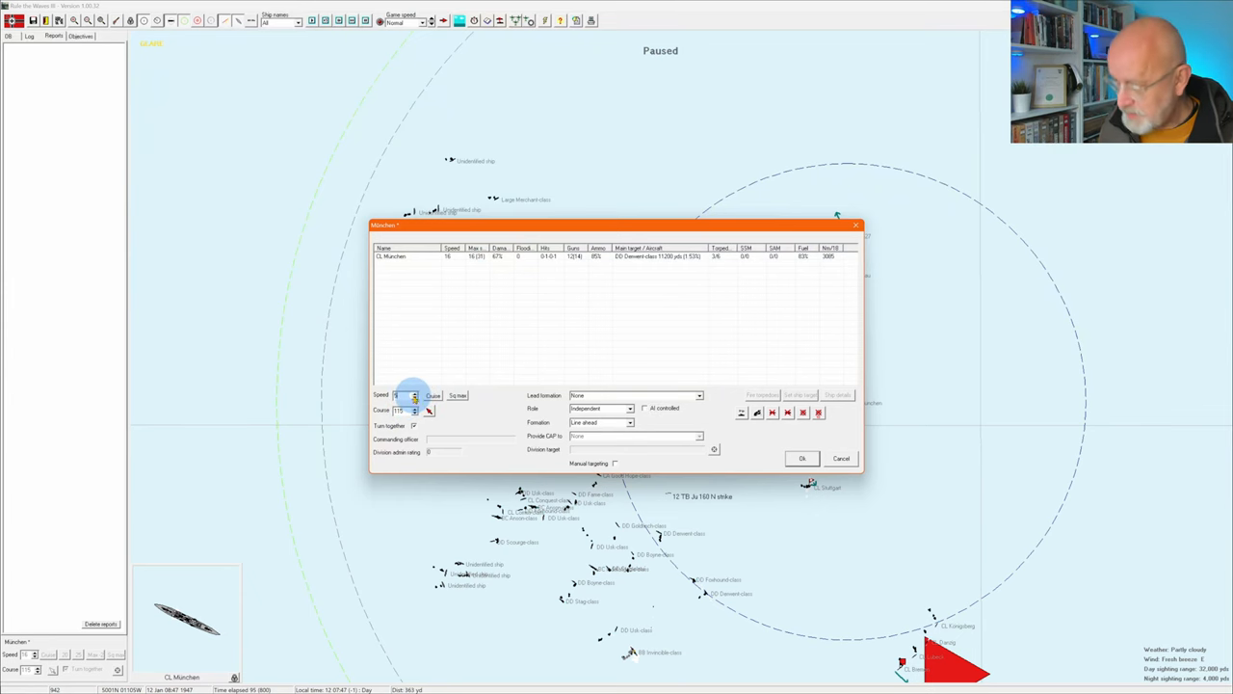
- Adjust the lone light cruiser's ordered speed with the Speed spinner
{"action": "left_click", "coordinate": [802, 459]}
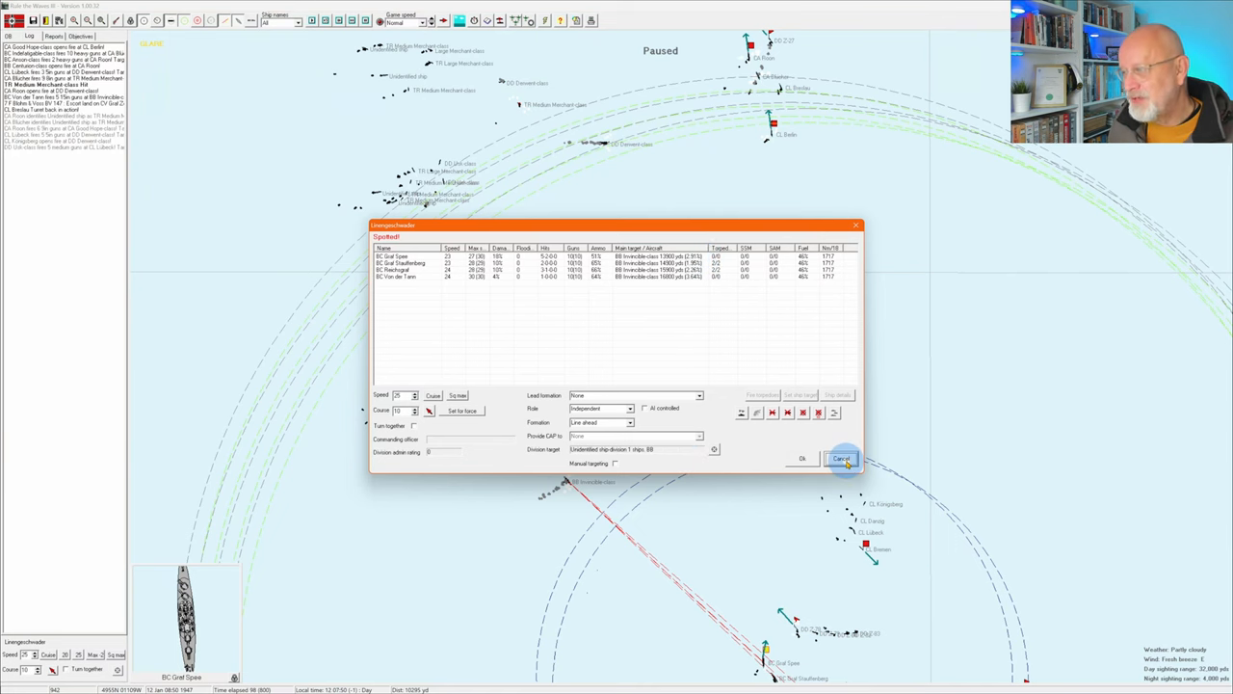
- Confirm the battlecruiser division's orders and acknowledge the ammunition warning
{"action": "left_click", "coordinate": [842, 459]}
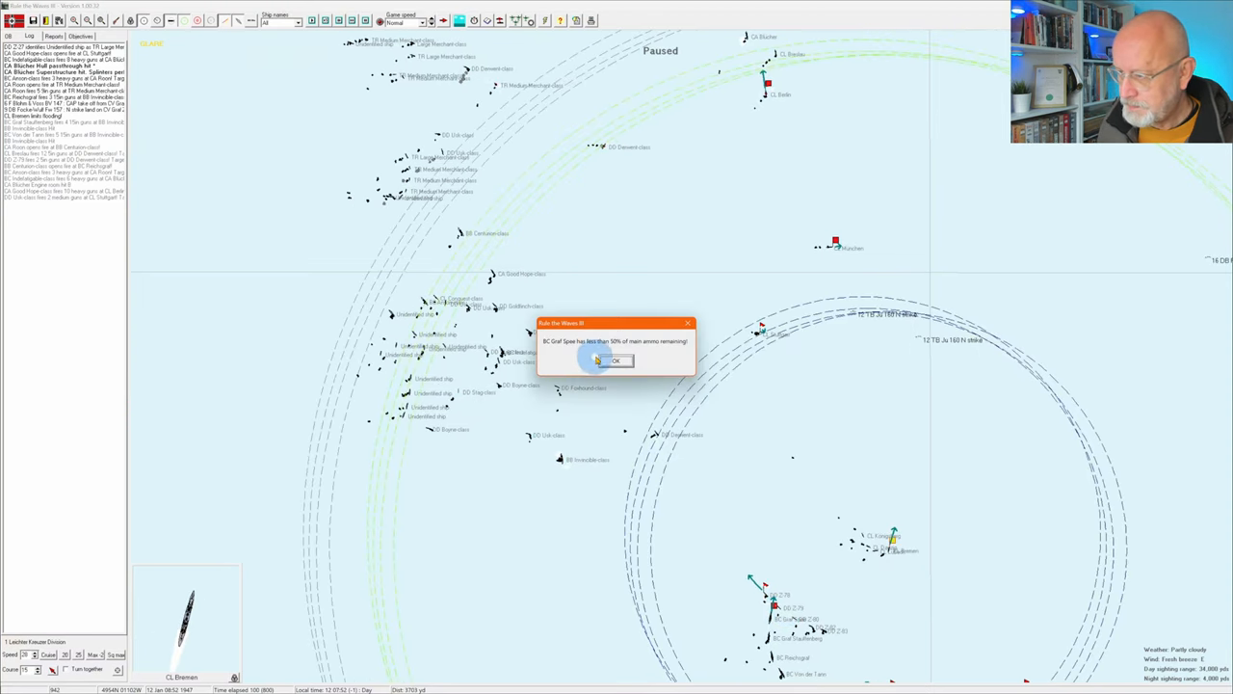
{"action": "left_click", "coordinate": [613, 360]}
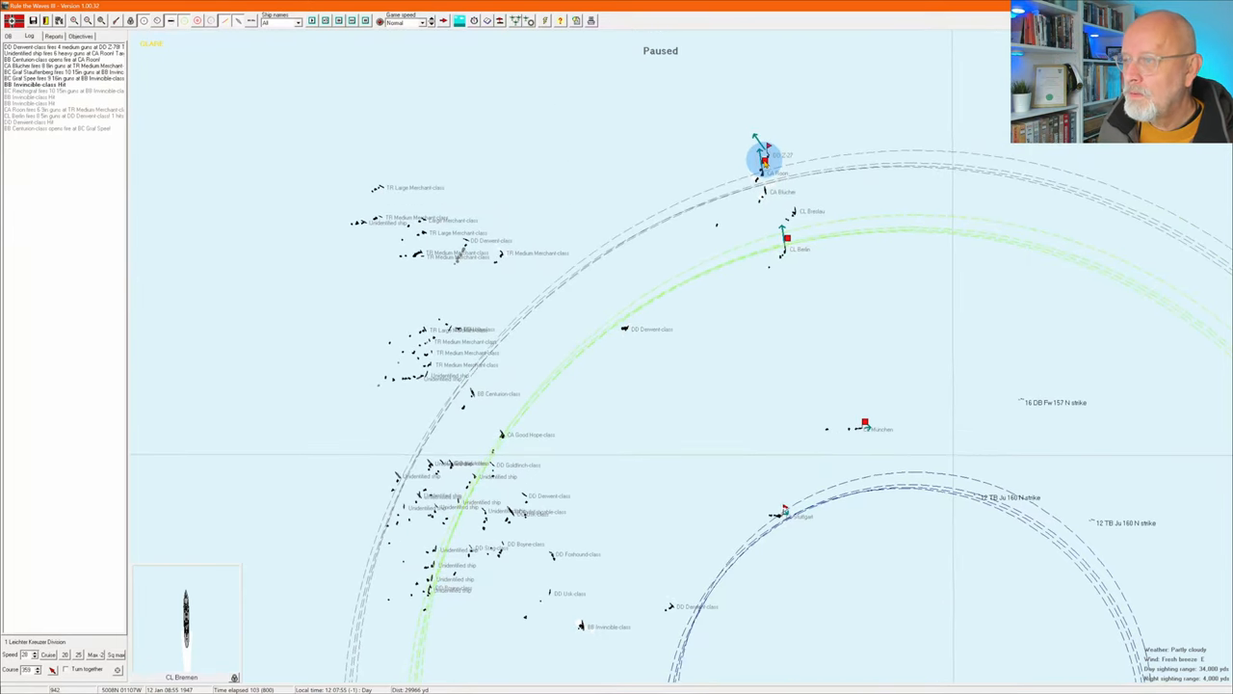
- Select the carrier at the top of the map to reach the Set up strikes window
{"action": "left_click", "coordinate": [761, 162]}
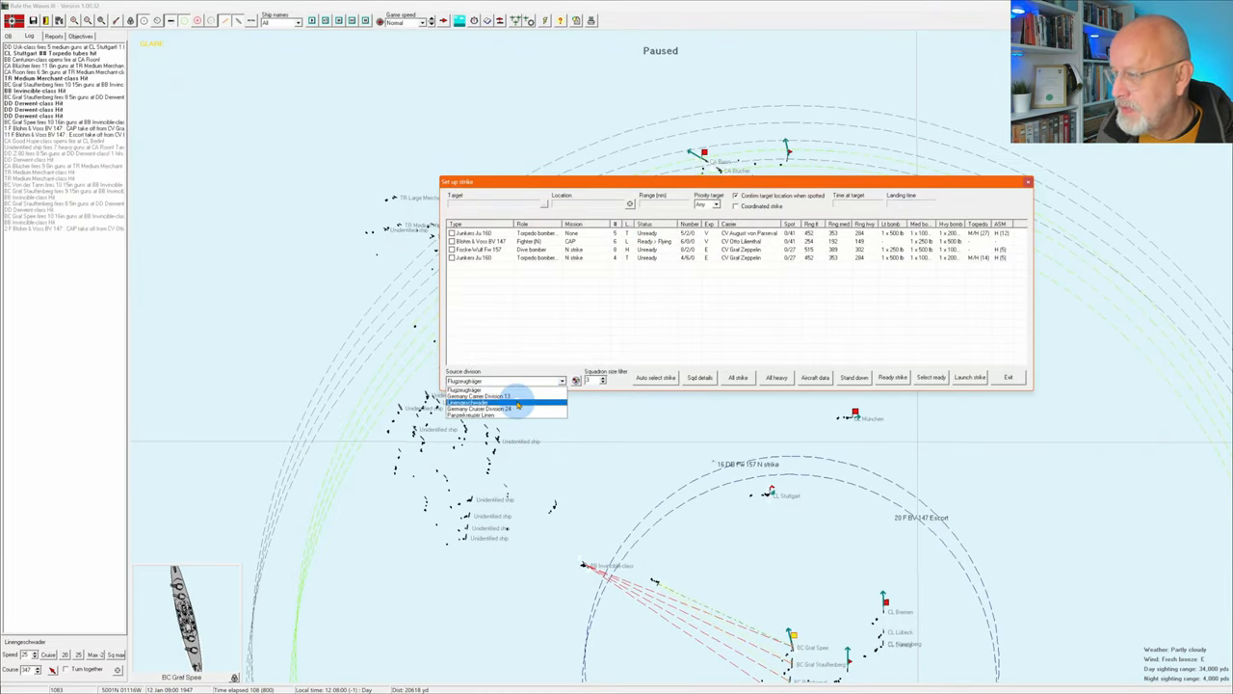
- Review the other carrier division's strikes via the Source division dropdown, then Exit the planner
{"action": "left_click", "coordinate": [501, 393]}
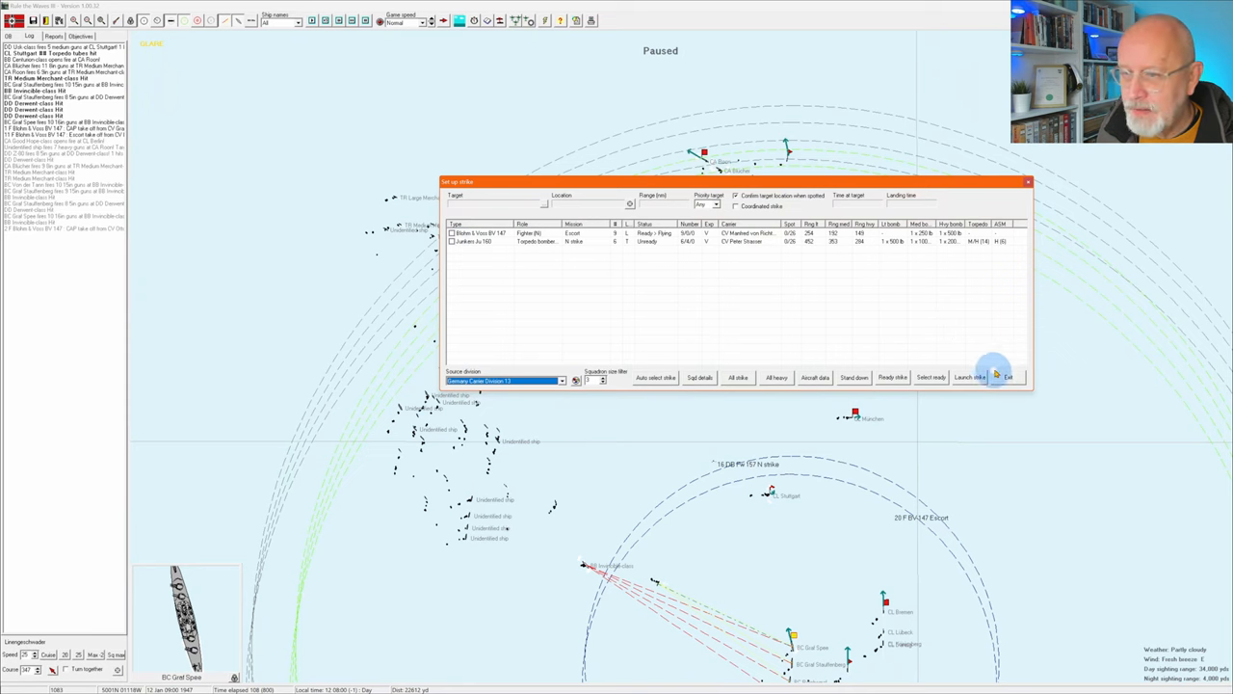
{"action": "left_click", "coordinate": [1008, 376]}
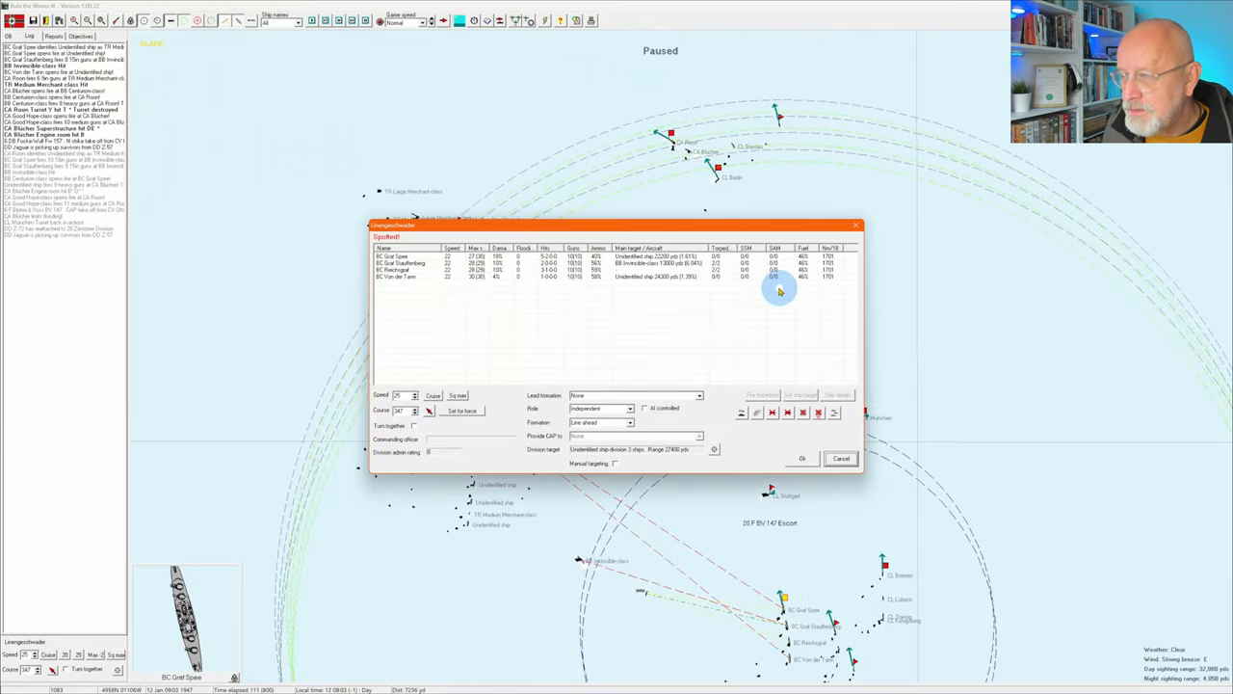
{"action": "mouse_move", "coordinate": [482, 297]}
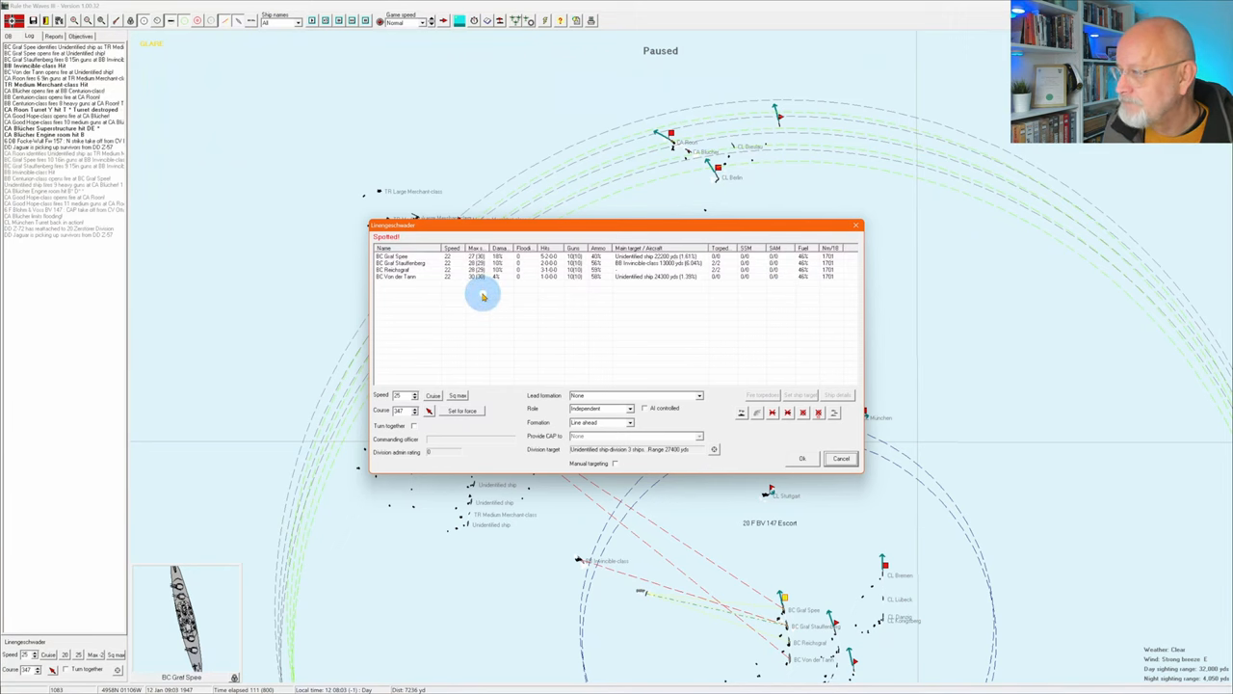
- Inspect the first and second battlecruisers in the division list, then close the orders window
{"action": "left_click", "coordinate": [408, 264]}
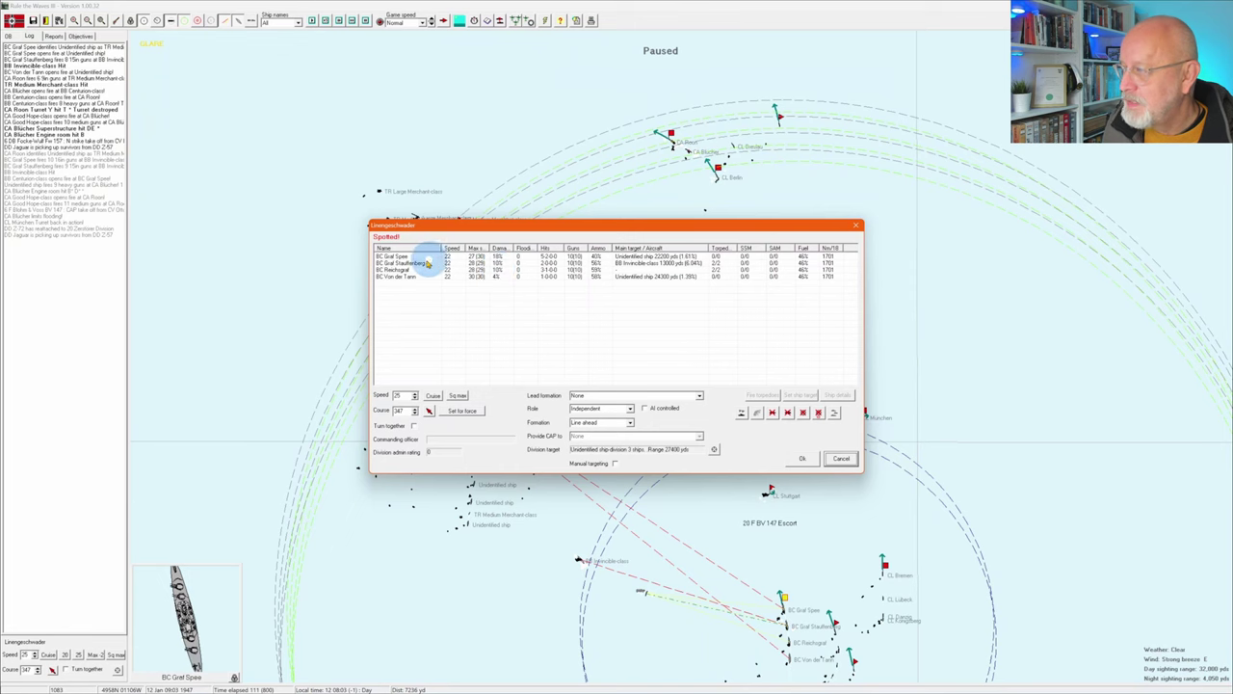
{"action": "double_click", "coordinate": [420, 262]}
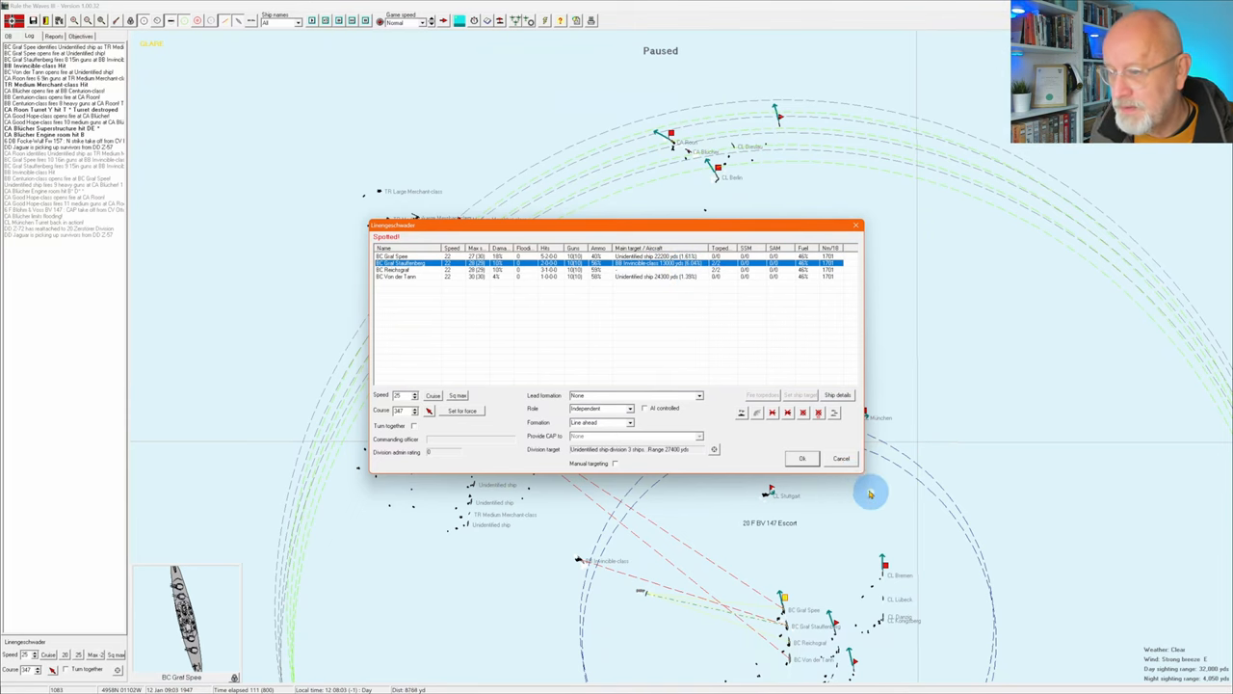
{"action": "left_click", "coordinate": [802, 458]}
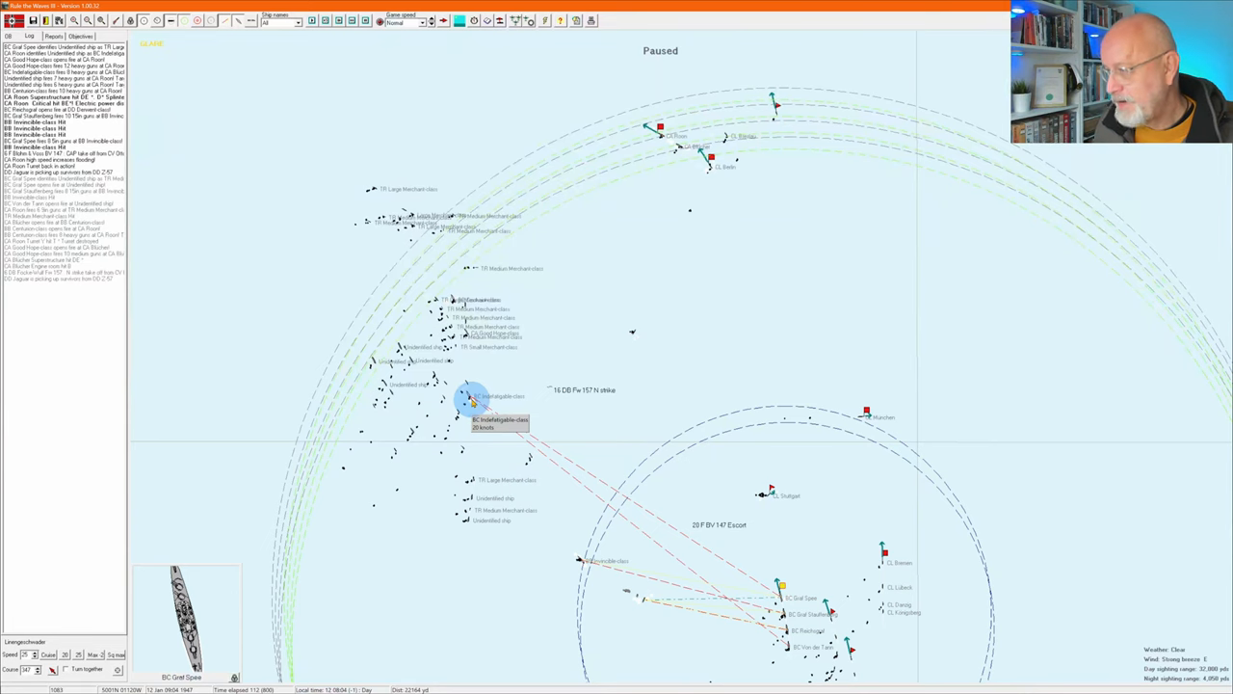
- Select the heavy cruiser Roon among the western ships and bring up its ship details
{"action": "left_click", "coordinate": [763, 312]}
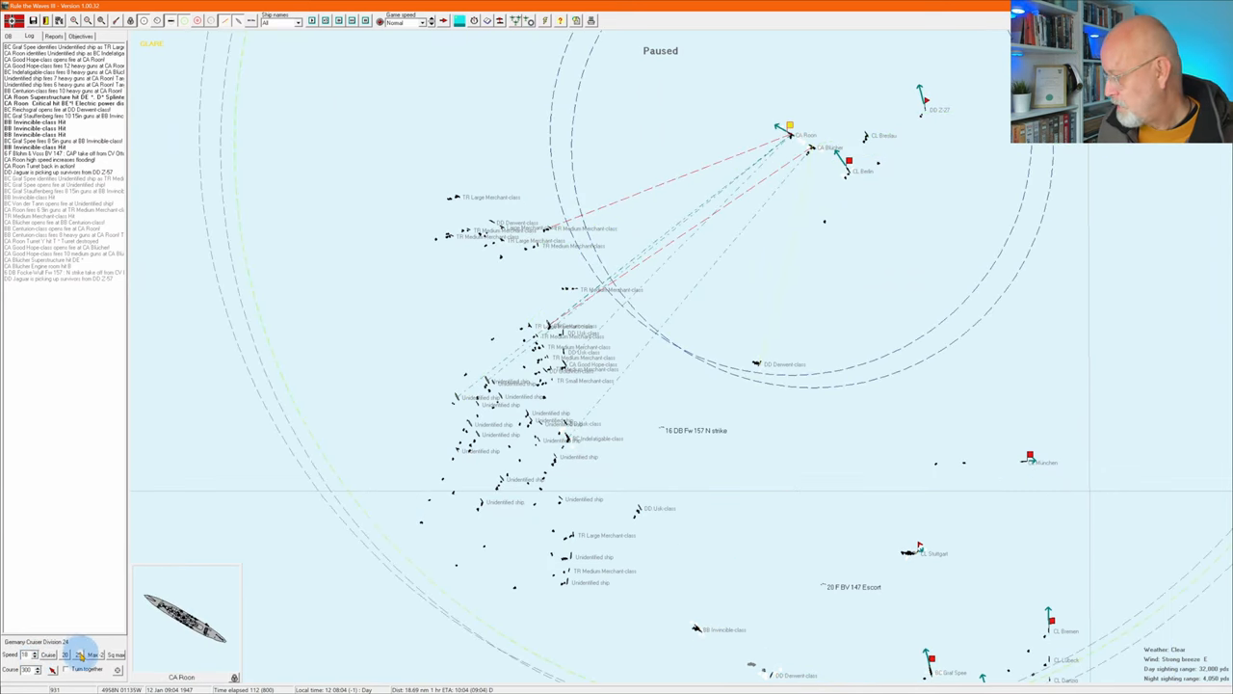
{"action": "left_click", "coordinate": [786, 131]}
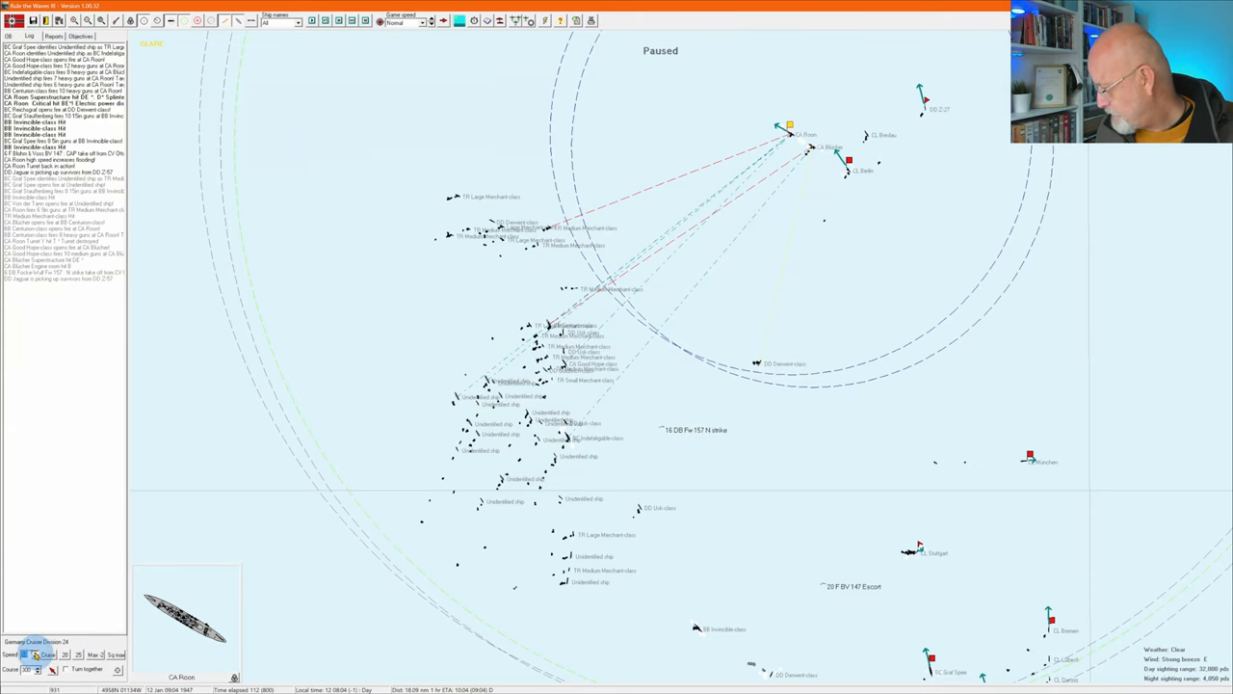
{"action": "left_click", "coordinate": [789, 135]}
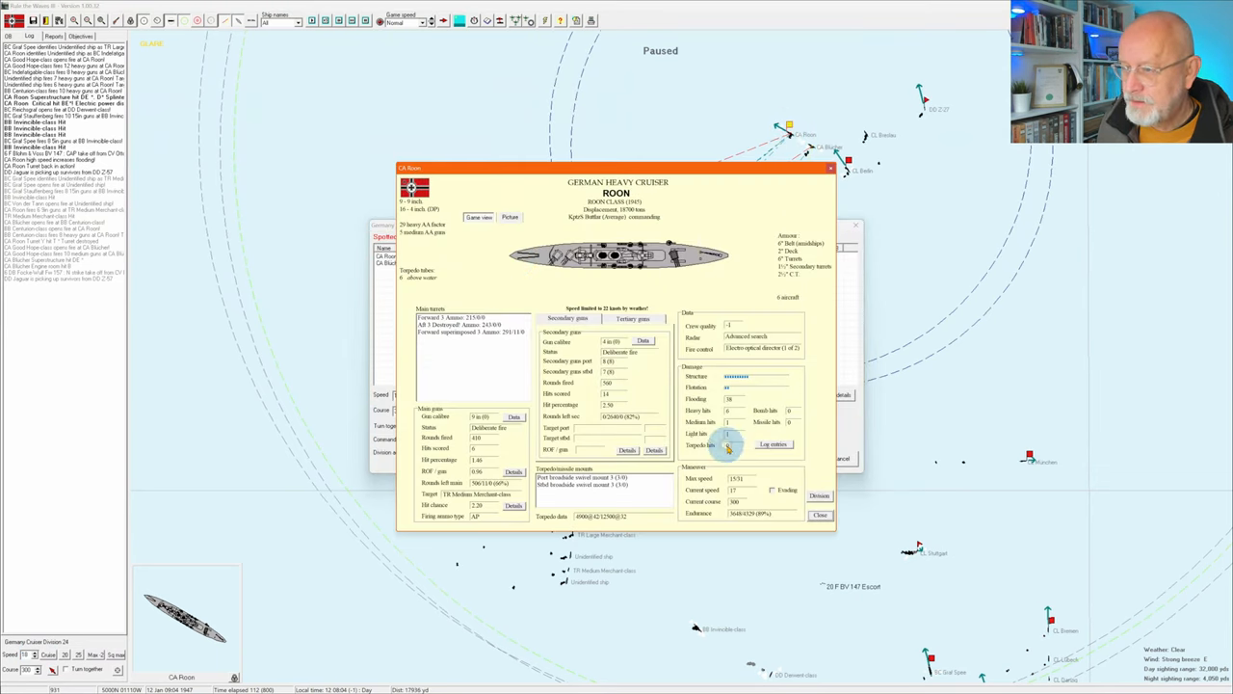
- Show CA Roon's damage log with its turret, bridge and electric power hits
{"action": "left_click", "coordinate": [770, 443]}
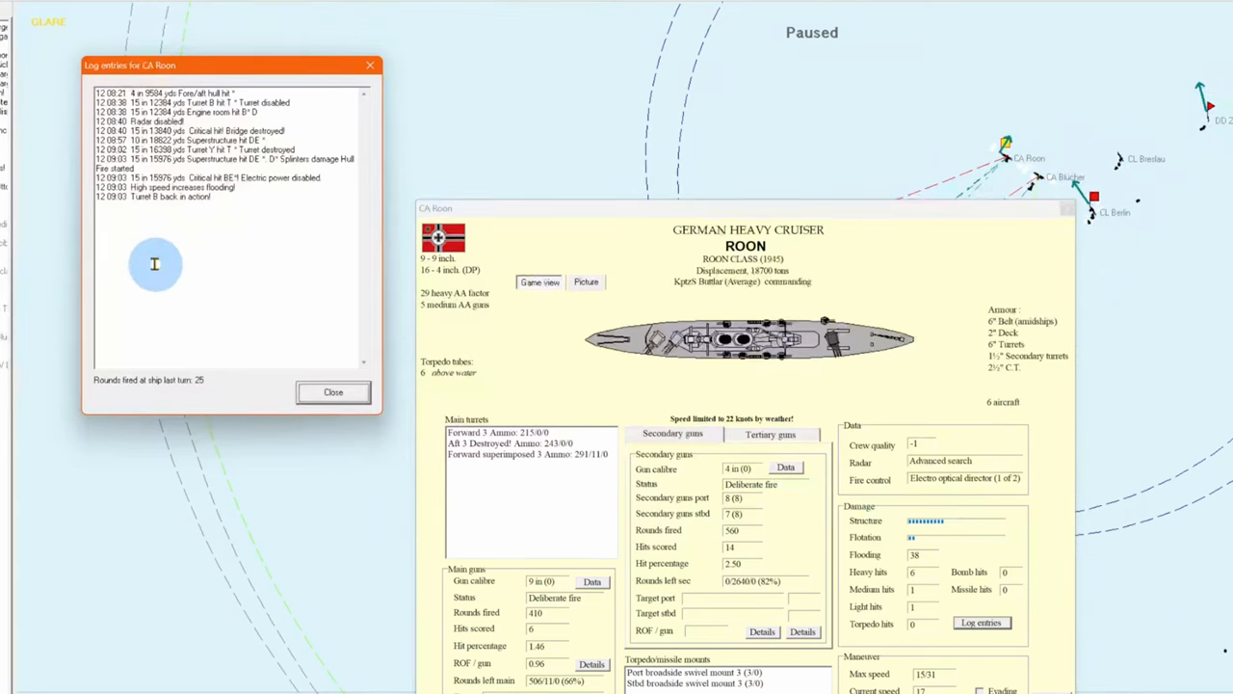
{"action": "mouse_move", "coordinate": [297, 232]}
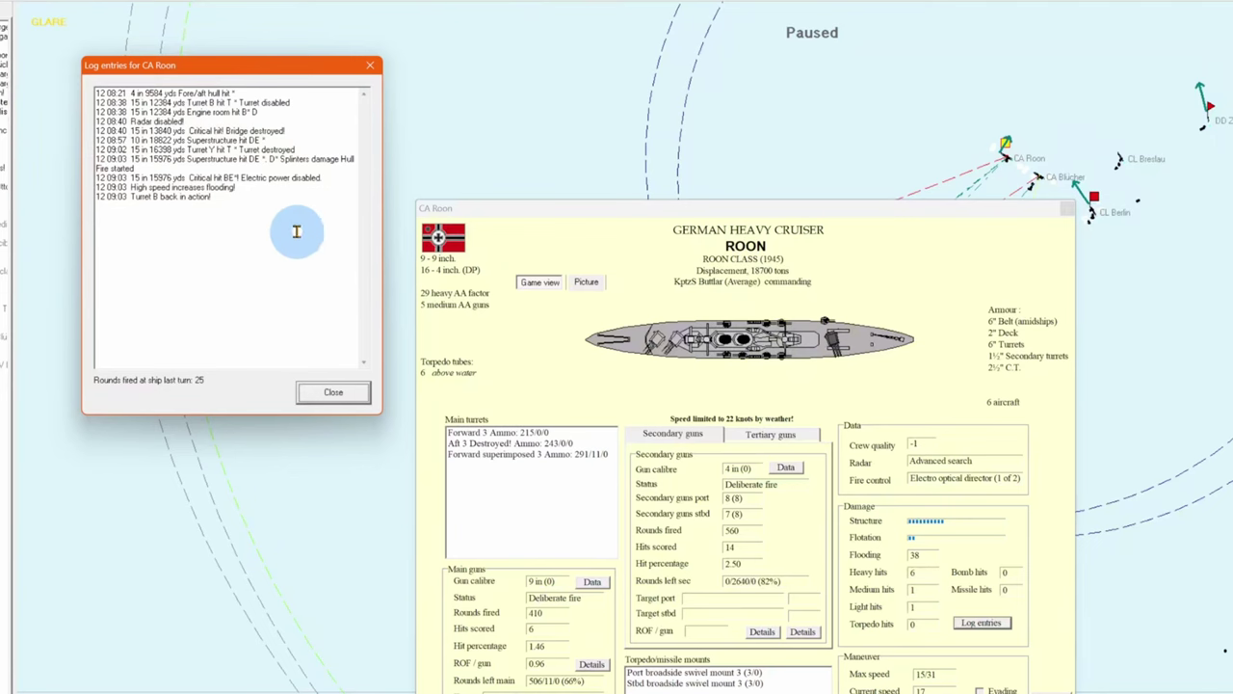
{"action": "mouse_move", "coordinate": [308, 139]}
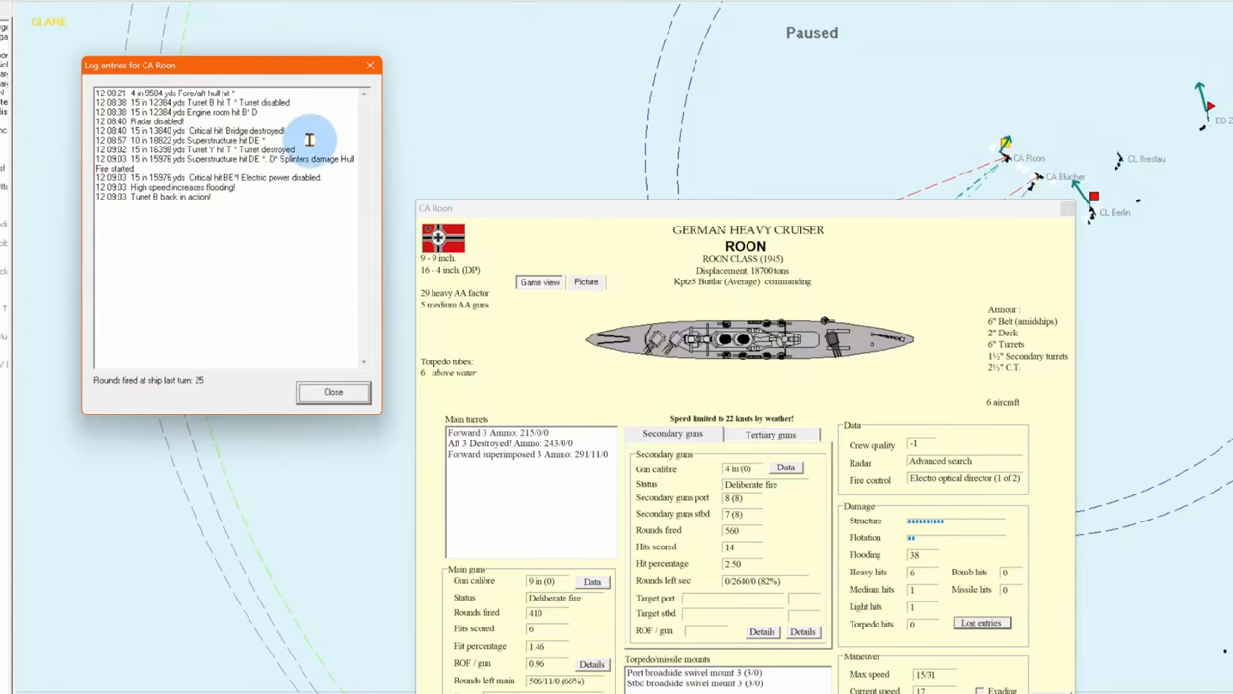
{"action": "mouse_move", "coordinate": [328, 143]}
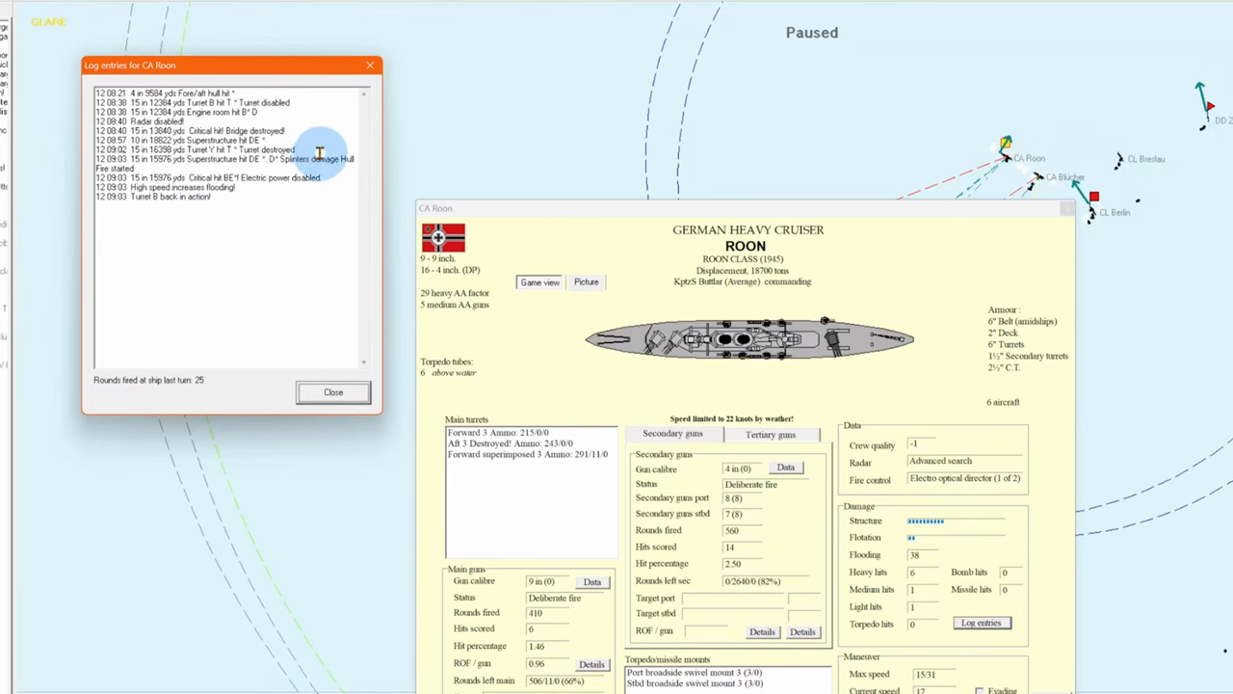
{"action": "mouse_move", "coordinate": [349, 162]}
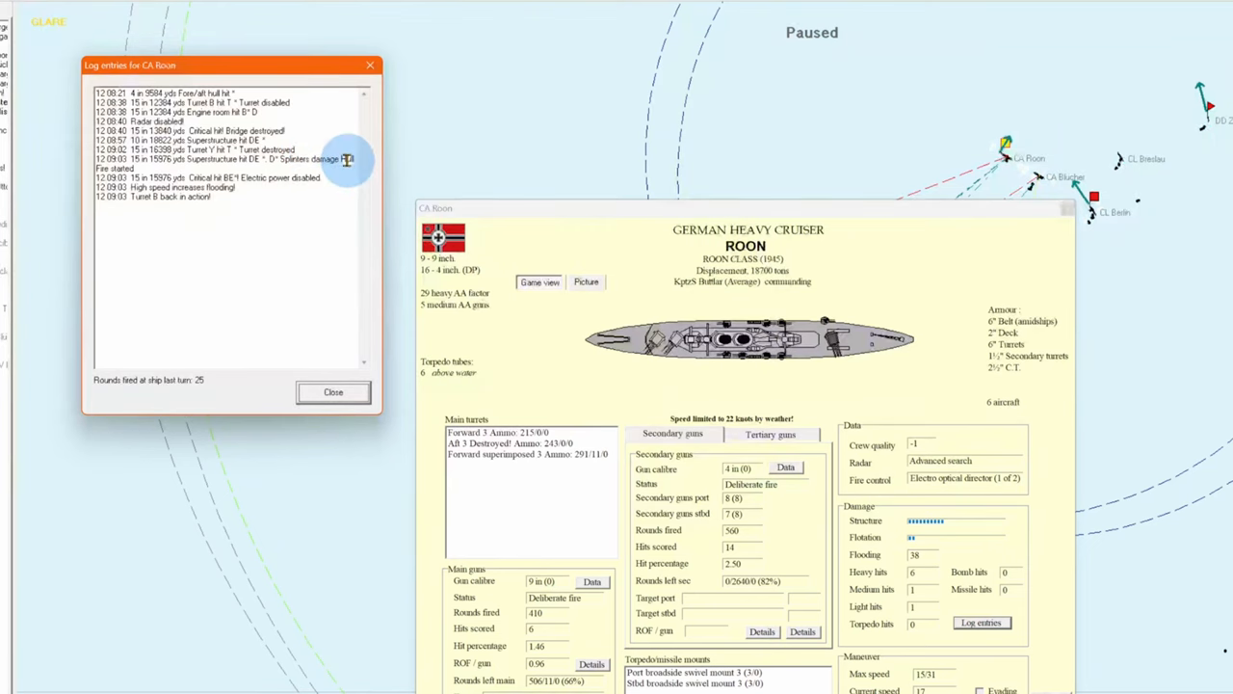
{"action": "mouse_move", "coordinate": [285, 170]}
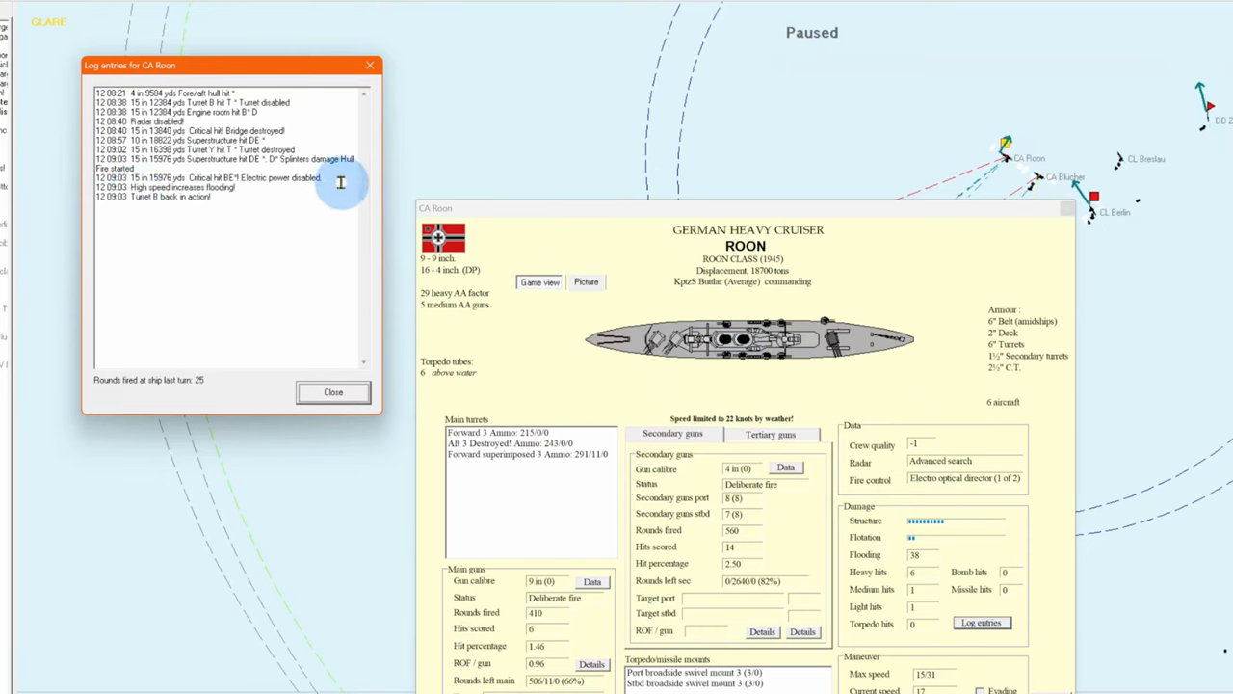
{"action": "mouse_move", "coordinate": [255, 212]}
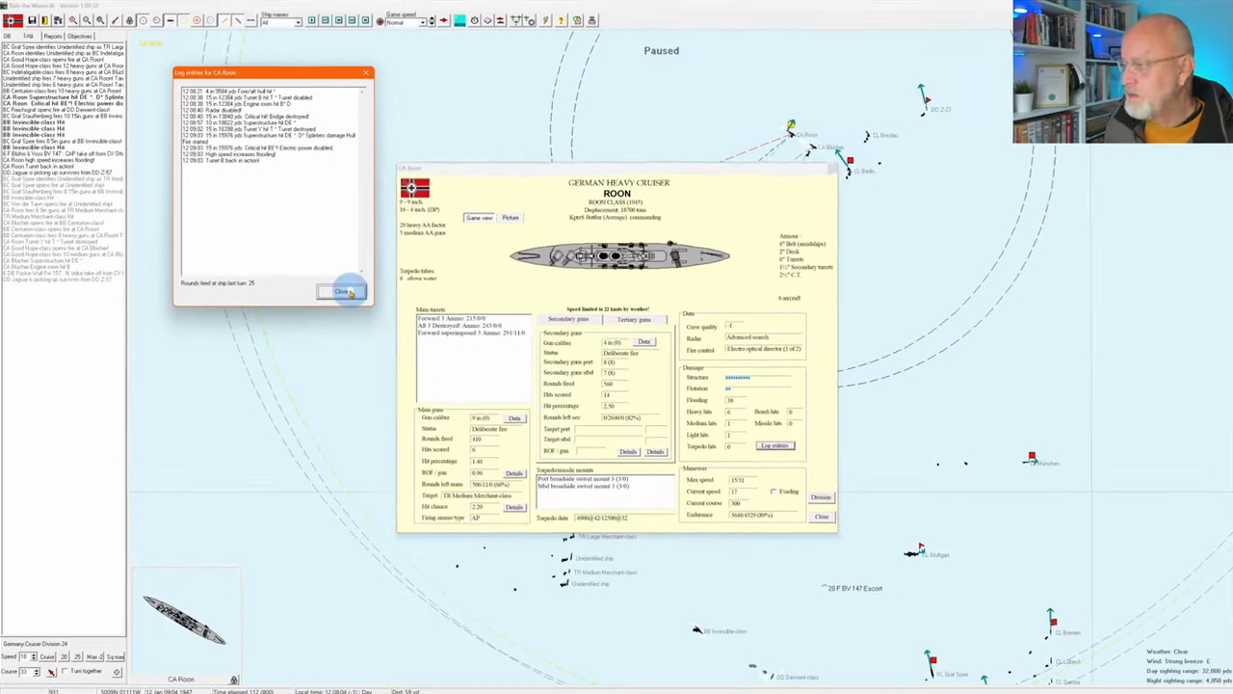
- Close the Roon's log and details, then show the fleet's forces and divisions list
{"action": "left_click", "coordinate": [343, 291]}
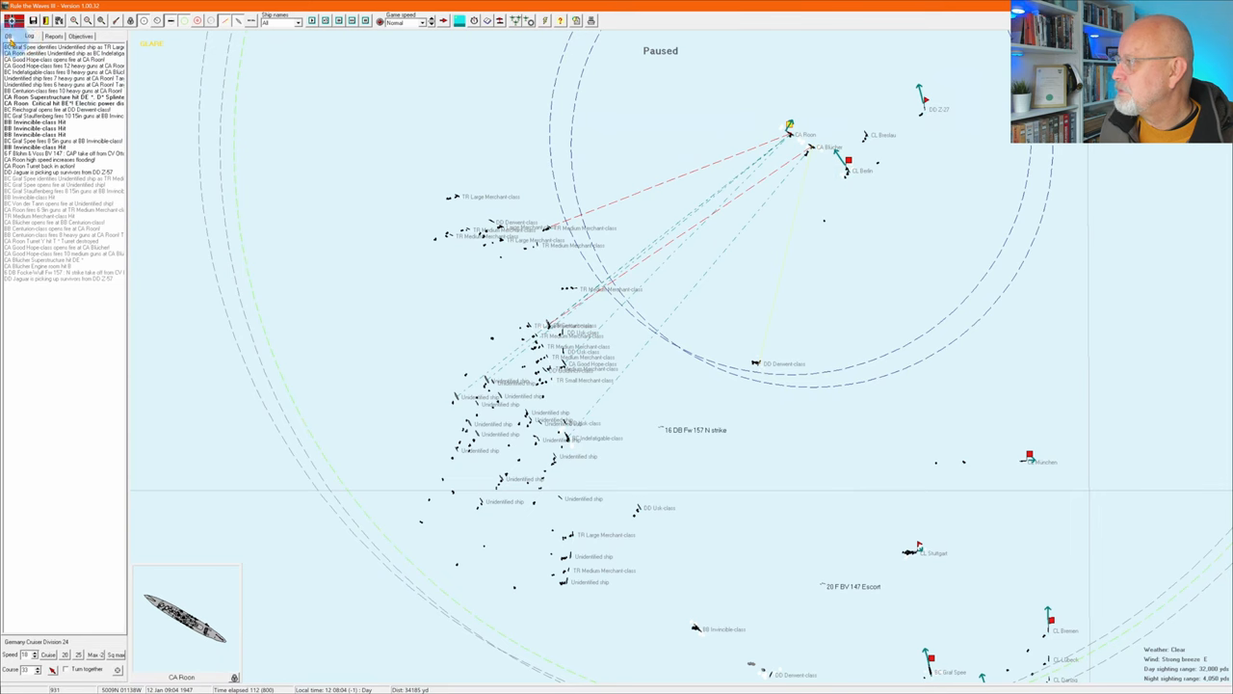
{"action": "left_click", "coordinate": [12, 35]}
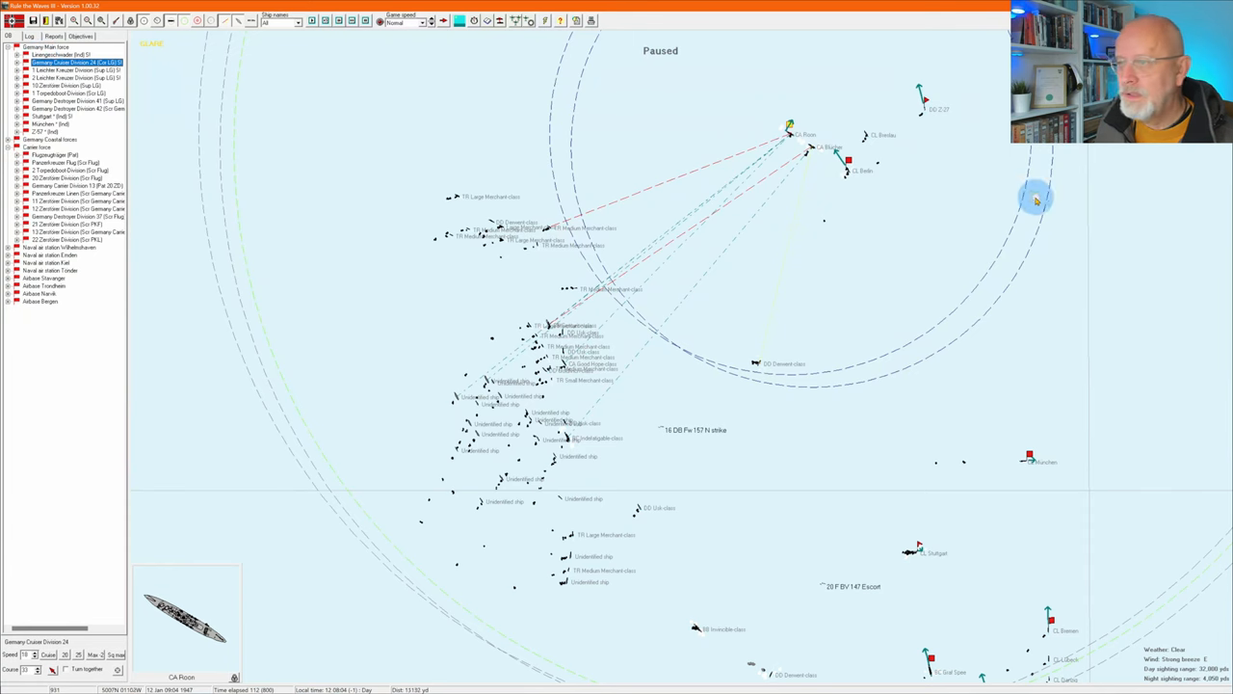
{"action": "mouse_move", "coordinate": [877, 181]}
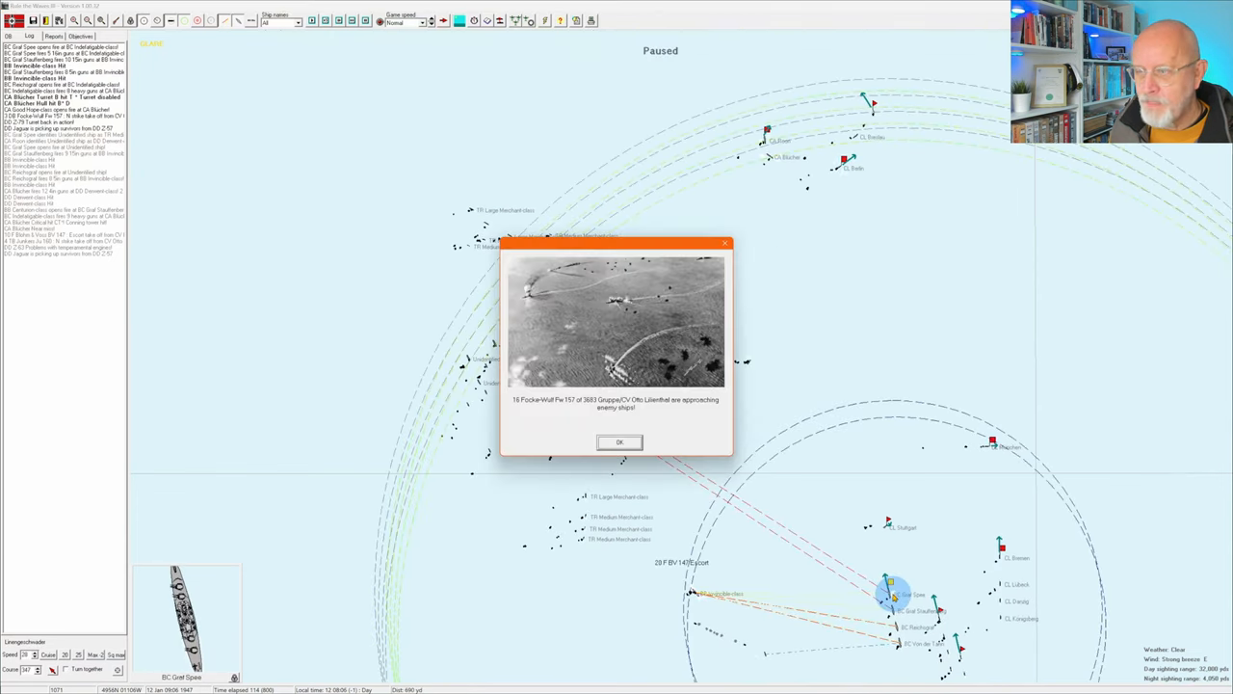
- Acknowledge the aircraft report of approaching enemy ships so the merchant convoy appears
{"action": "left_click", "coordinate": [618, 441]}
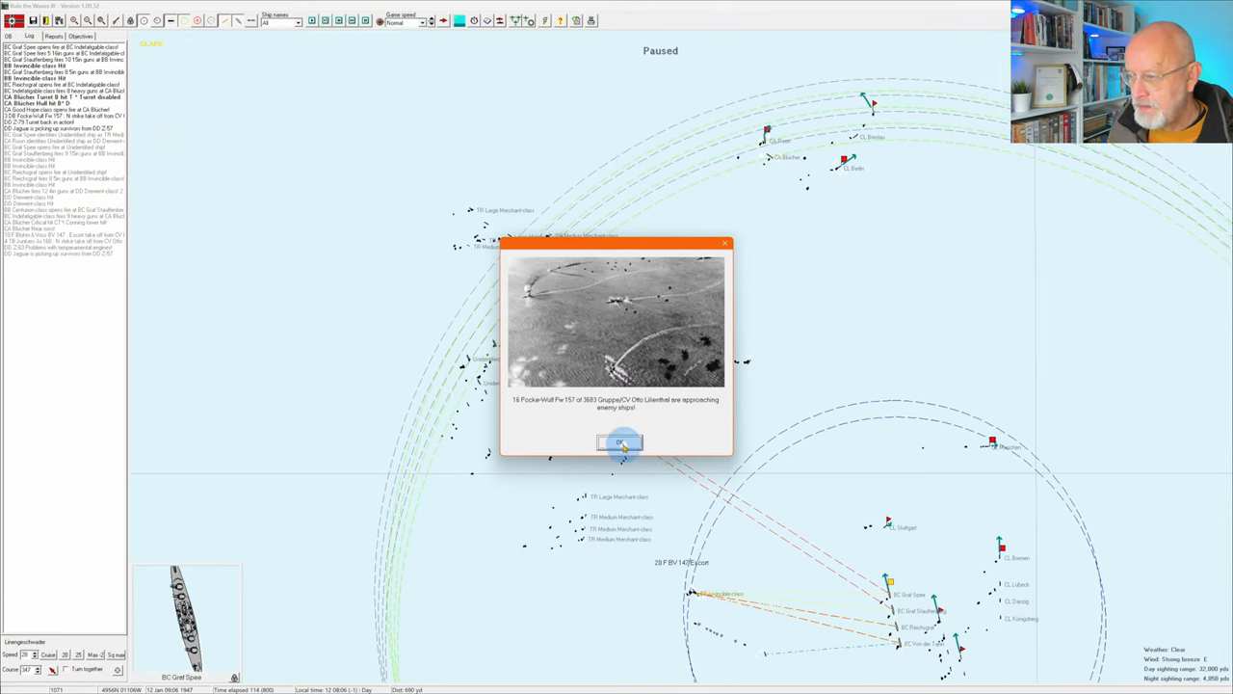
{"action": "left_click", "coordinate": [619, 441]}
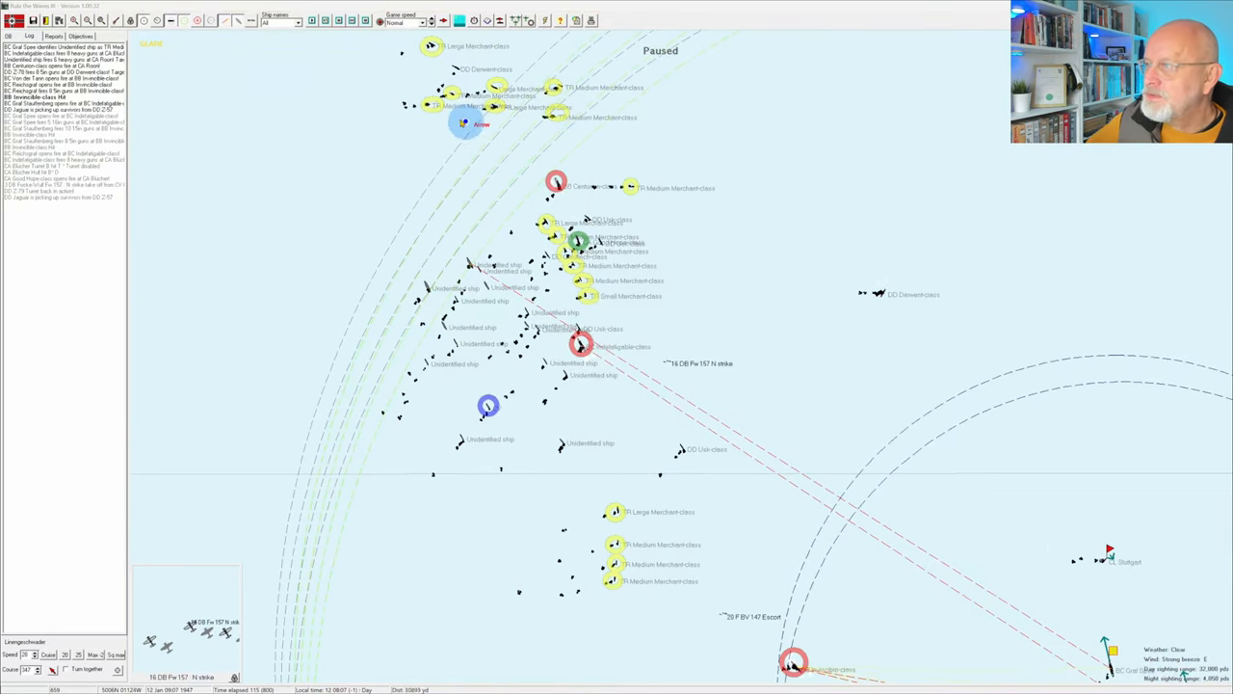
- Pan the tactical map from the merchant convoy toward the German squadron to its southeast
{"action": "left_click_drag", "start_coordinate": [466, 123], "coordinate": [709, 171]}
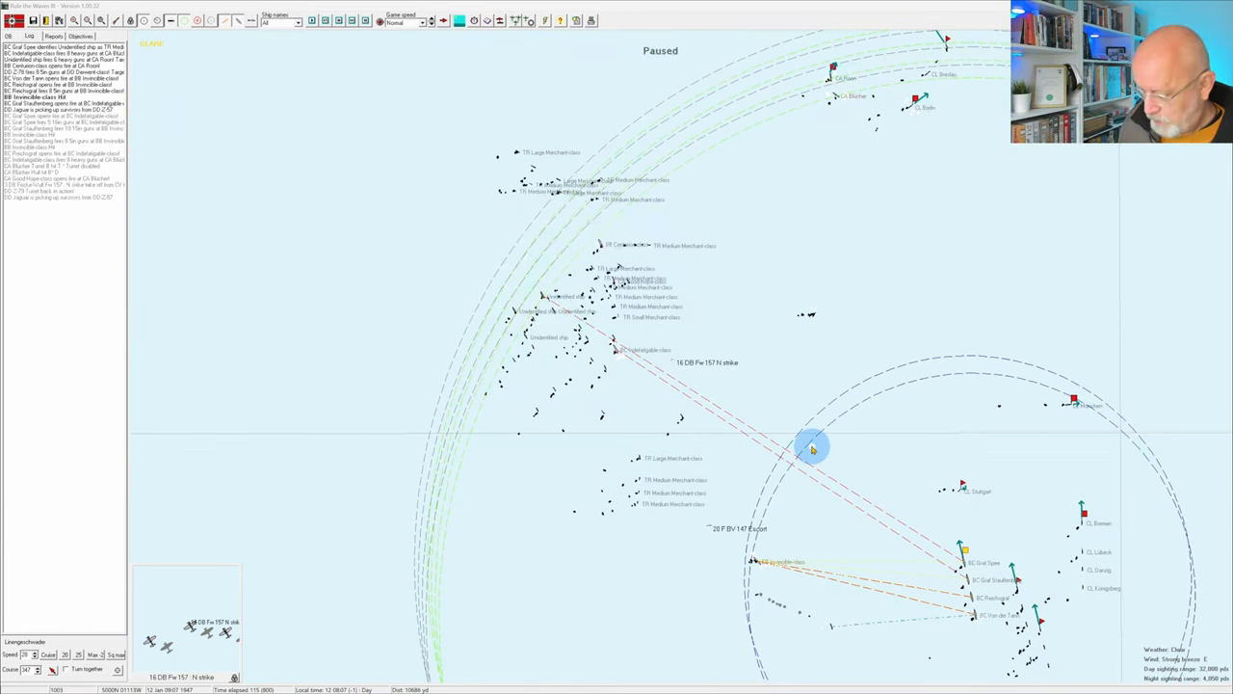
{"action": "mouse_move", "coordinate": [1049, 605]}
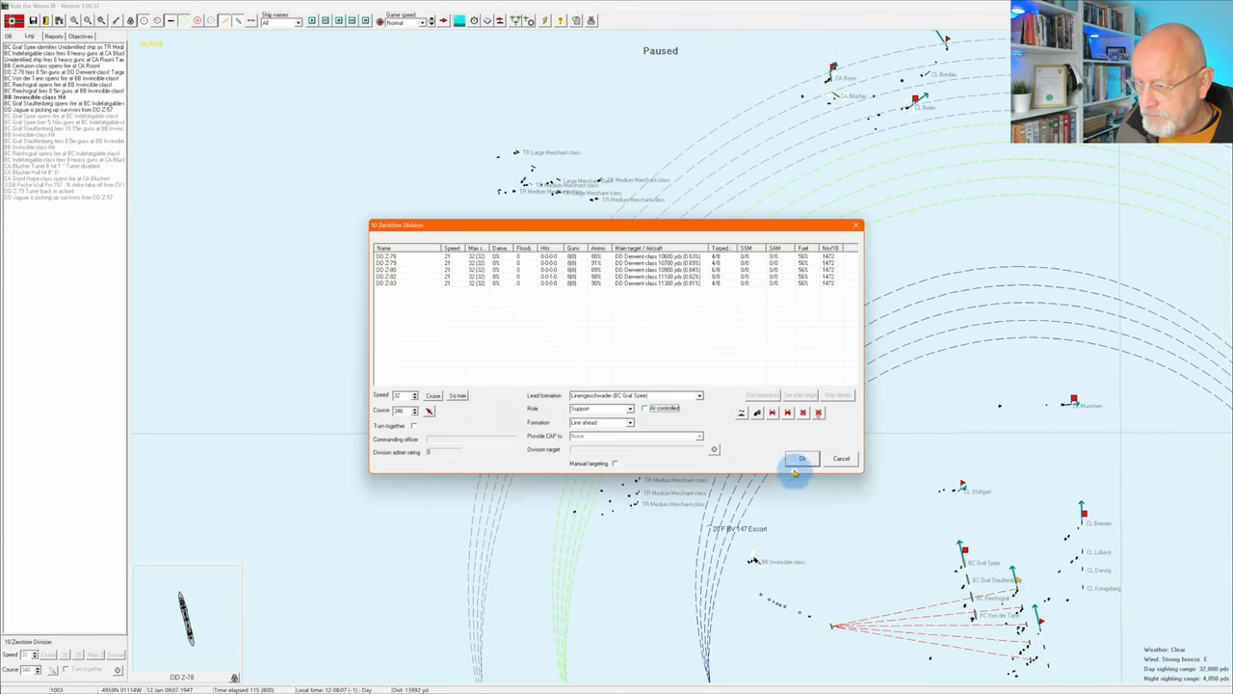
- Confirm the destroyer division's orders, then the light cruiser division's orders
{"action": "left_click", "coordinate": [801, 459]}
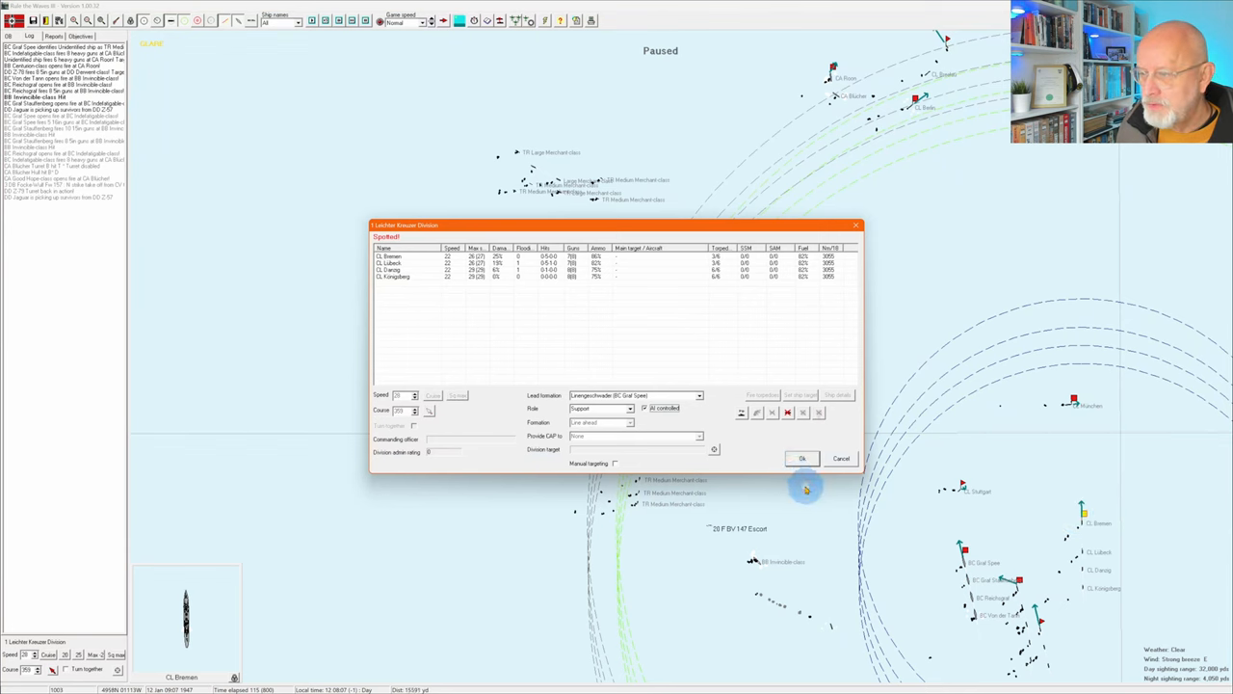
{"action": "left_click", "coordinate": [801, 458]}
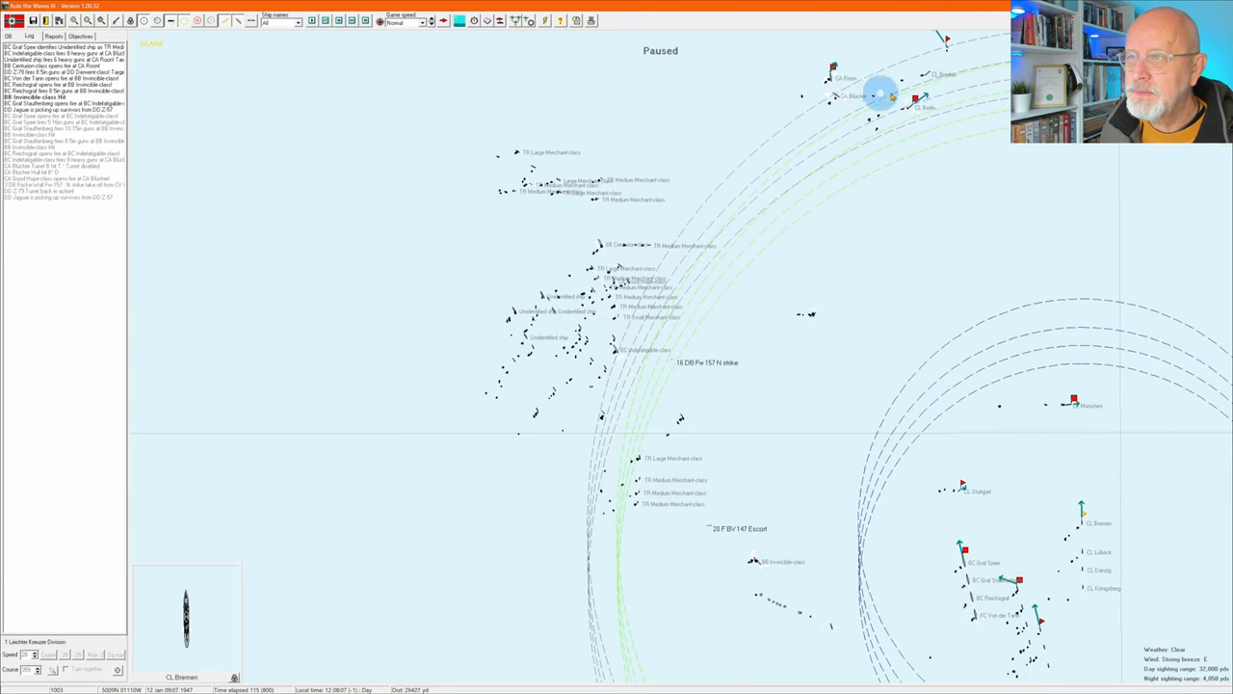
{"action": "left_click", "coordinate": [959, 108]}
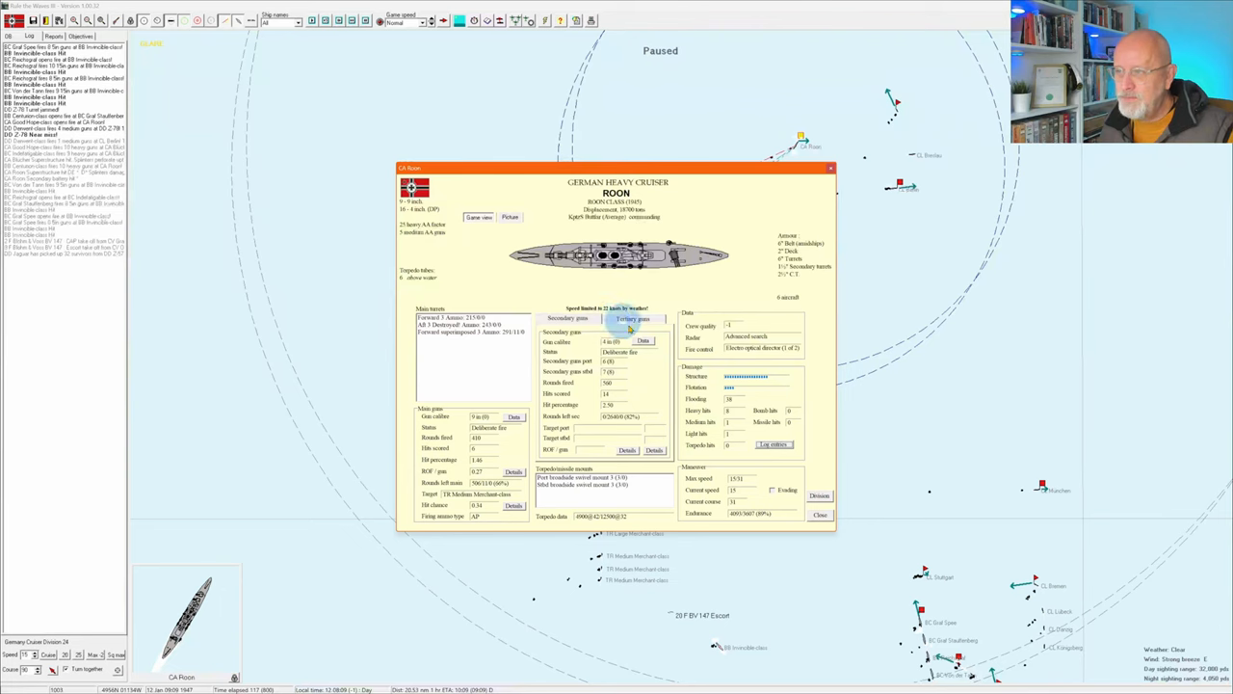
{"action": "left_click", "coordinate": [819, 512]}
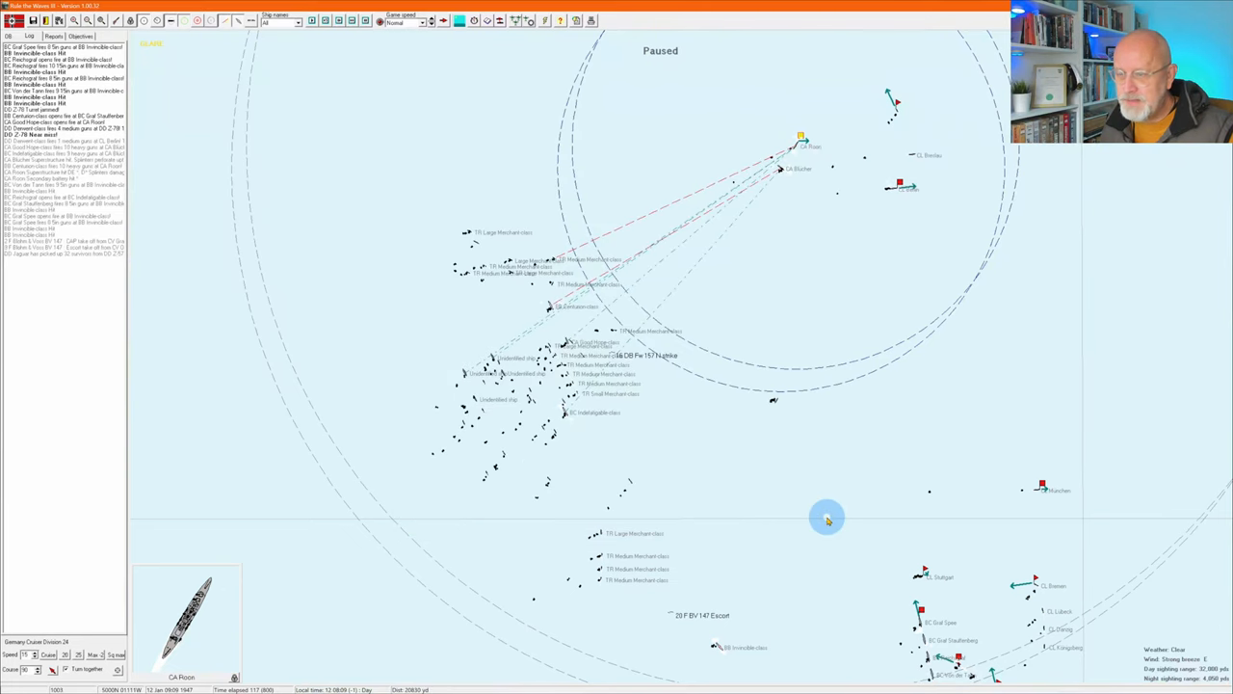
{"action": "mouse_move", "coordinate": [815, 516]}
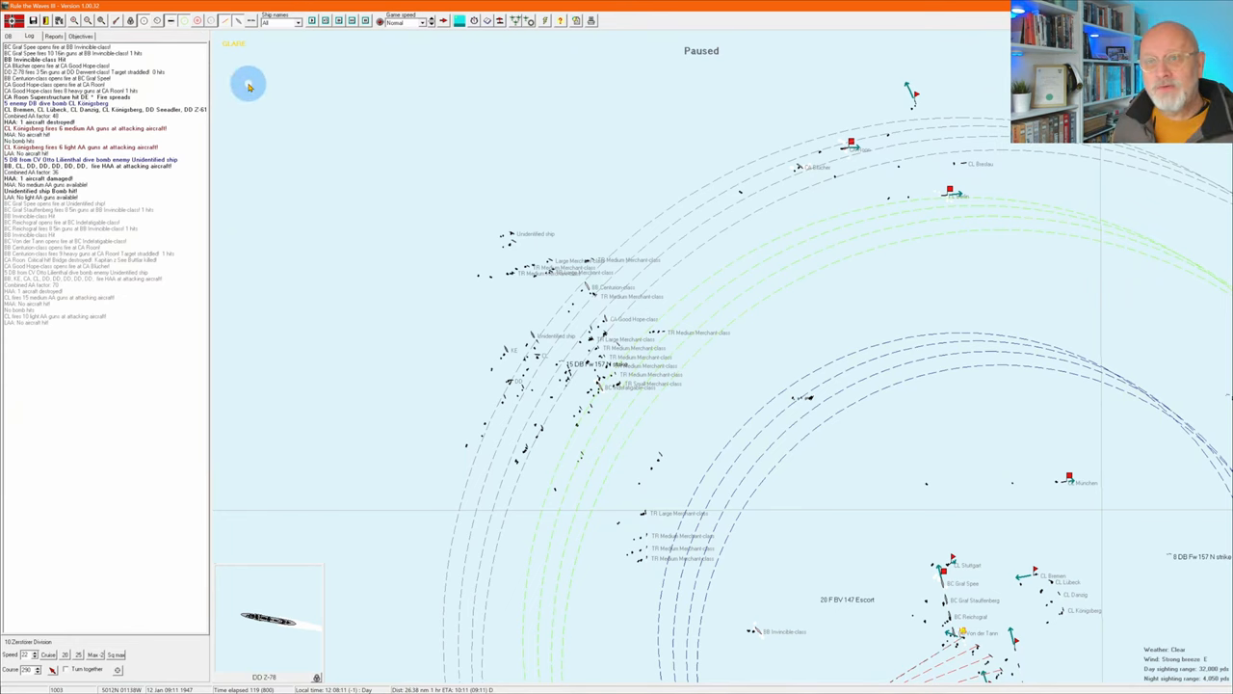
{"action": "mouse_move", "coordinate": [364, 377]}
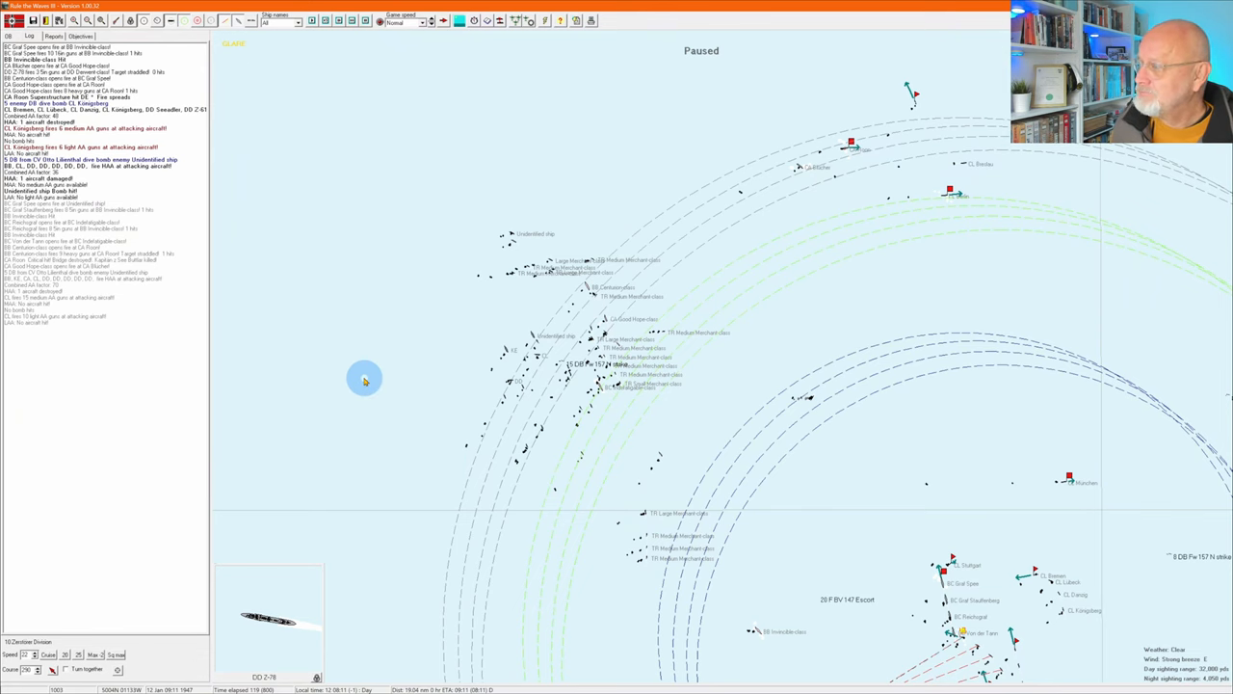
- Advance time to plot new contacts: 2 BC, 1 CA, 1 CL, 12 DD, 11 TR heading ENE, plus 1 BB
{"action": "left_click", "coordinate": [948, 576]}
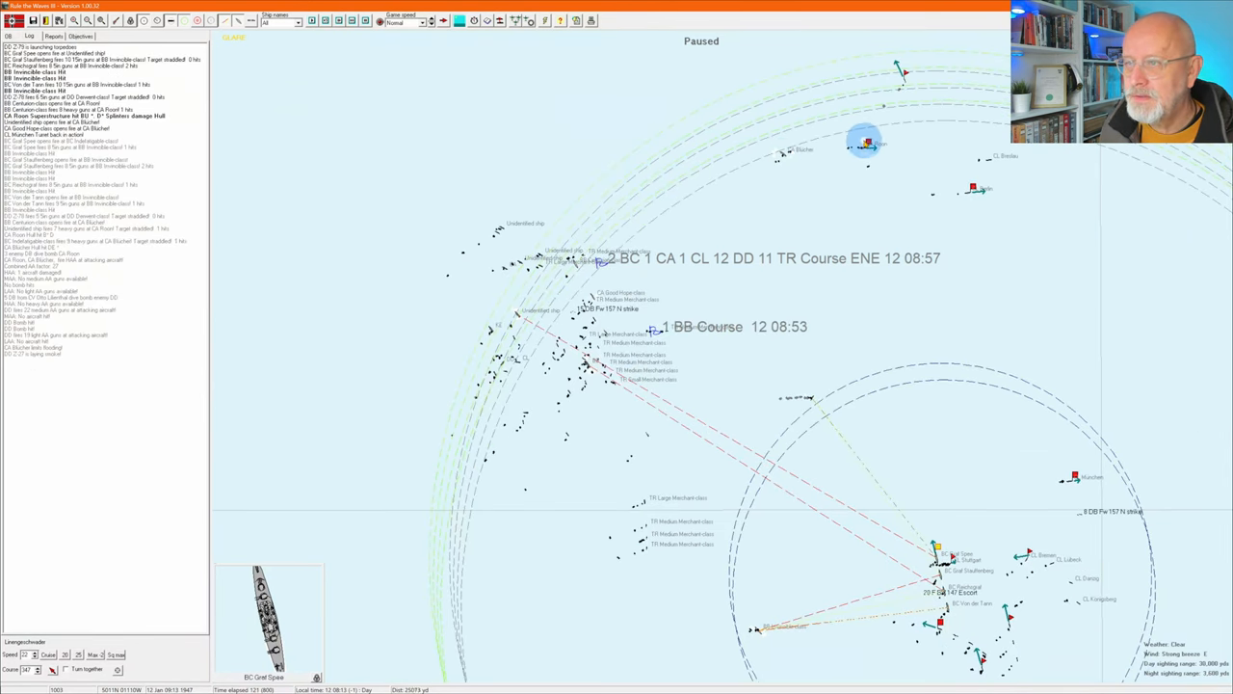
{"action": "left_click", "coordinate": [863, 142]}
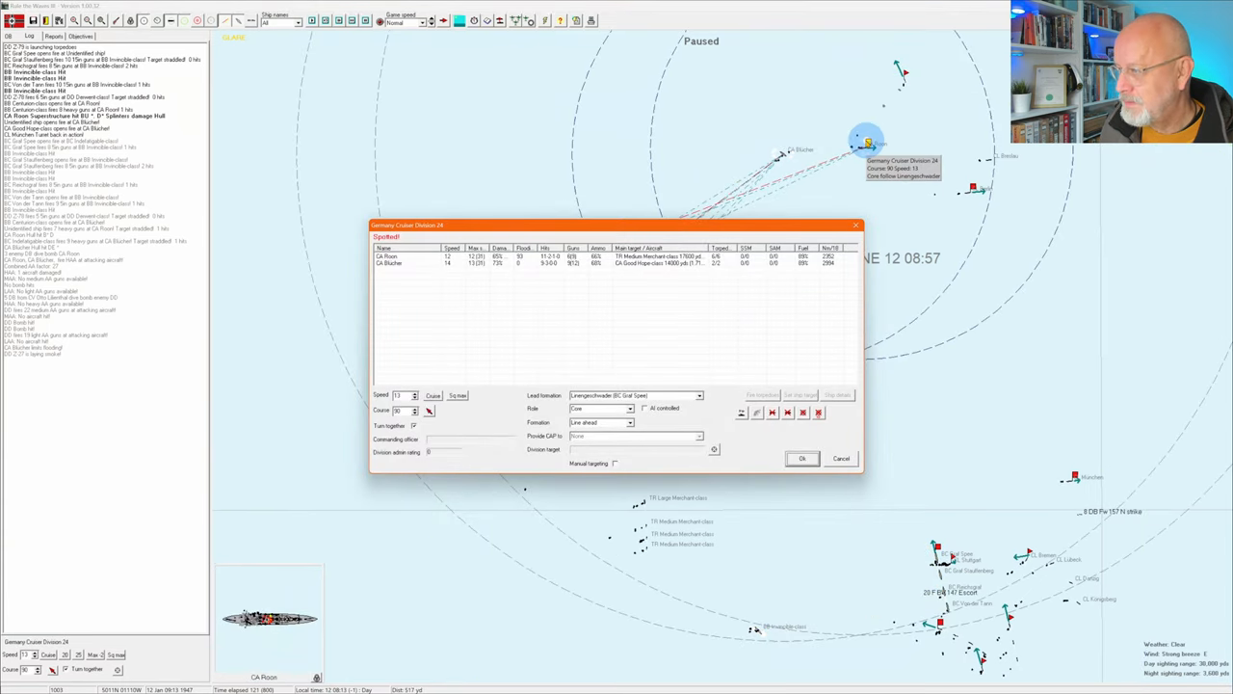
{"action": "left_click", "coordinate": [463, 262]}
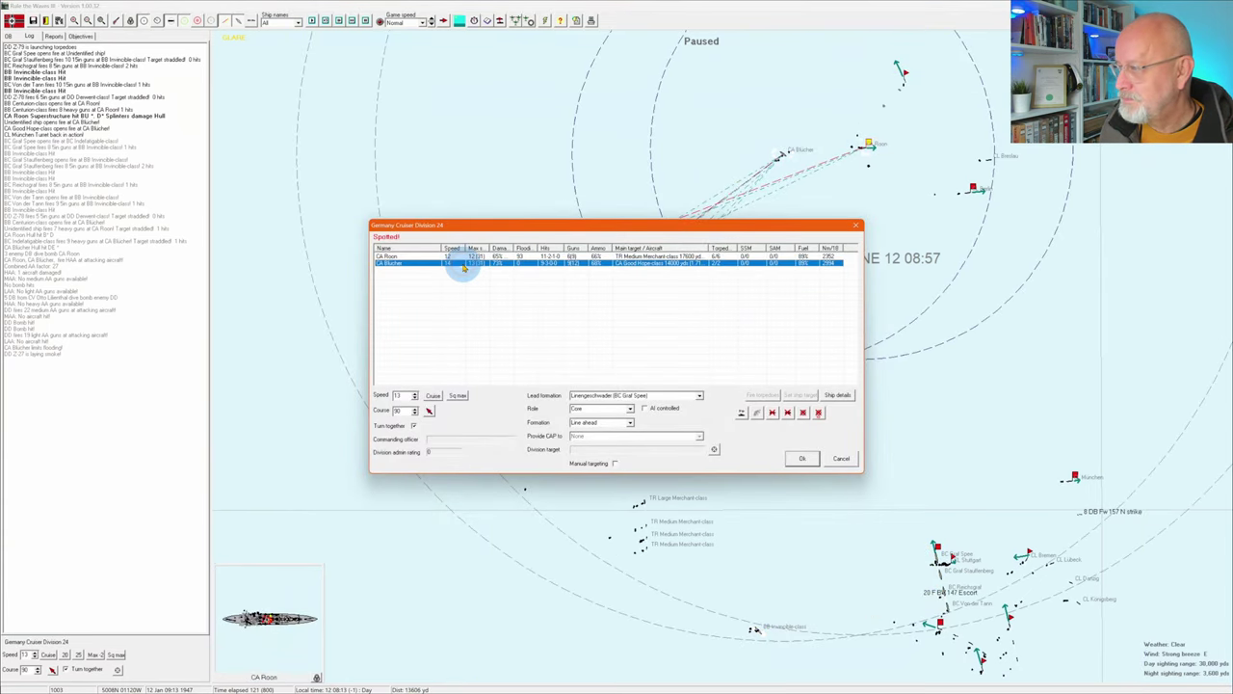
{"action": "left_click", "coordinate": [836, 393]}
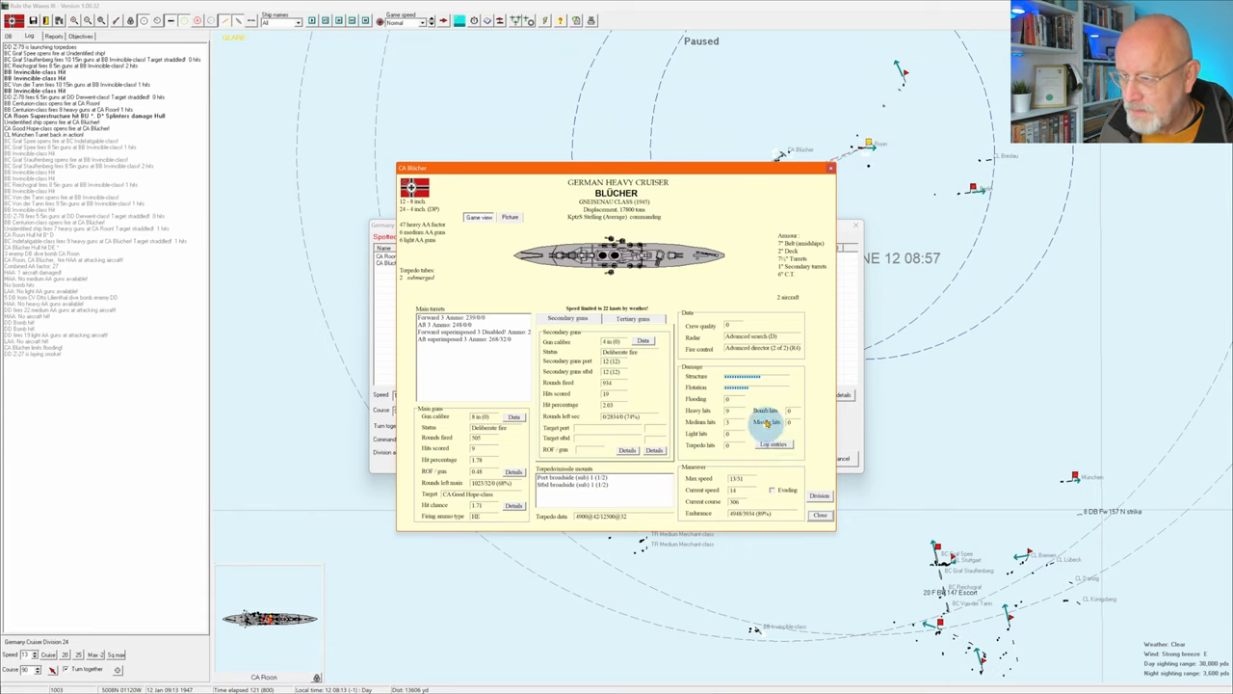
{"action": "left_click", "coordinate": [770, 443]}
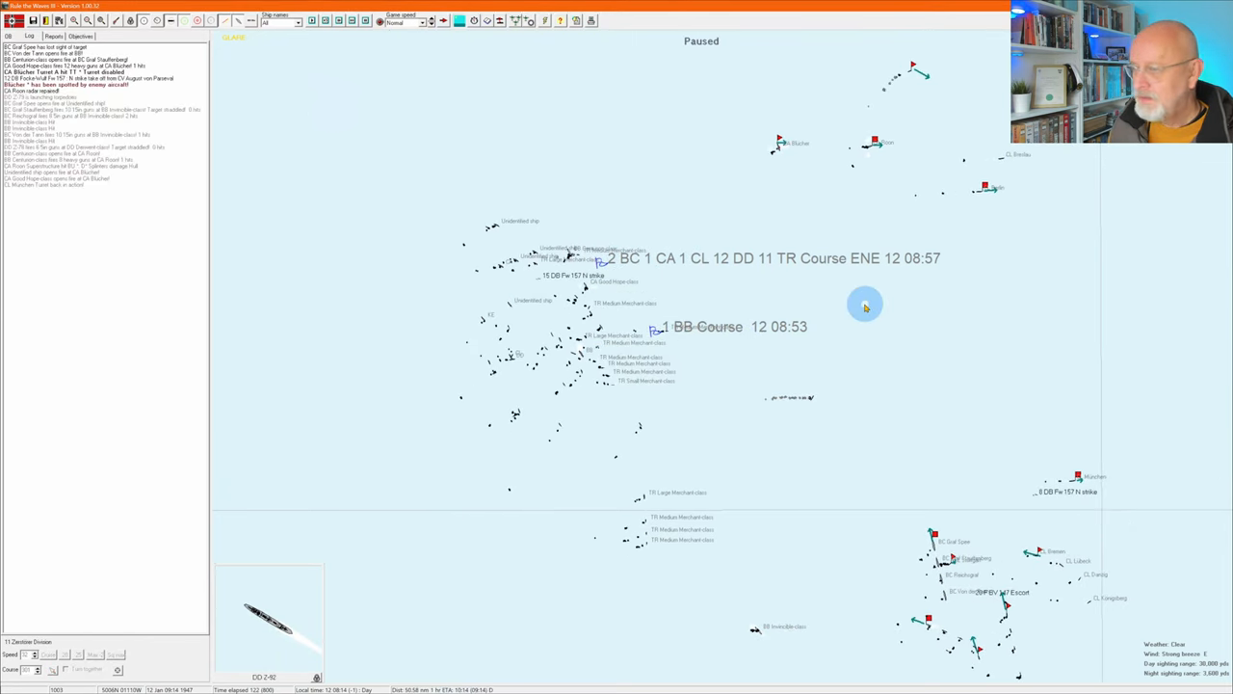
{"action": "mouse_move", "coordinate": [910, 489]}
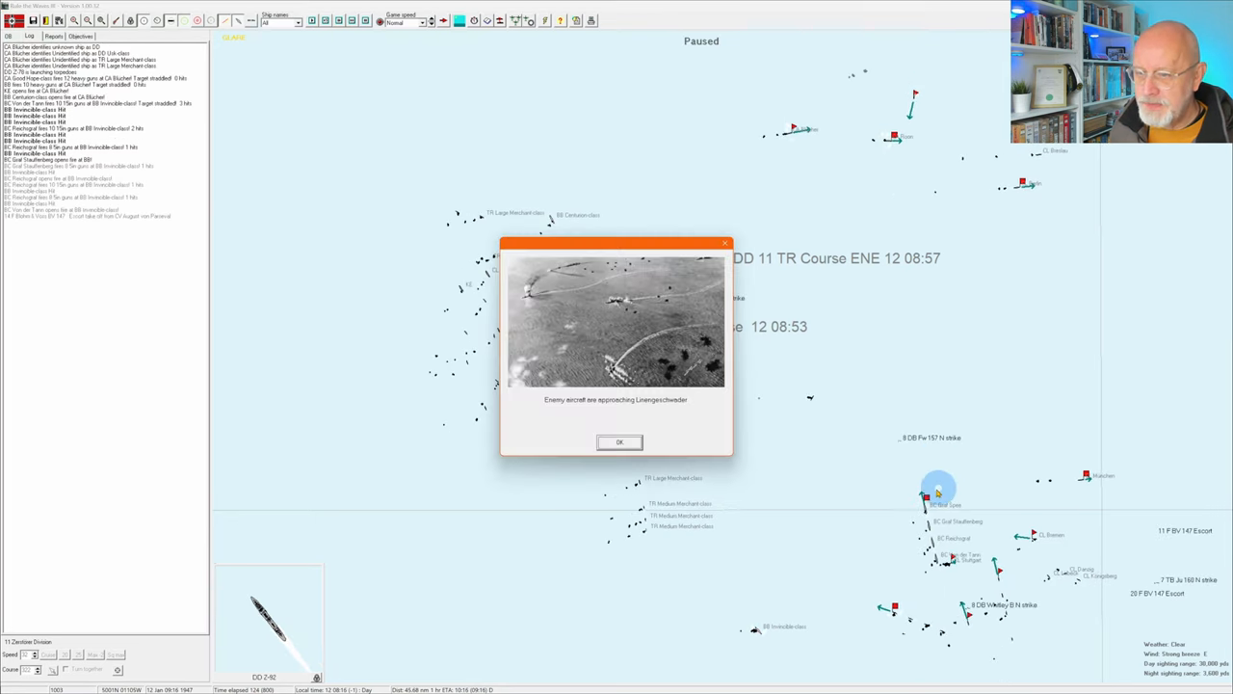
- Select a ship in the lower German group and acknowledge the aircraft attack alert
{"action": "left_click", "coordinate": [618, 441]}
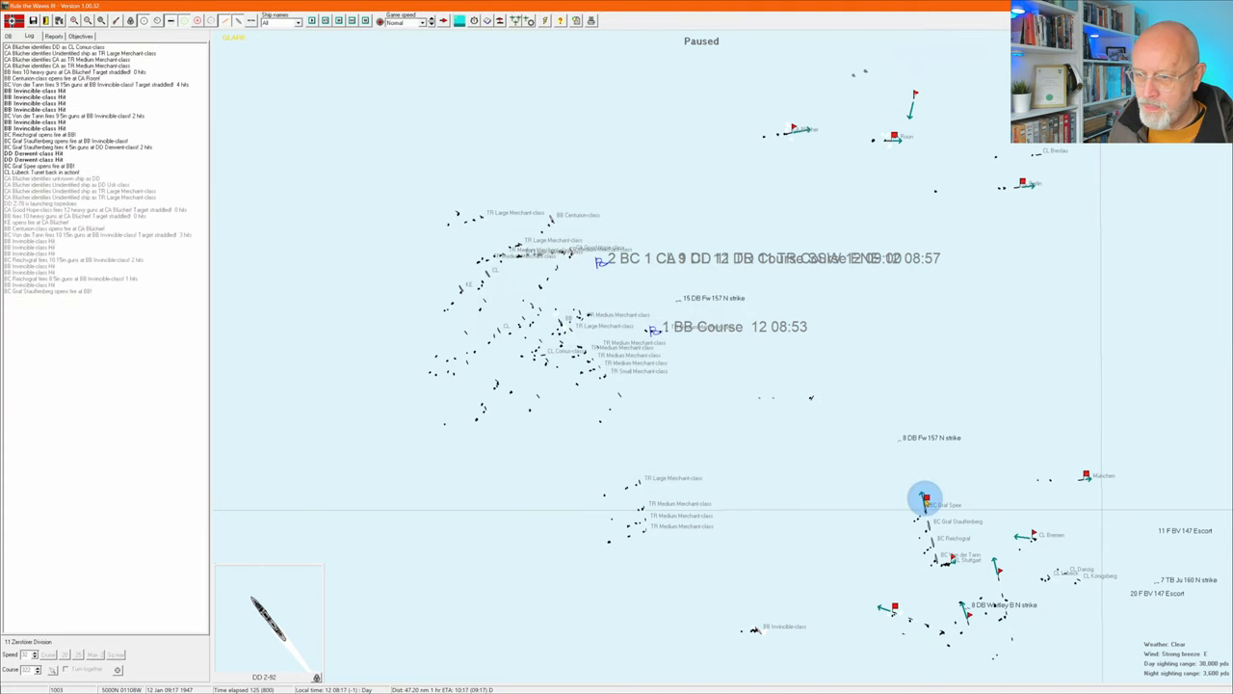
{"action": "left_click", "coordinate": [921, 505]}
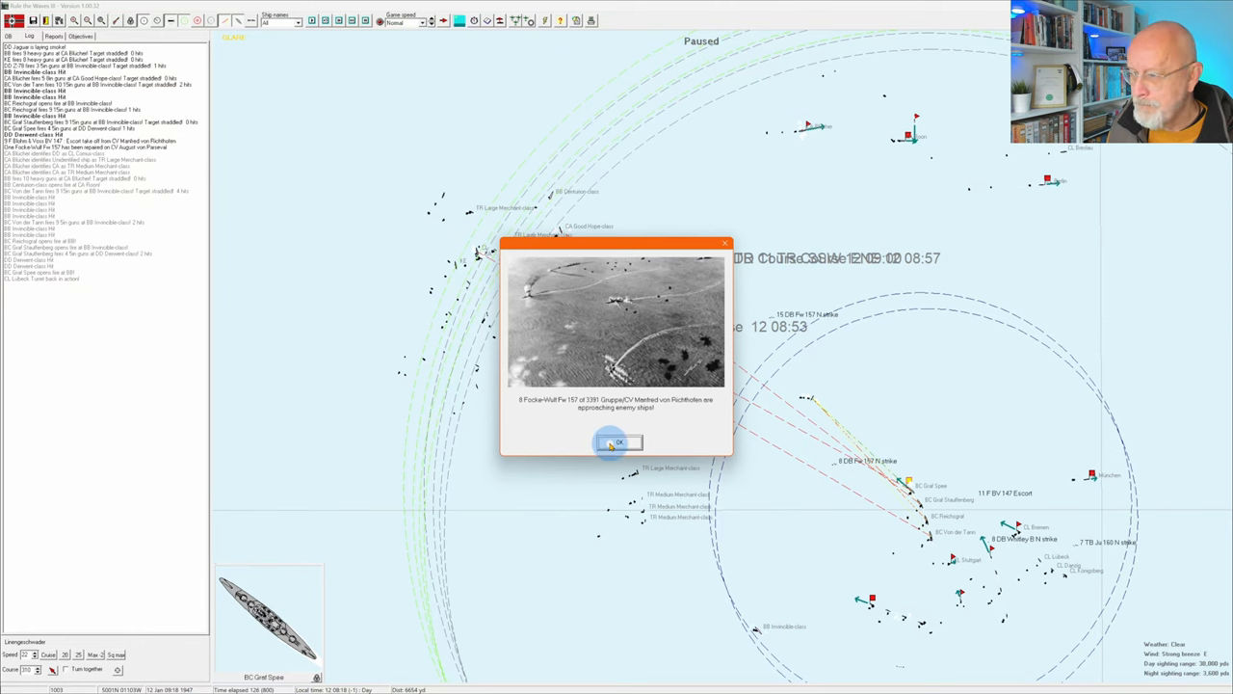
{"action": "left_click", "coordinate": [616, 441]}
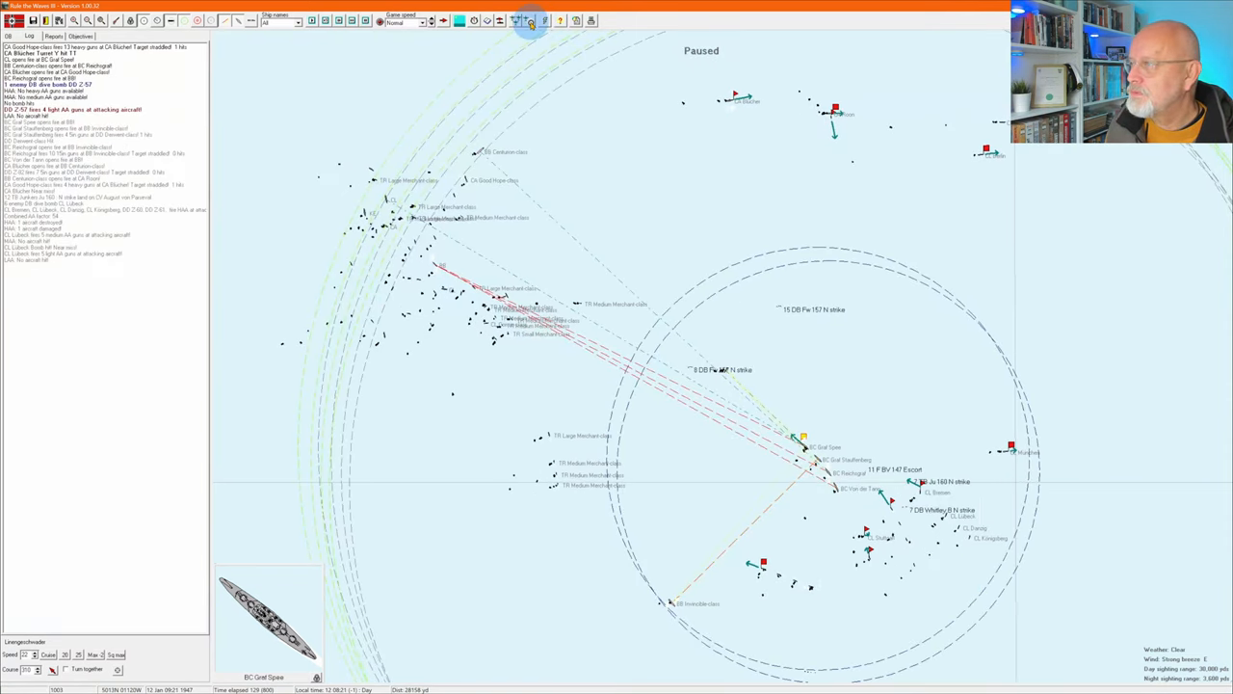
- Review the planned air strikes overview, then pick the division the carriers' CAP should cover
{"action": "left_click", "coordinate": [543, 19]}
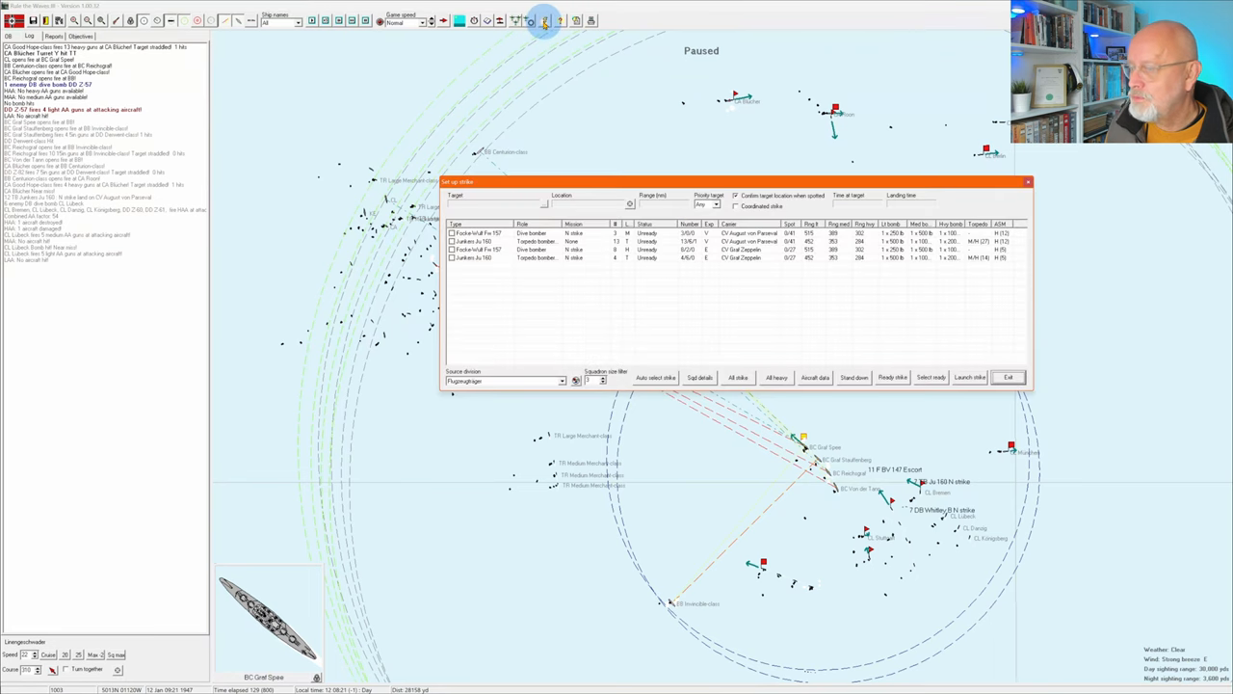
{"action": "left_click", "coordinate": [1008, 376]}
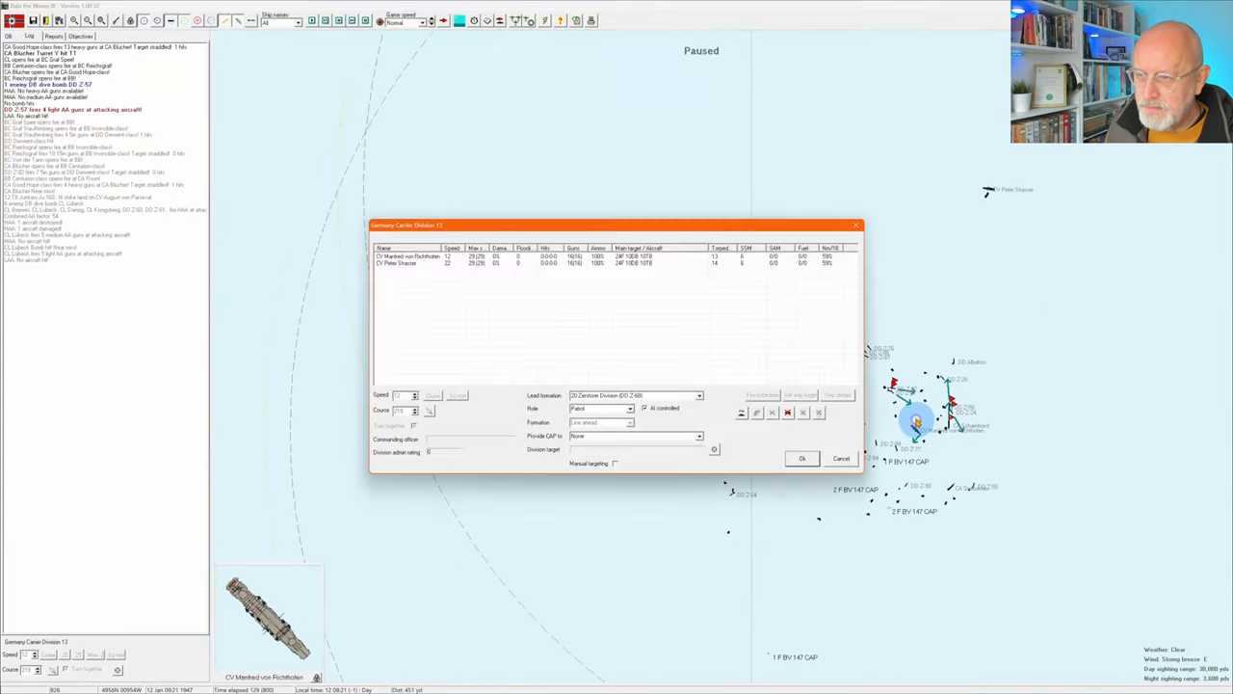
{"action": "left_click", "coordinate": [697, 435]}
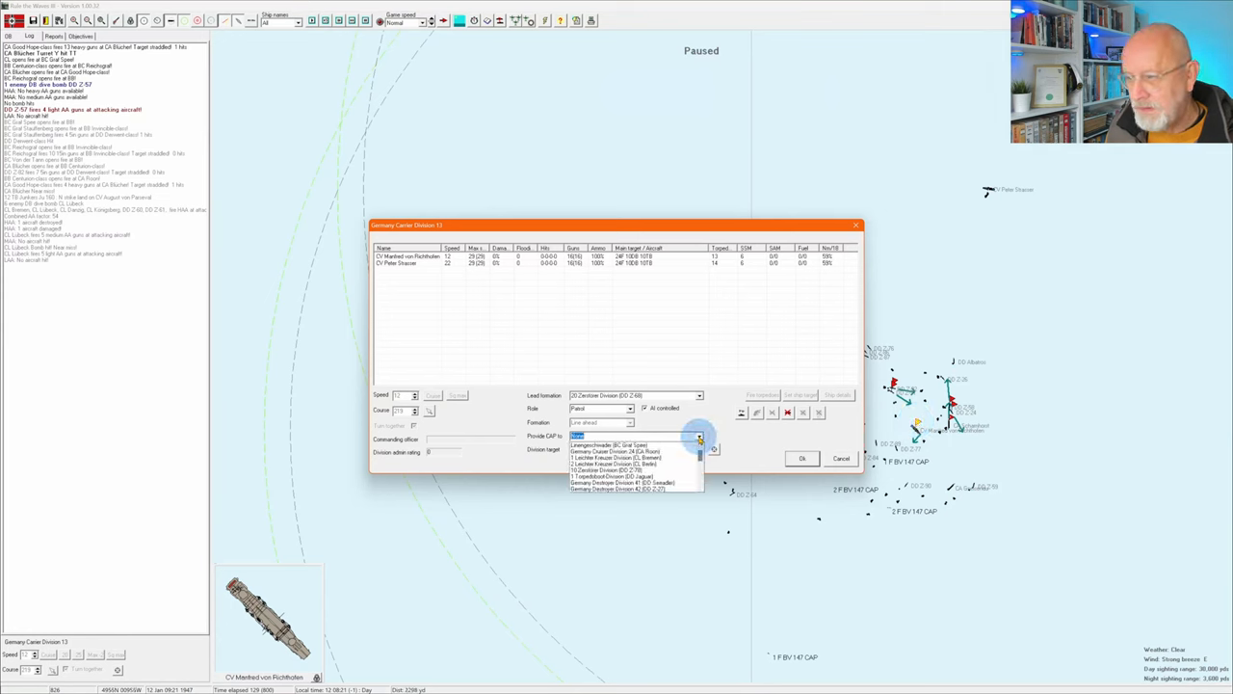
{"action": "left_click", "coordinate": [632, 447]}
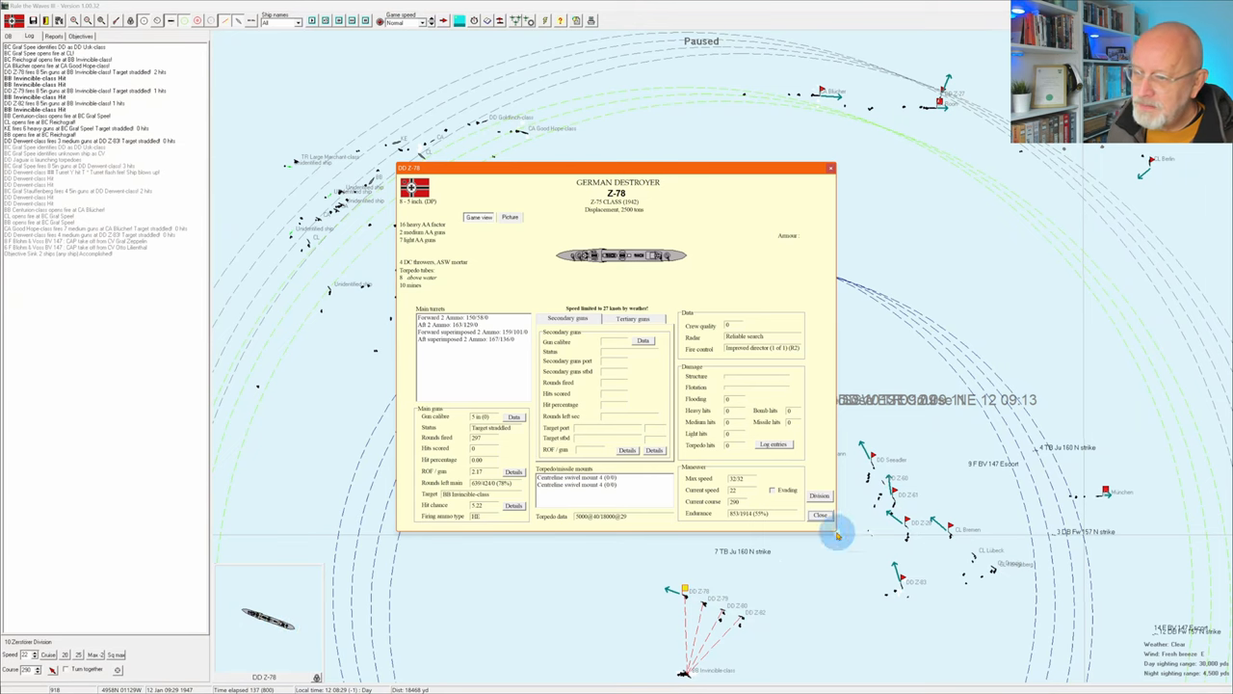
- Close the destroyer Z-78's details sheet to return to the paused map
{"action": "left_click", "coordinate": [817, 515]}
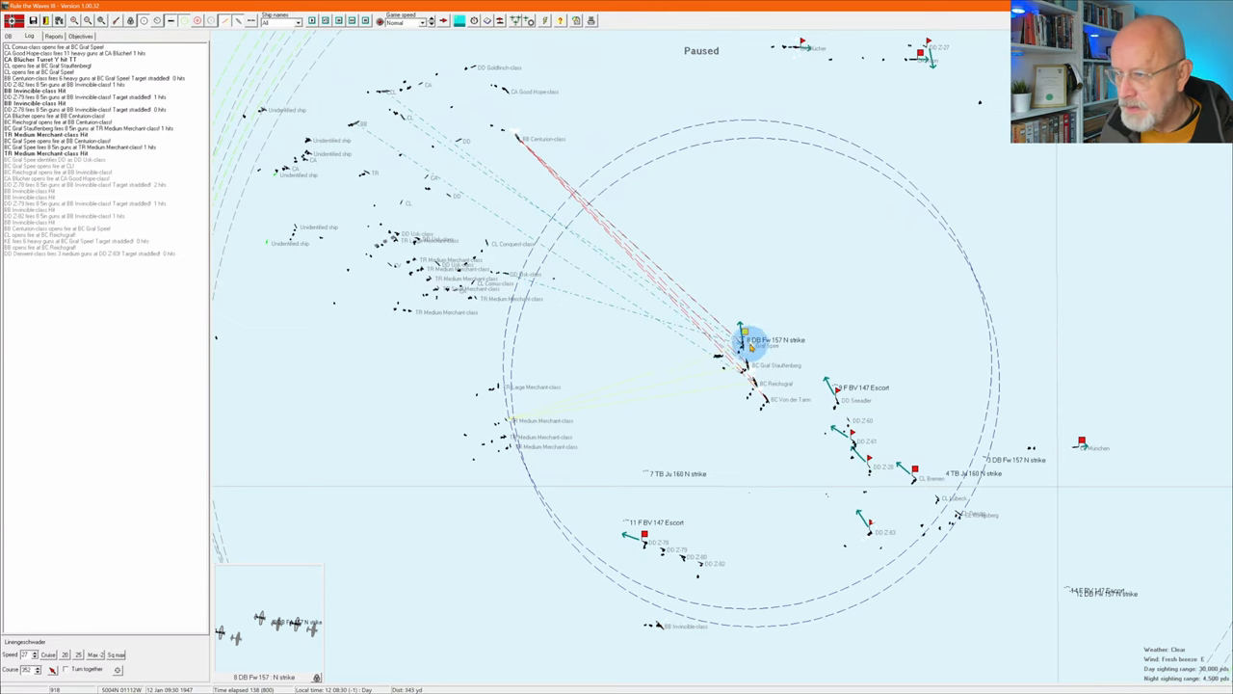
- Select a German ship in the central group and acknowledge the incoming air strike alert
{"action": "left_click", "coordinate": [748, 347]}
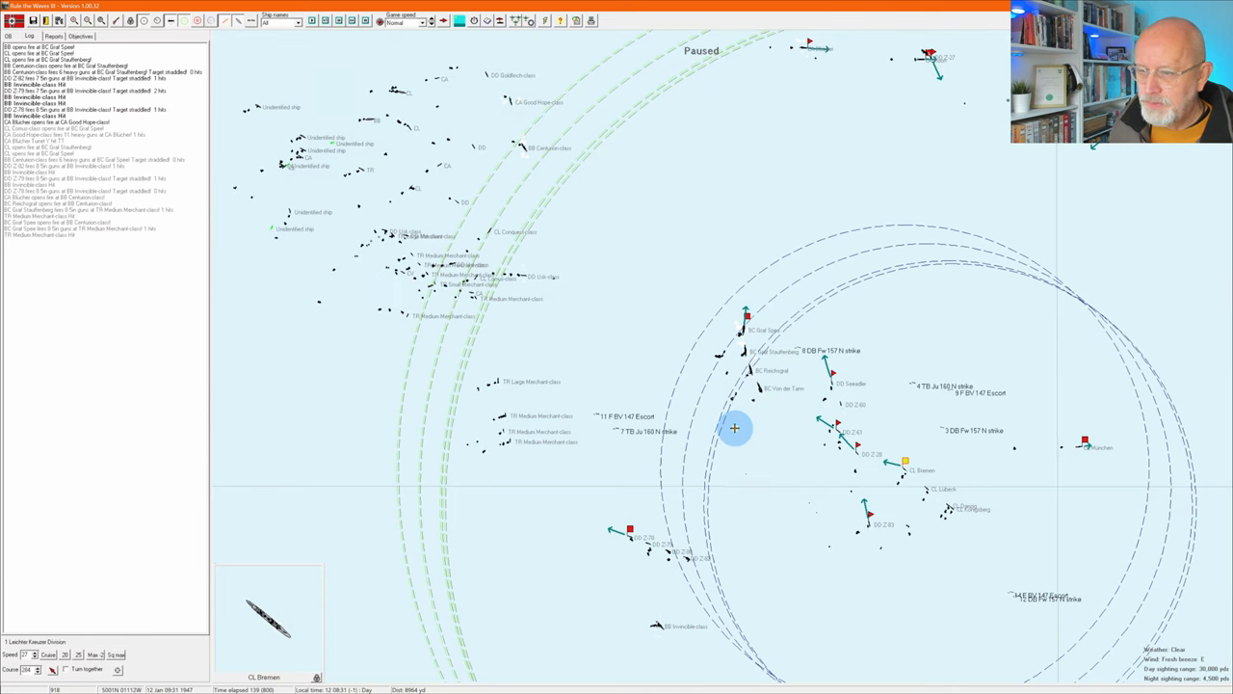
{"action": "mouse_move", "coordinate": [894, 231]}
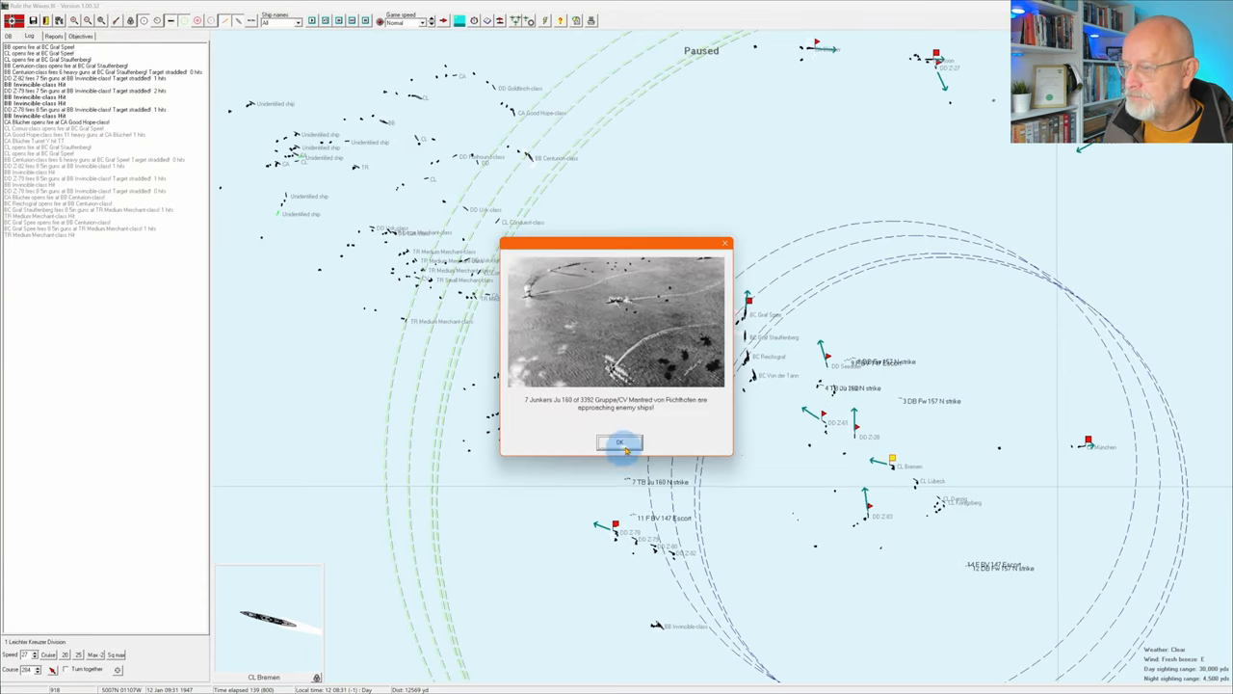
{"action": "left_click", "coordinate": [620, 441]}
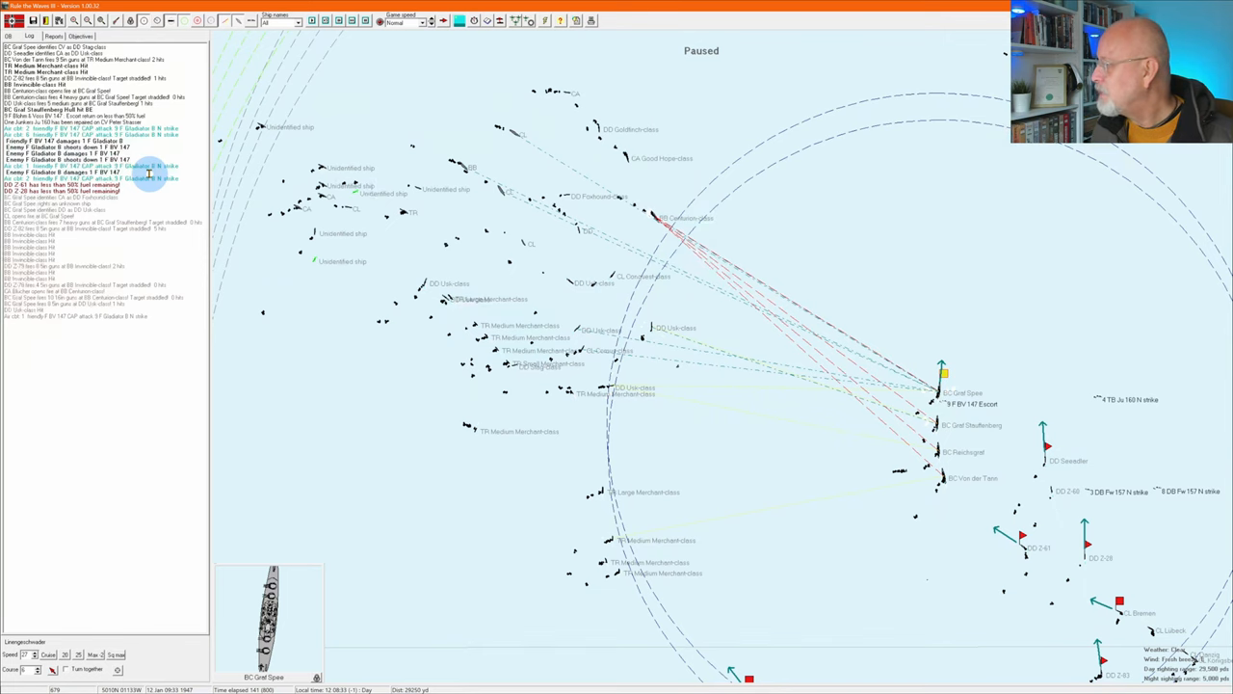
{"action": "mouse_move", "coordinate": [200, 205]}
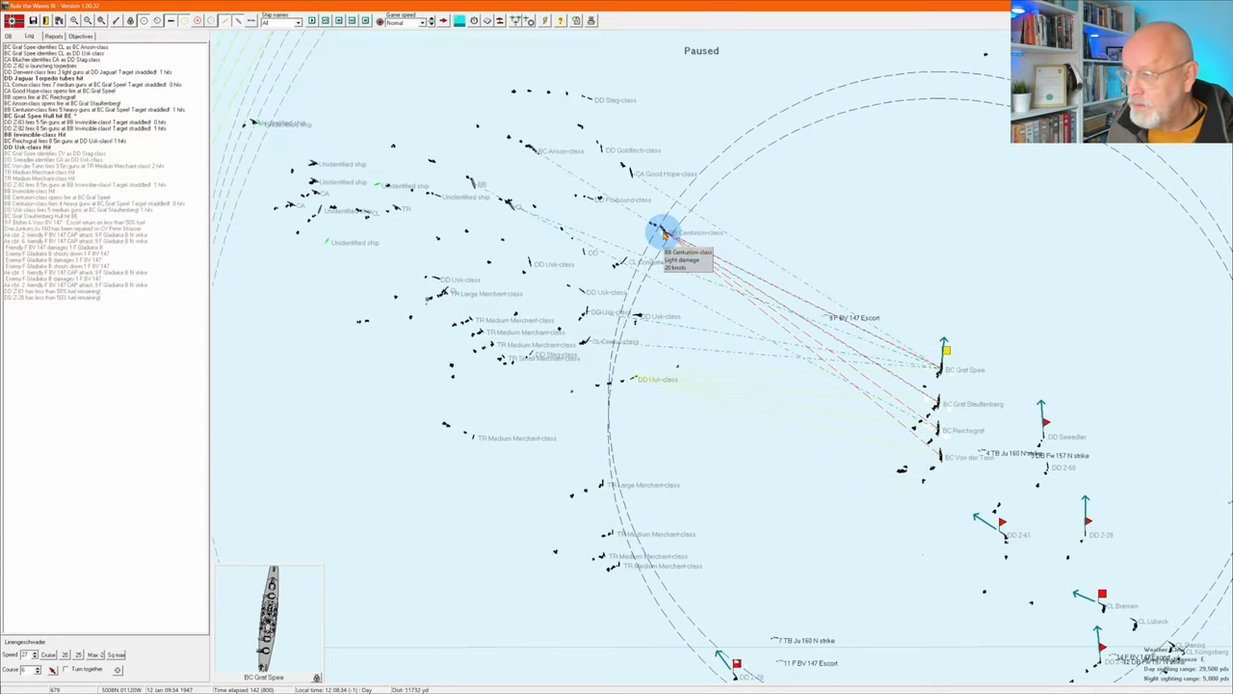
- Dismiss the missing ship info notice, two enemy aircraft warnings, an attack alert and a hit report
{"action": "left_click", "coordinate": [651, 235]}
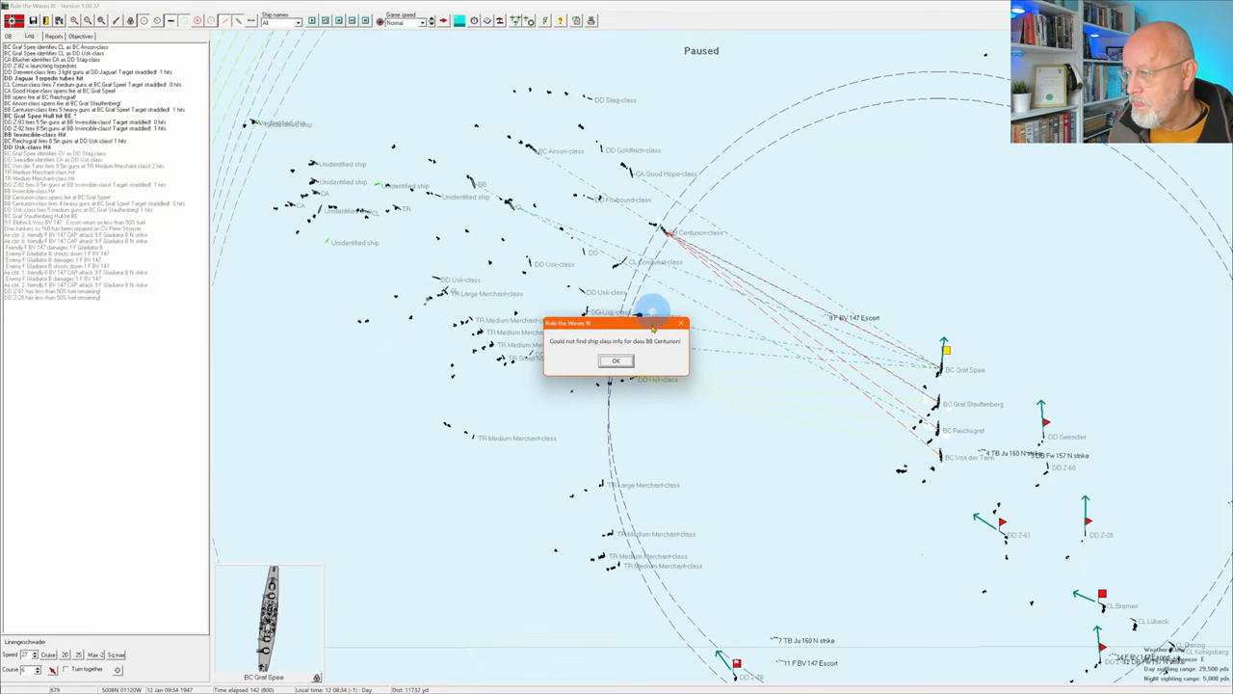
{"action": "left_click", "coordinate": [616, 360]}
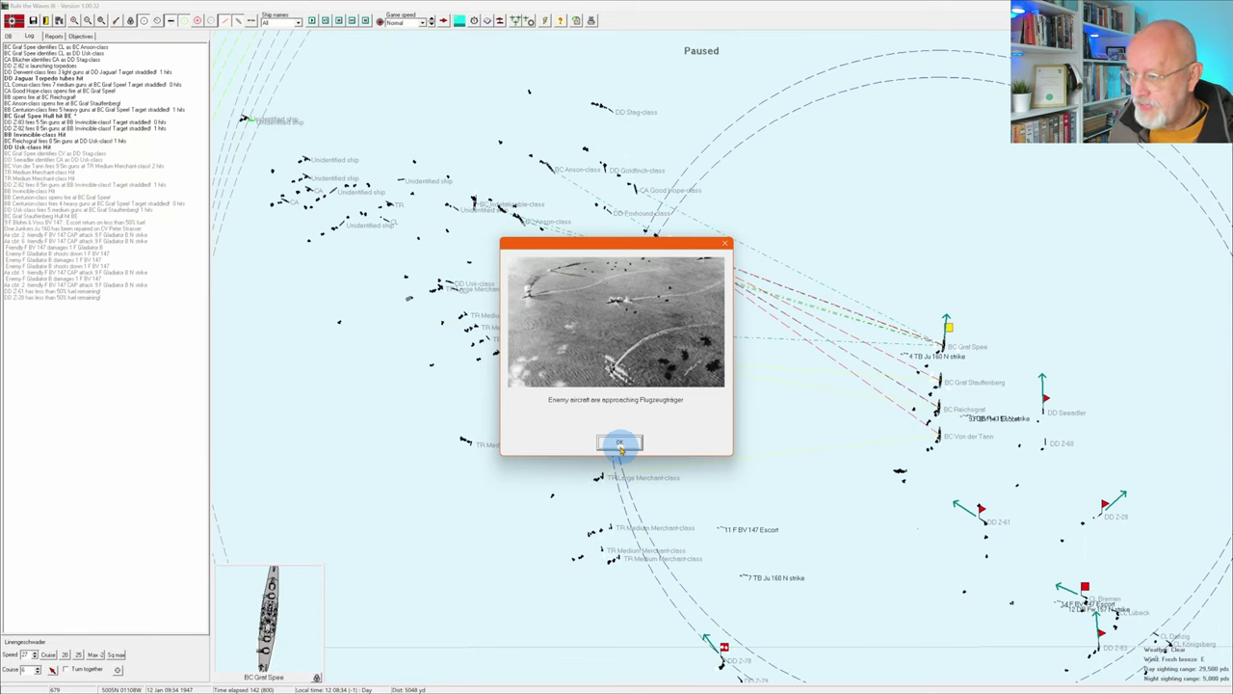
{"action": "left_click", "coordinate": [620, 443]}
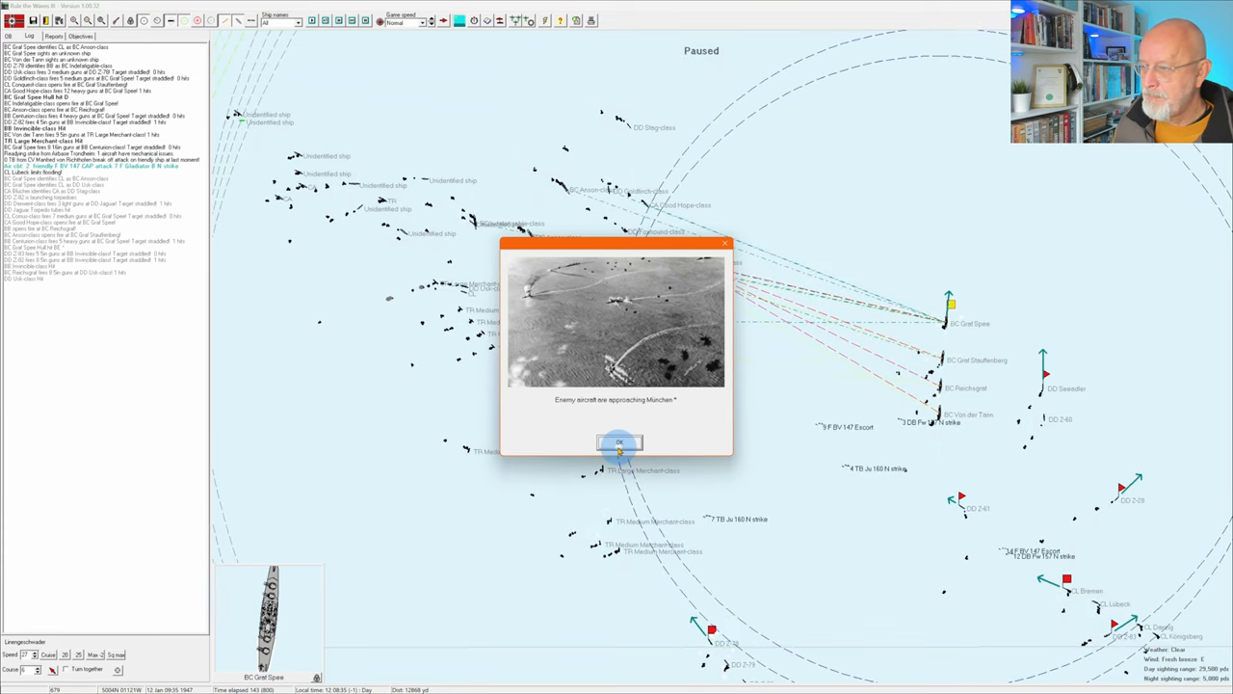
{"action": "left_click", "coordinate": [620, 441]}
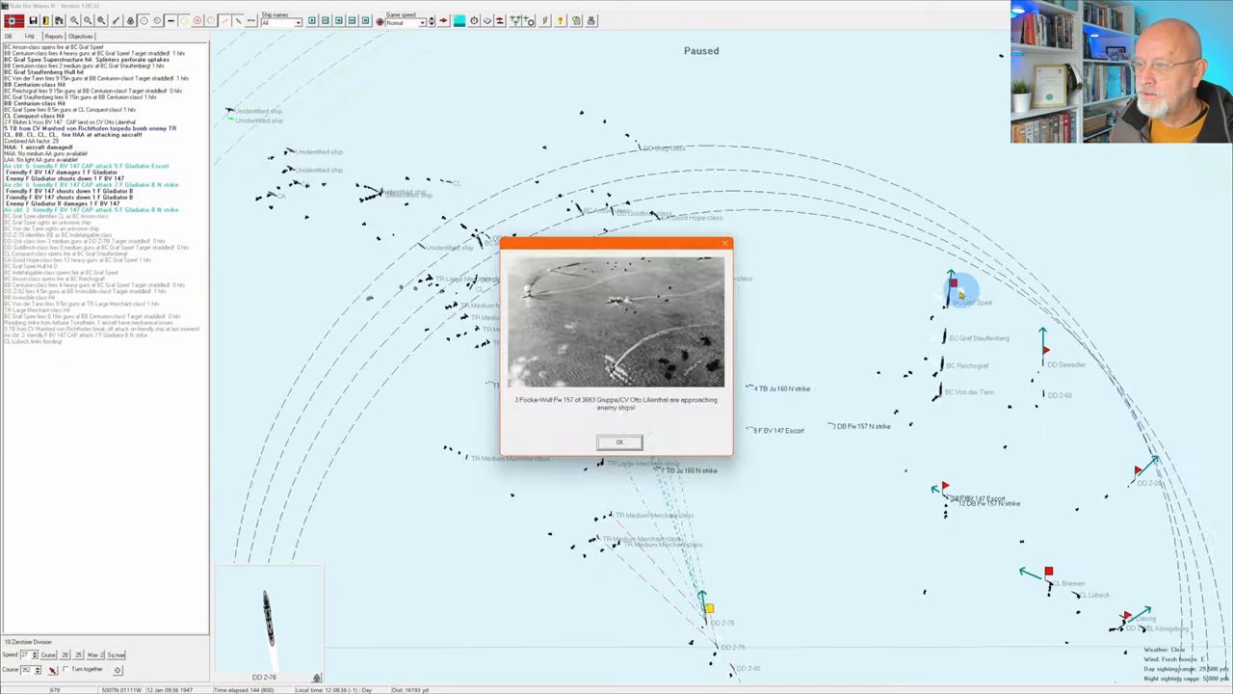
{"action": "left_click", "coordinate": [616, 441]}
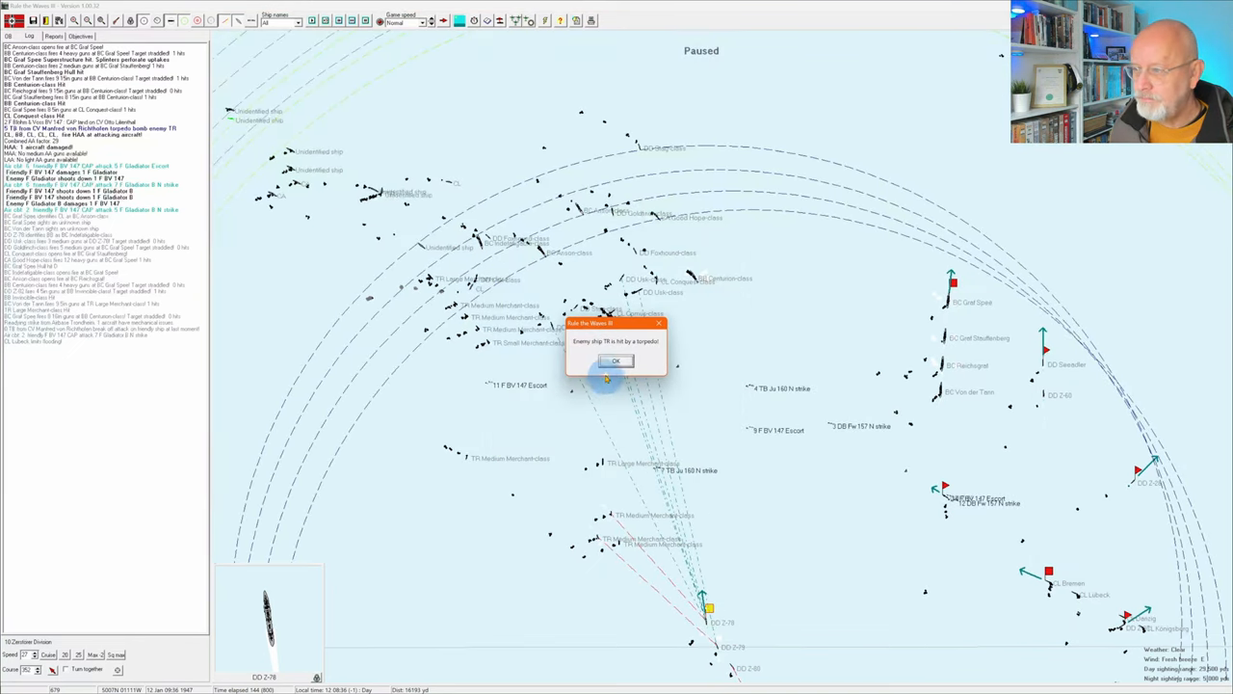
{"action": "left_click", "coordinate": [616, 360]}
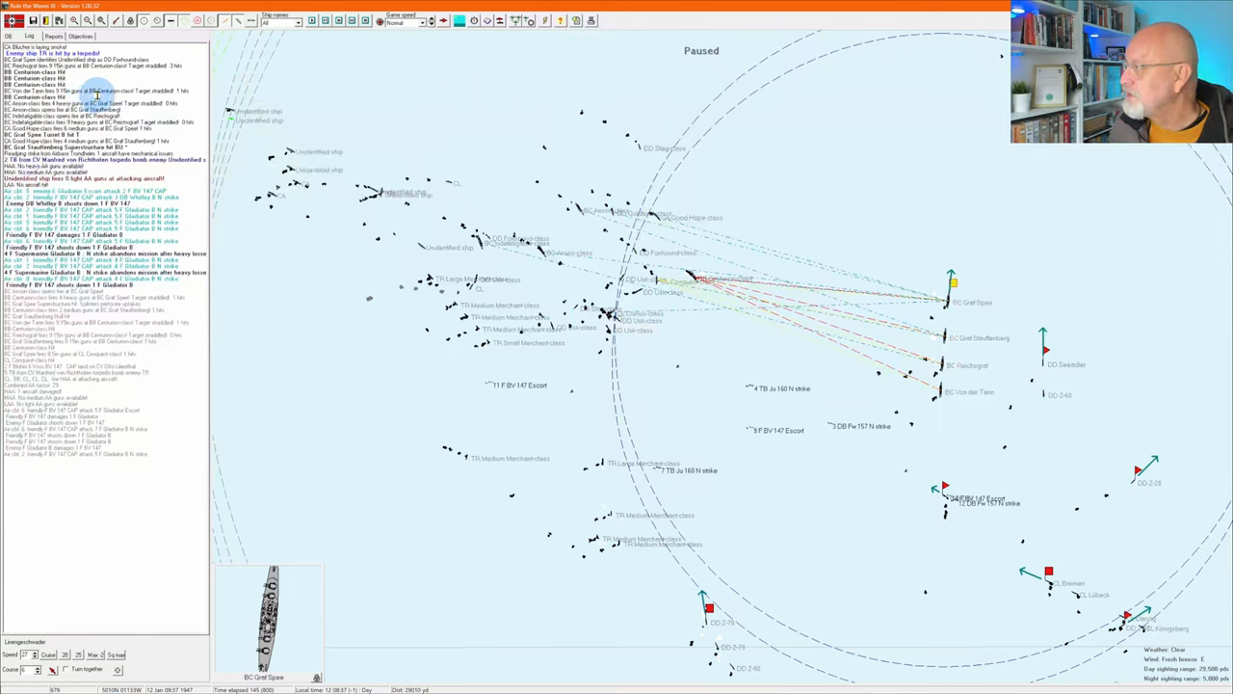
{"action": "mouse_move", "coordinate": [189, 131]}
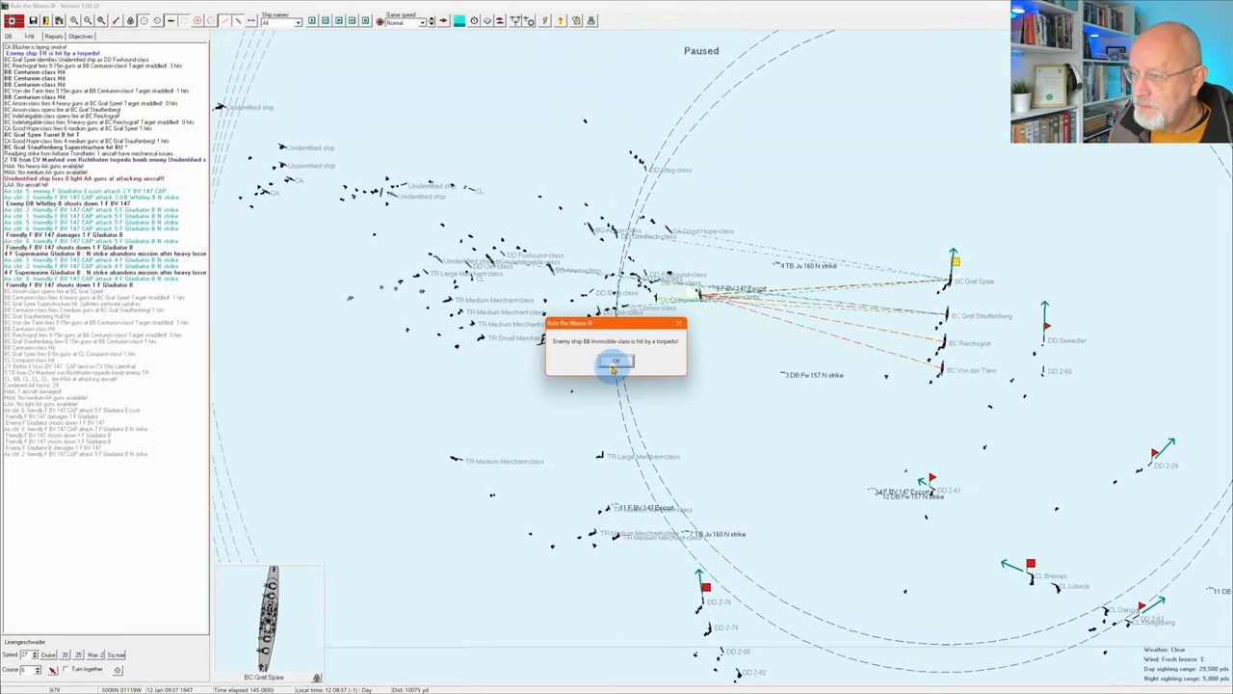
- Acknowledge the torpedo hit report on the enemy Invincible-class ship
{"action": "left_click", "coordinate": [615, 360]}
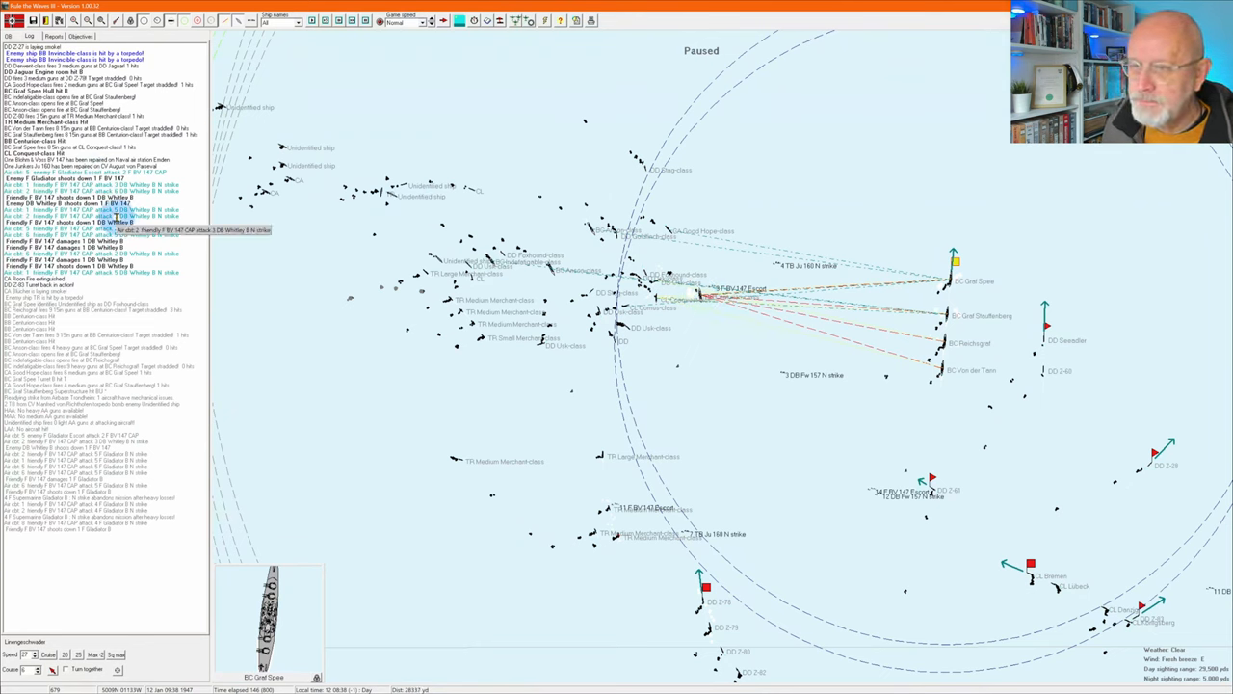
- Select the centre ship and the southern German destroyer, then acknowledge the air strike alert
{"action": "left_click", "coordinate": [827, 441]}
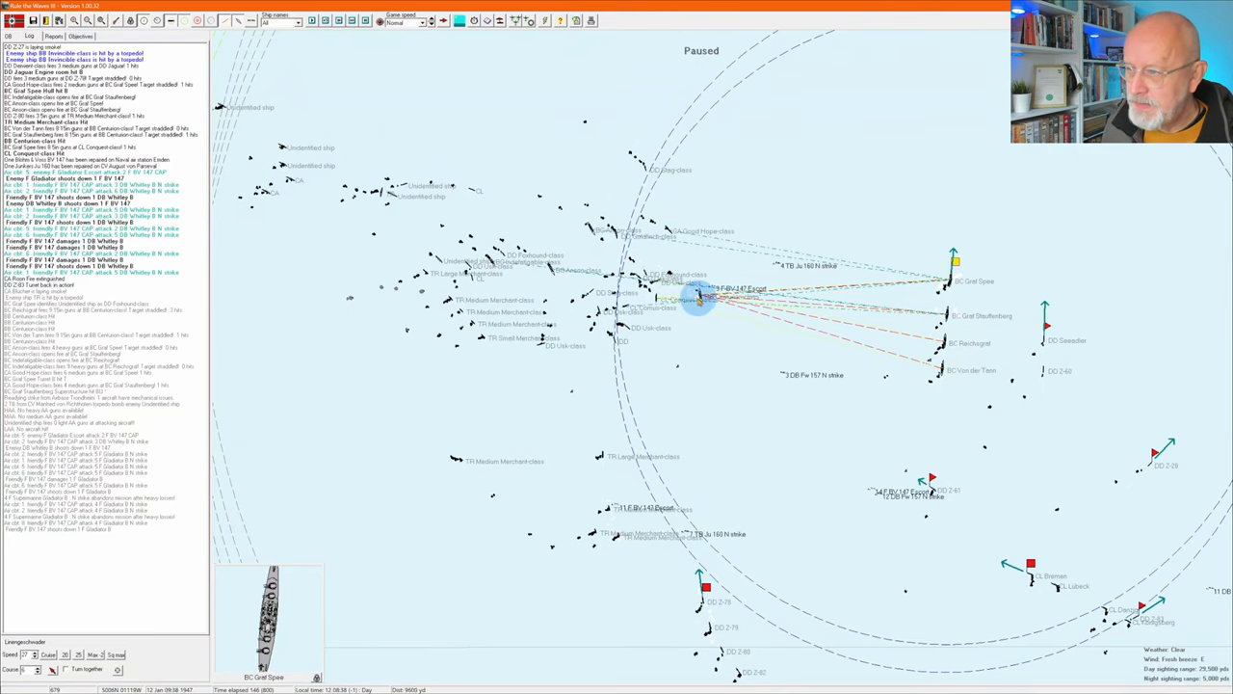
{"action": "mouse_move", "coordinate": [696, 298]}
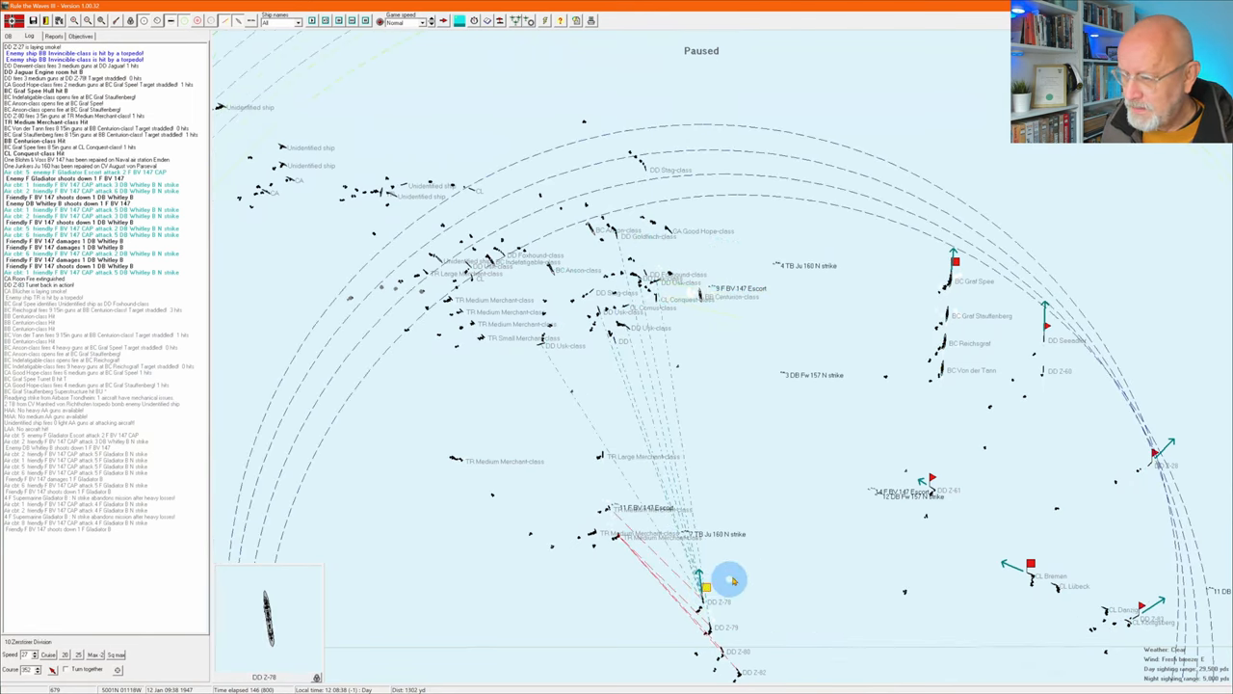
{"action": "left_click", "coordinate": [1029, 586]}
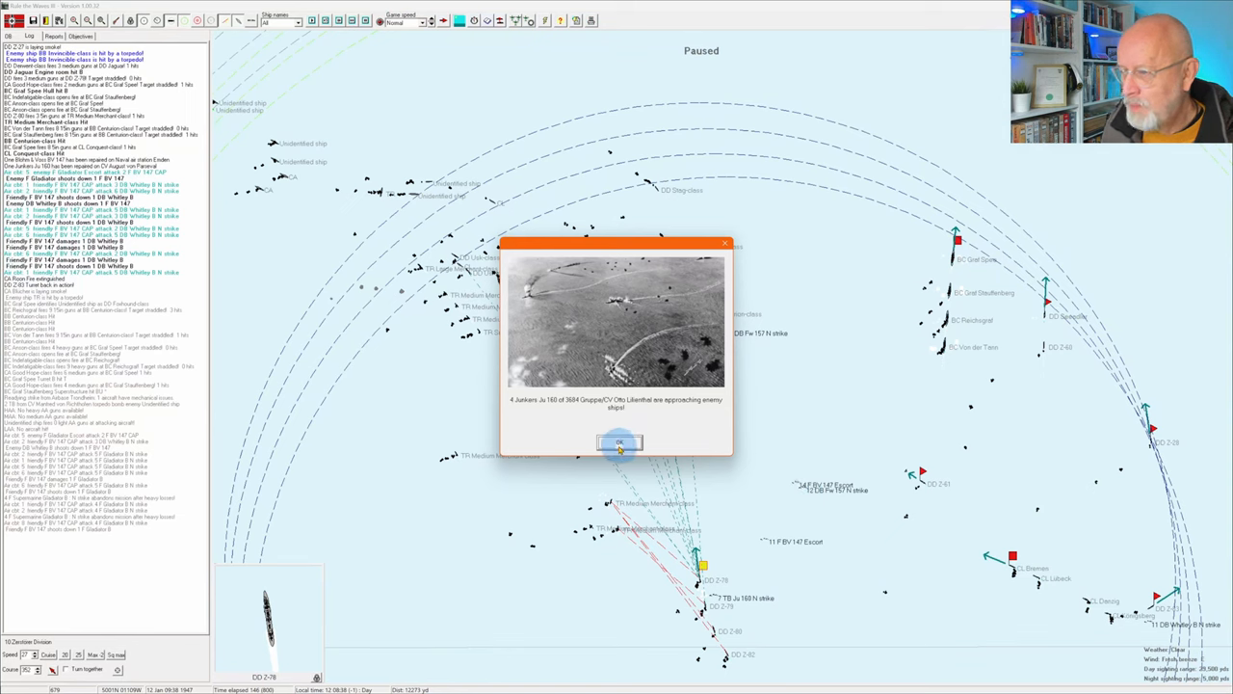
{"action": "left_click", "coordinate": [618, 441]}
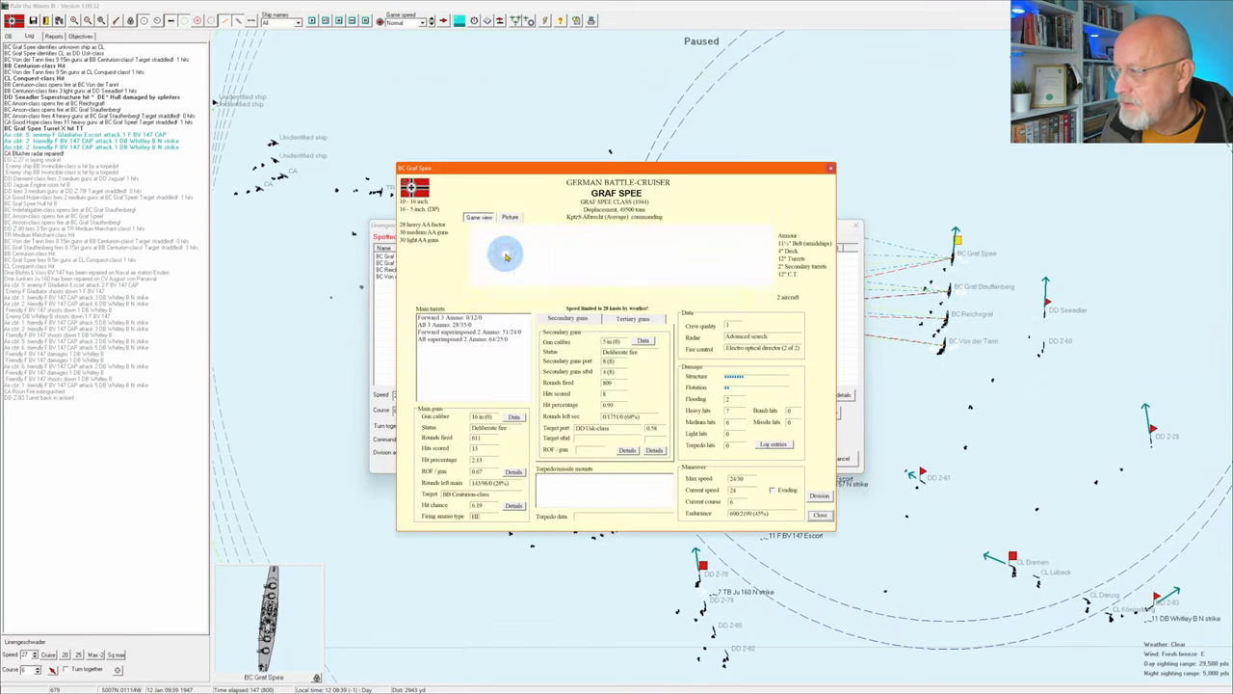
- Review Graf Spee's log of hits, then close the log and the details sheet
{"action": "left_click", "coordinate": [783, 449]}
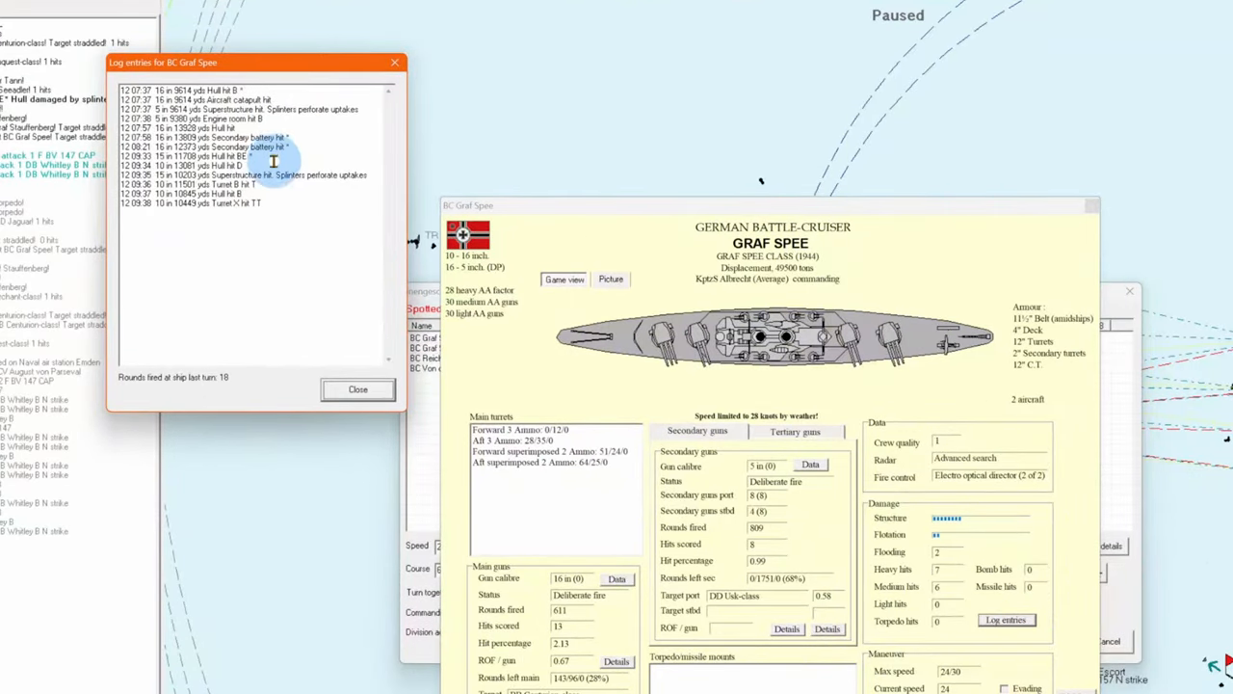
{"action": "mouse_move", "coordinate": [281, 204]}
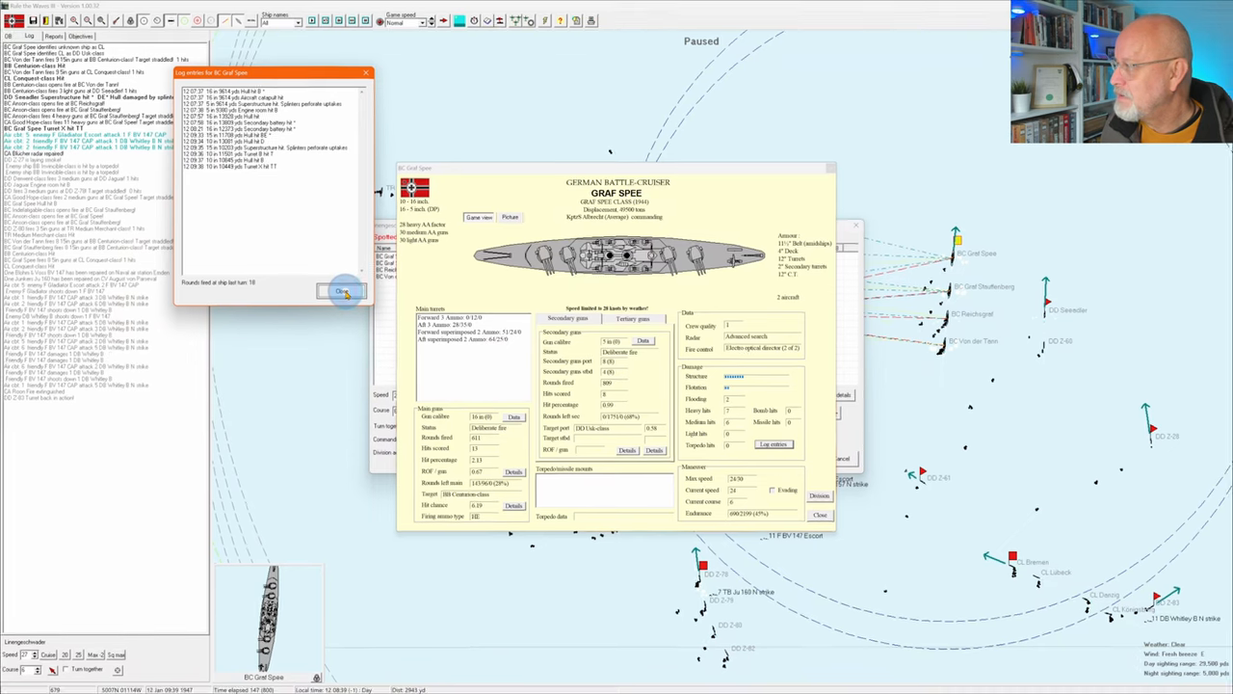
{"action": "left_click", "coordinate": [343, 291]}
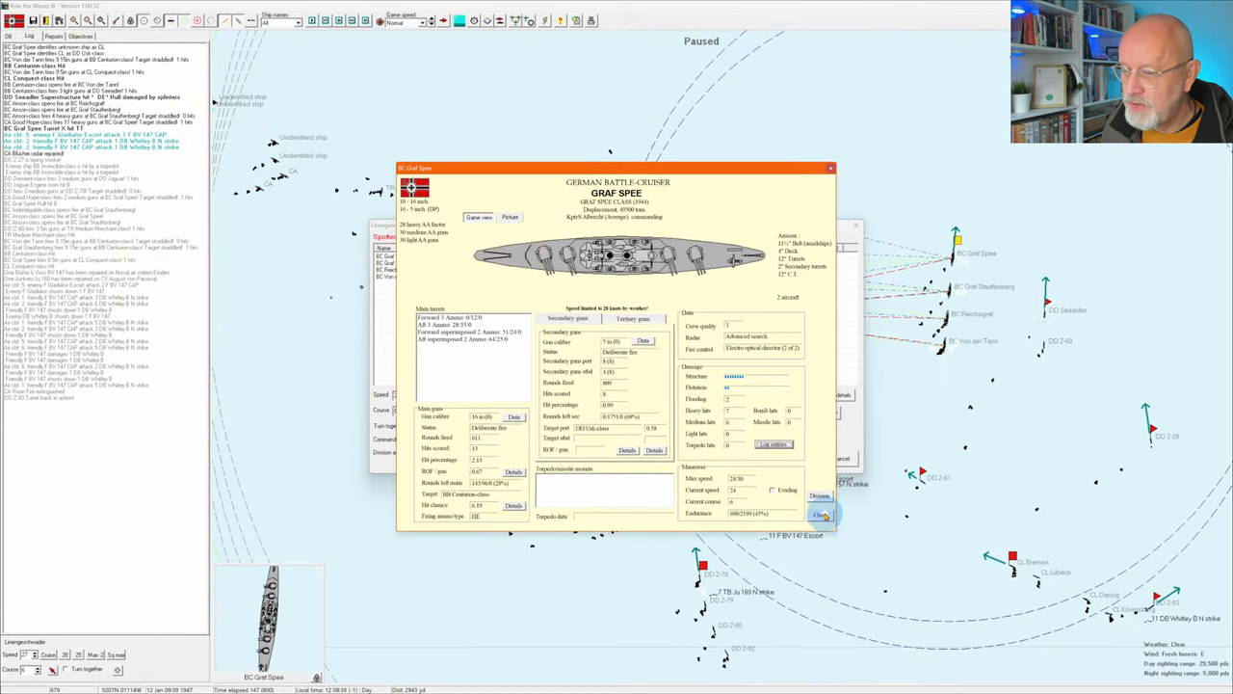
{"action": "left_click", "coordinate": [817, 516]}
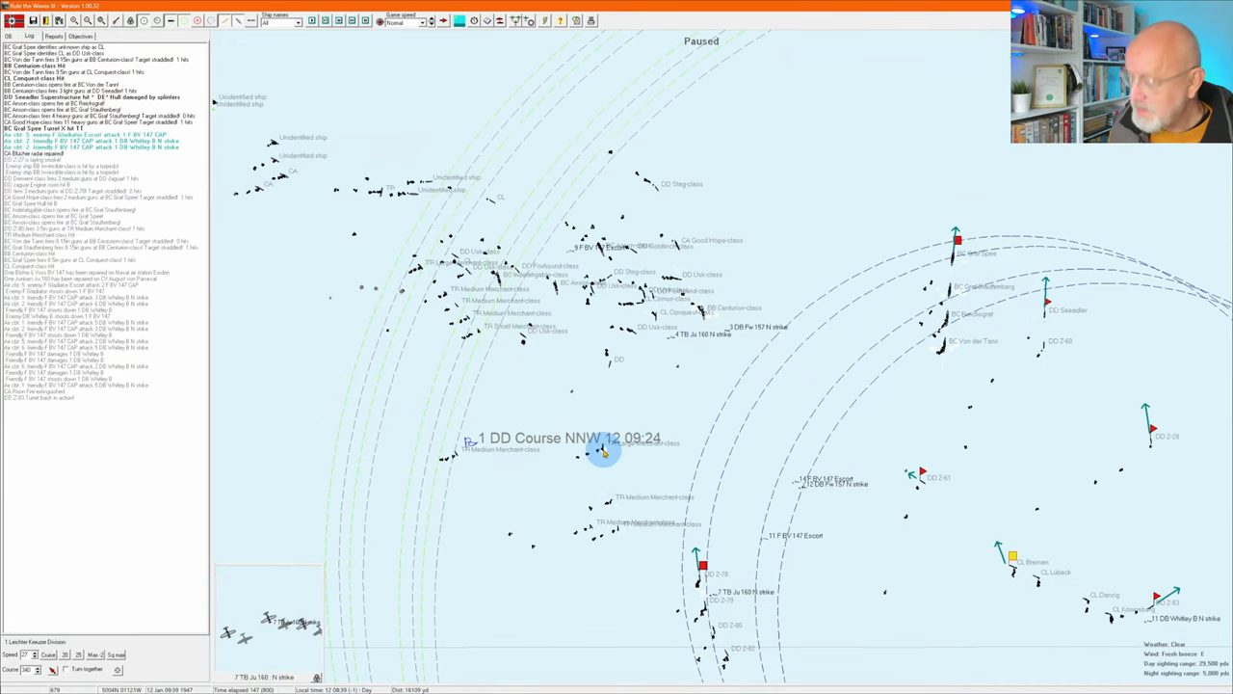
{"action": "mouse_move", "coordinate": [605, 455]}
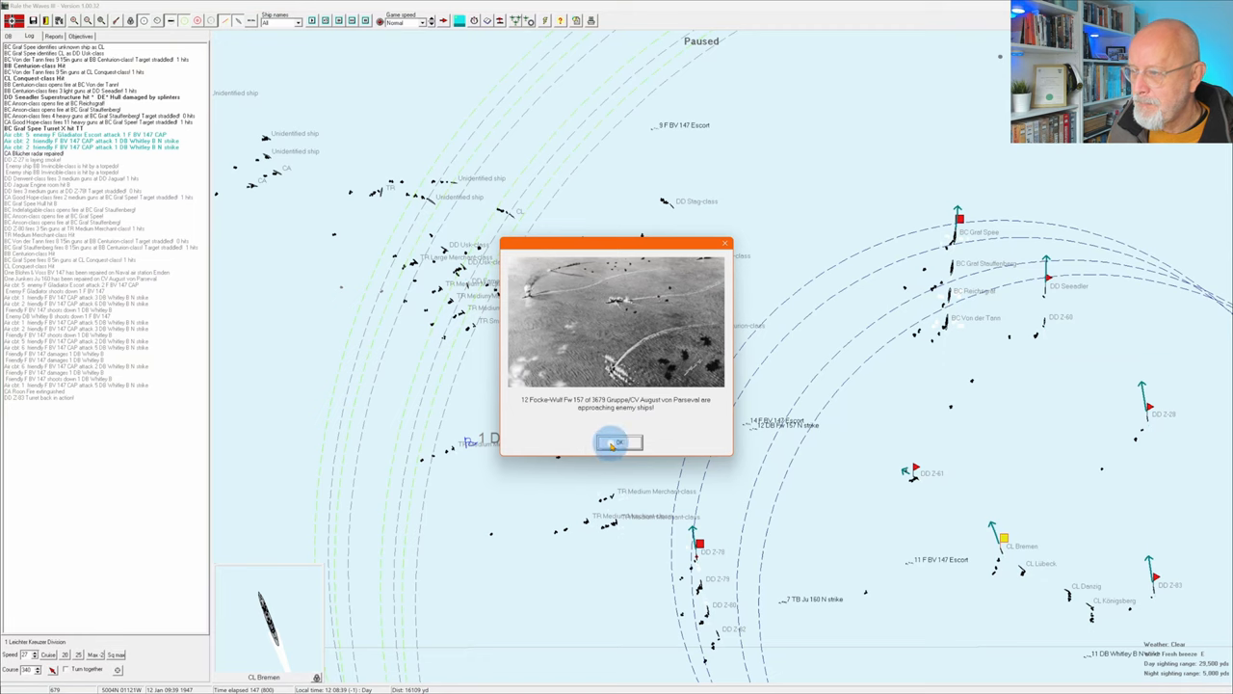
- Dismiss the air attack report and select the destroyer south of the main fleet
{"action": "left_click", "coordinate": [618, 443]}
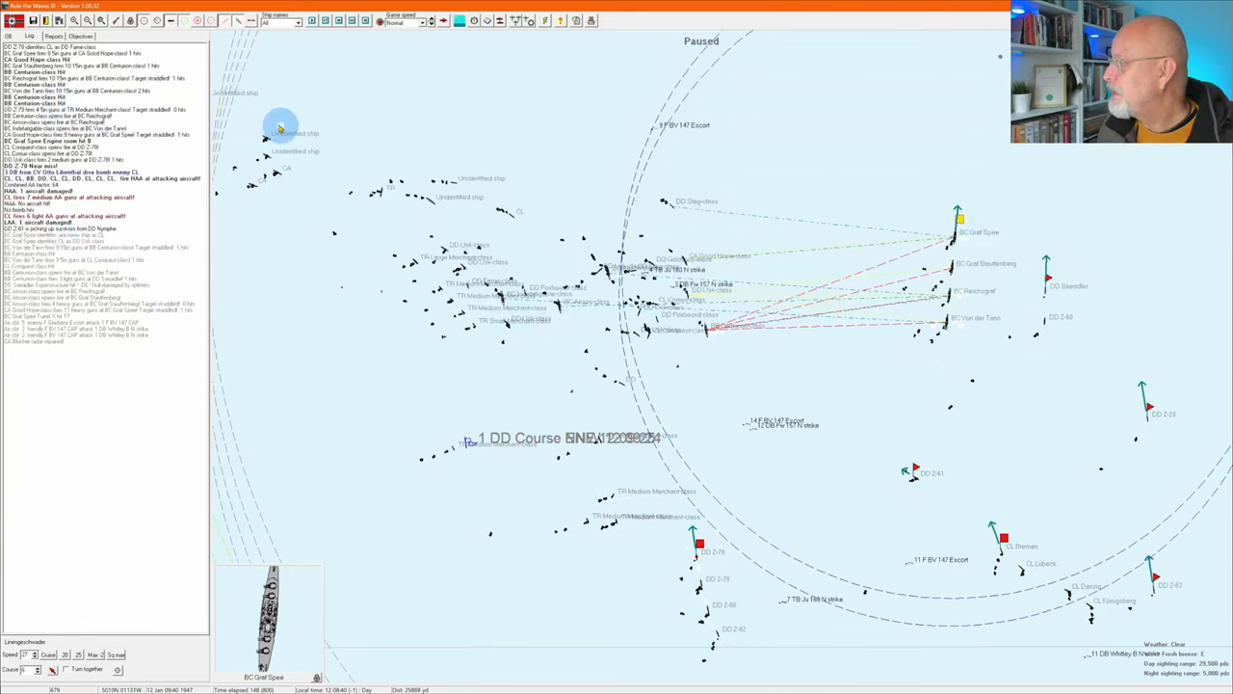
{"action": "mouse_move", "coordinate": [161, 104]}
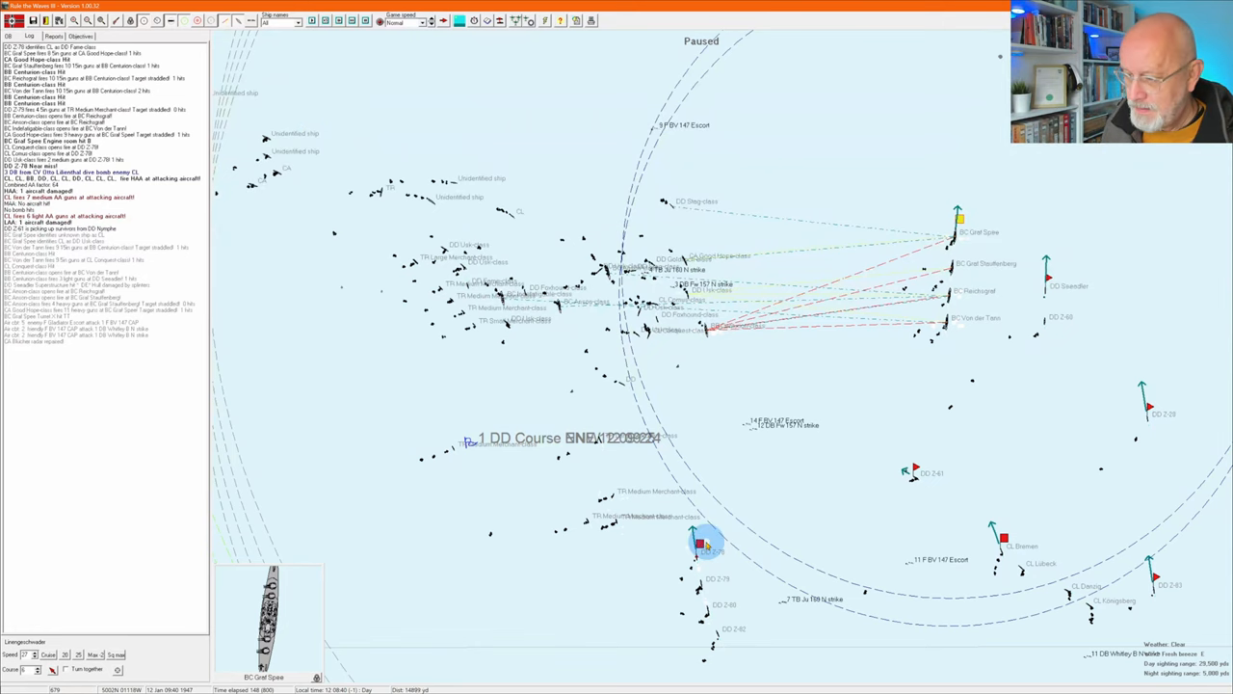
{"action": "left_click", "coordinate": [699, 545]}
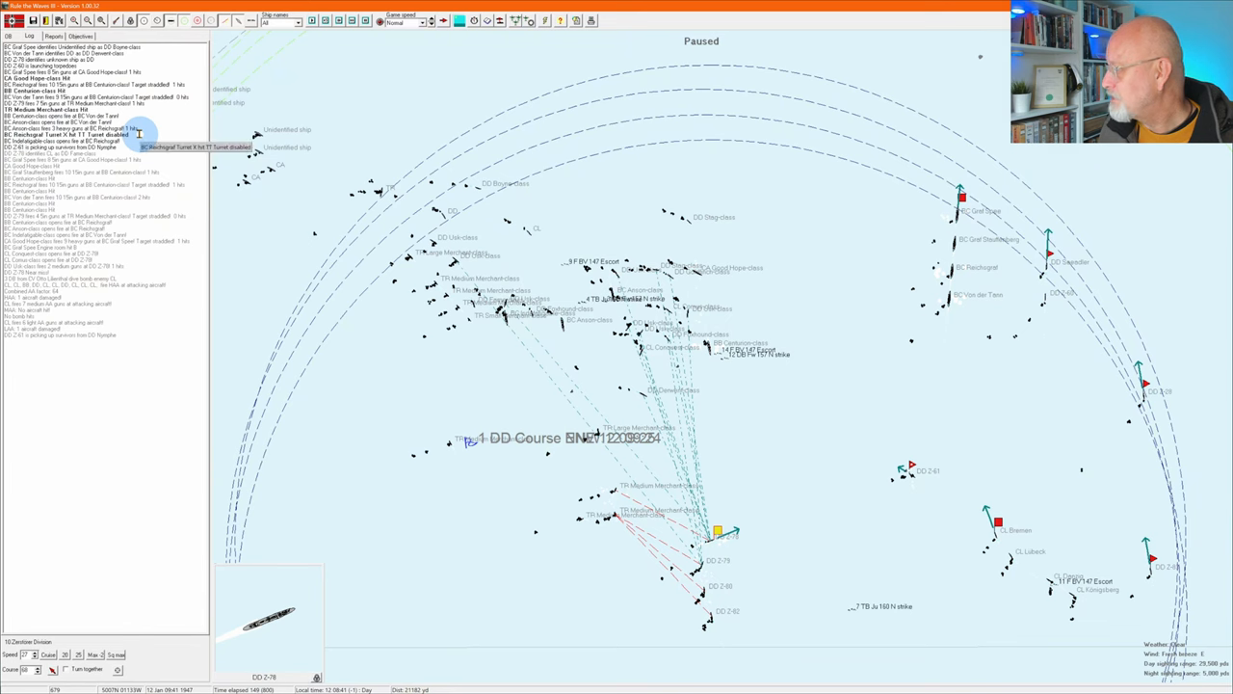
{"action": "mouse_move", "coordinate": [921, 170]}
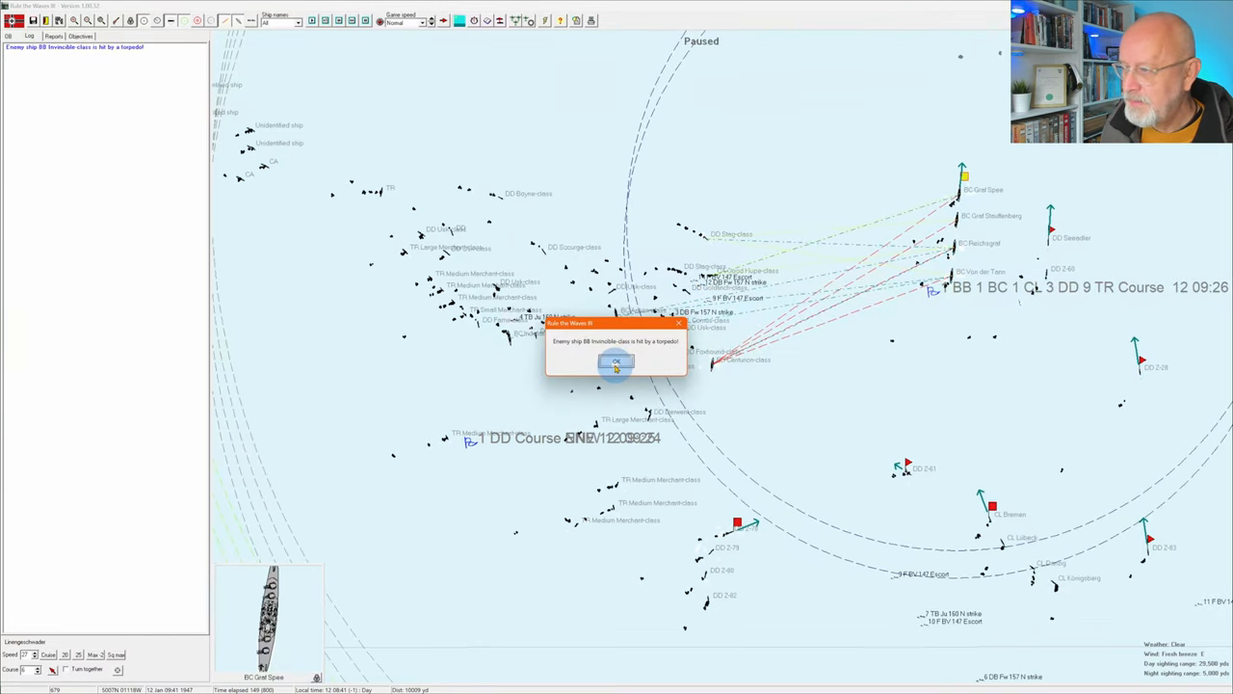
- Dismiss the torpedo-hit report on the enemy Invincible-class battleship
{"action": "left_click", "coordinate": [616, 362]}
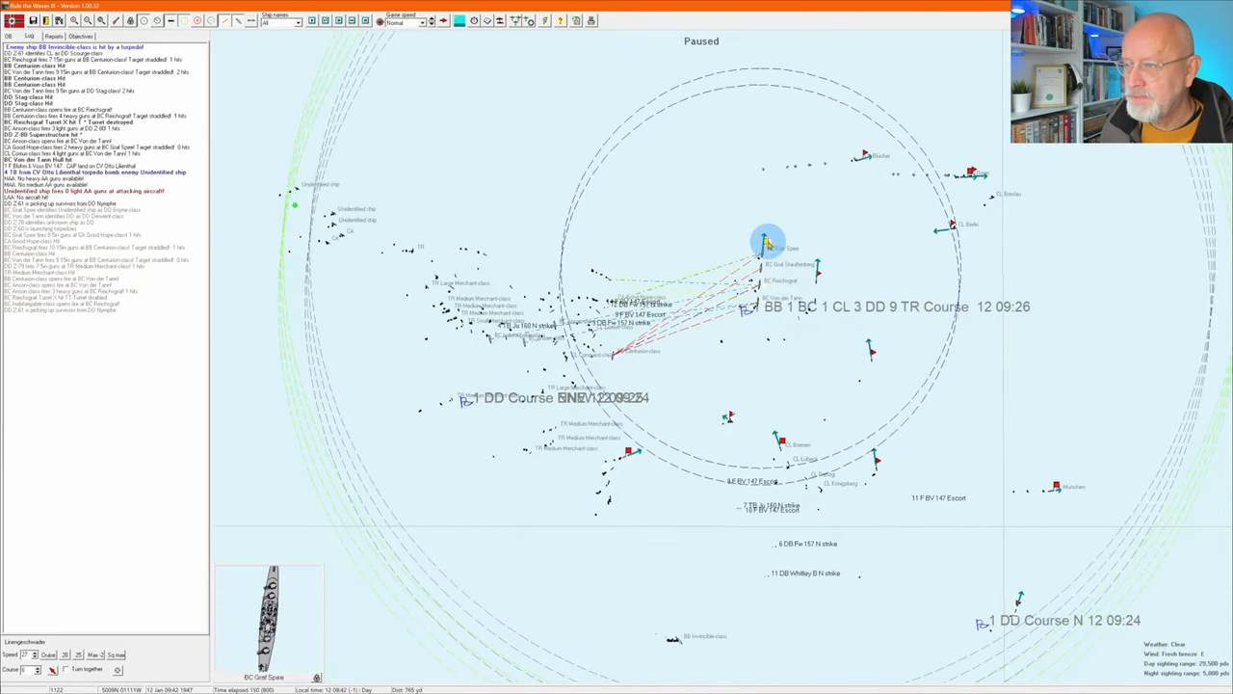
- Review and close the Graf Spee division's orders unchanged, then dismiss the enemy torpedo-hit report
{"action": "left_click", "coordinate": [755, 240]}
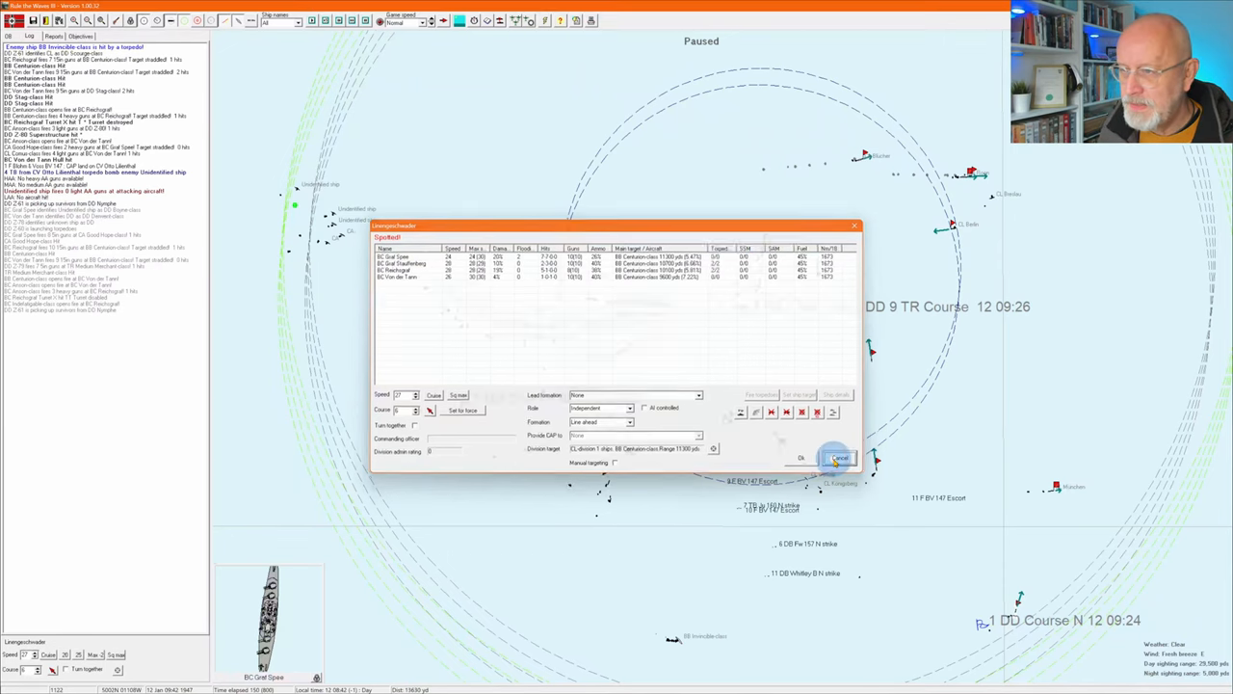
{"action": "left_click", "coordinate": [836, 459]}
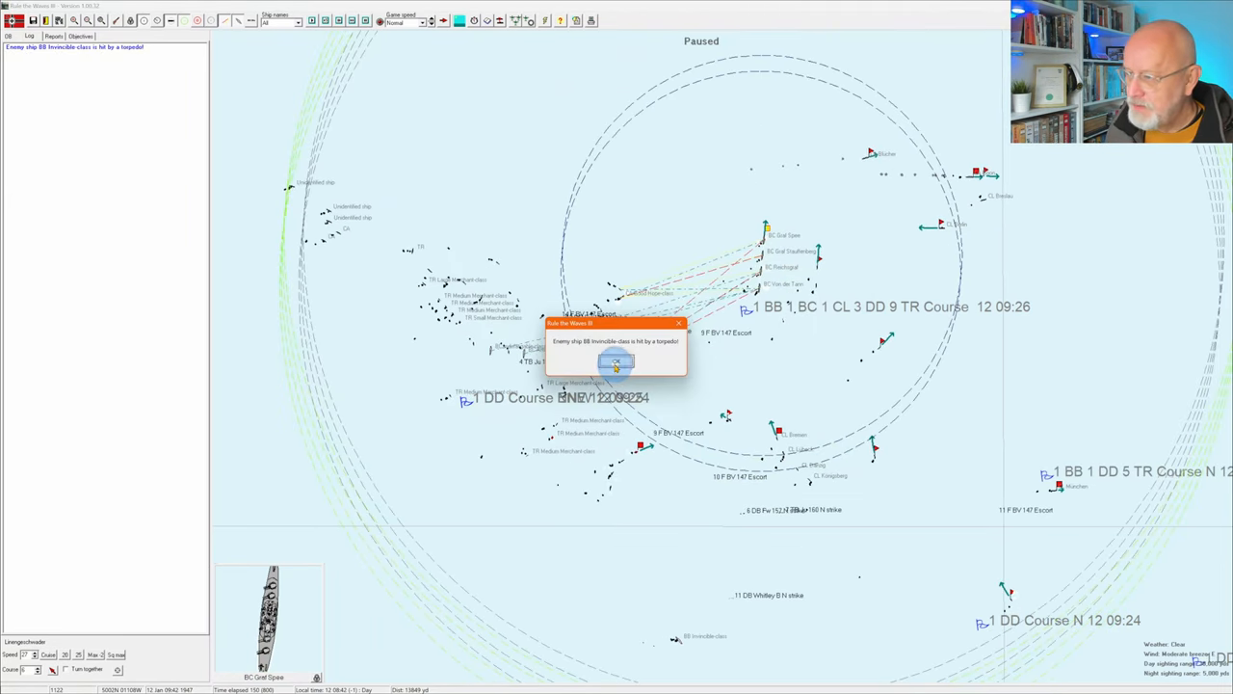
{"action": "left_click", "coordinate": [614, 363]}
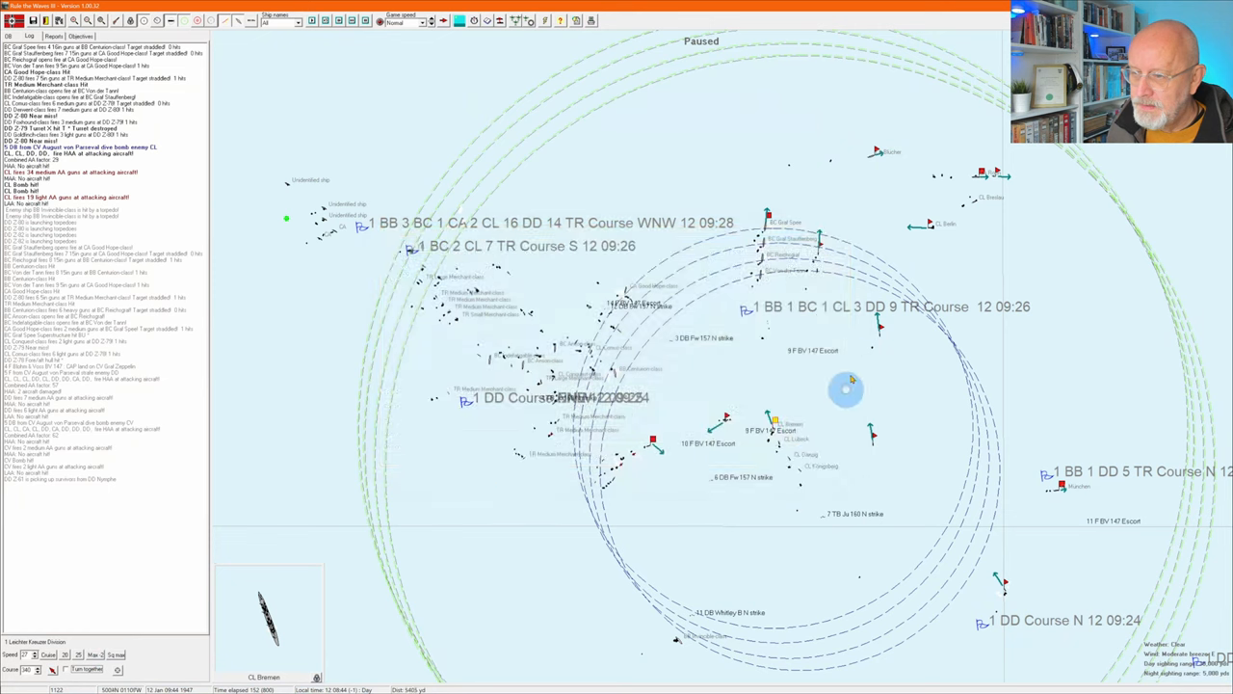
- Issue a manoeuvre order to the Bremen light cruiser division from its division window
{"action": "left_click", "coordinate": [653, 445]}
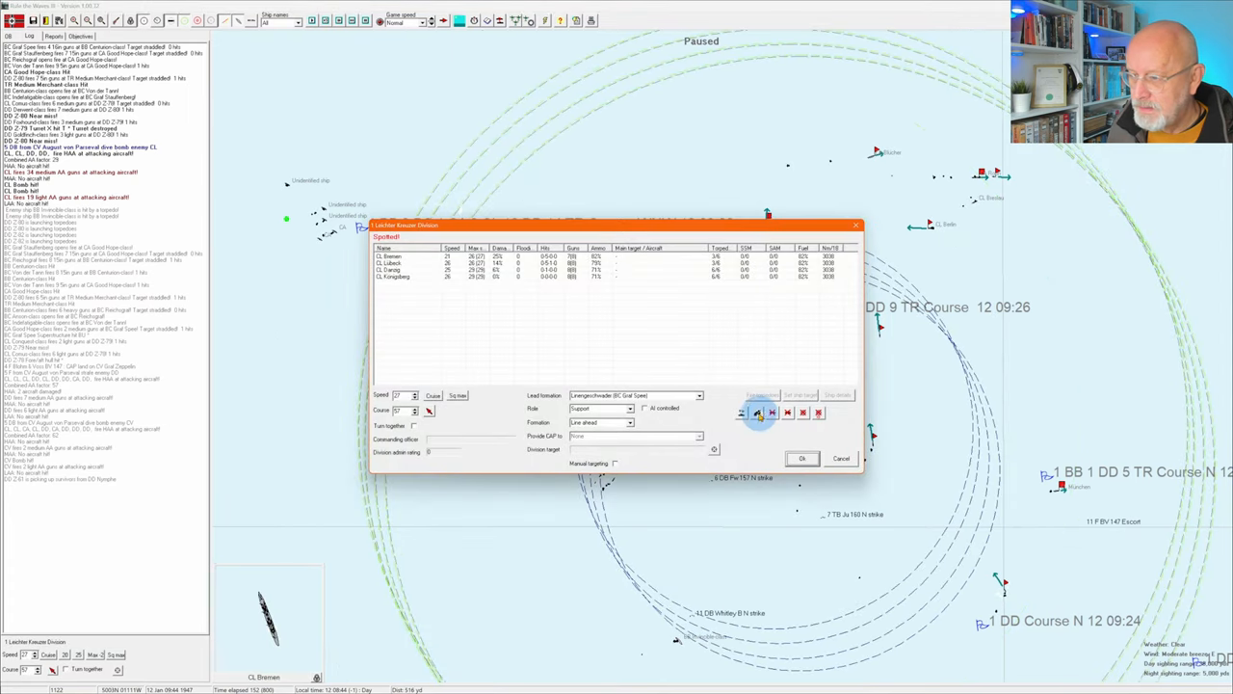
{"action": "left_click", "coordinate": [802, 458]}
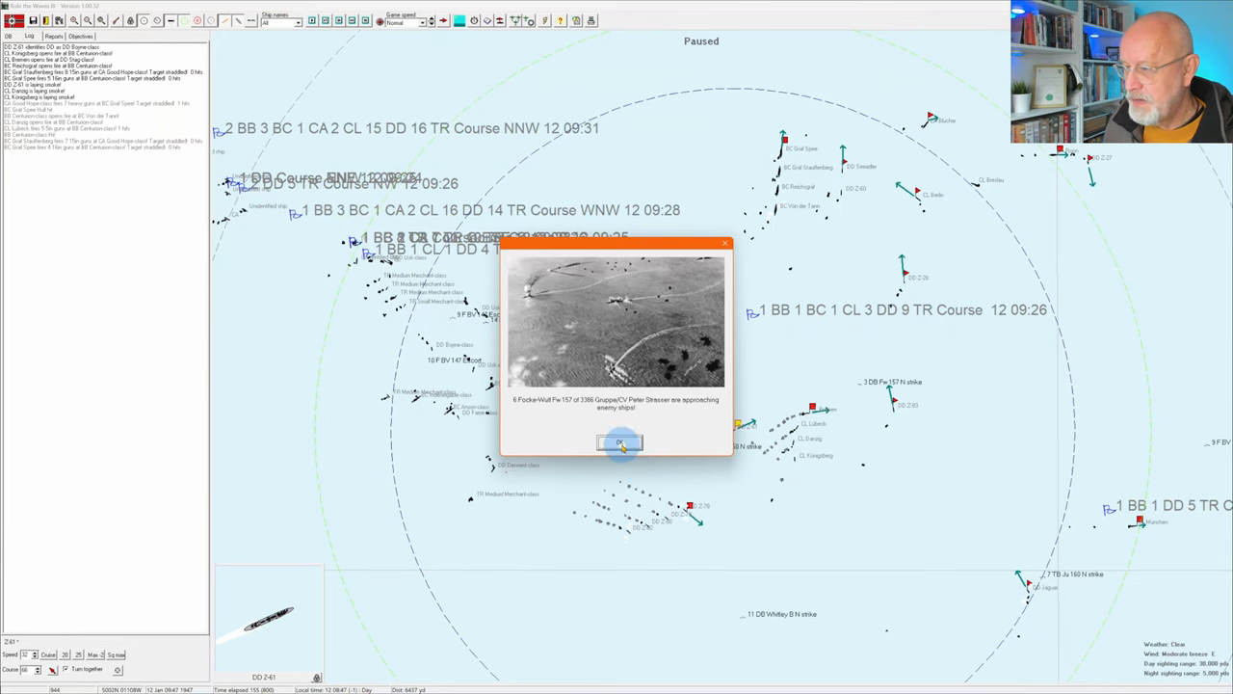
- Dismiss the aircraft approach report and close the Graf Spee division's orders unchanged
{"action": "left_click", "coordinate": [620, 441]}
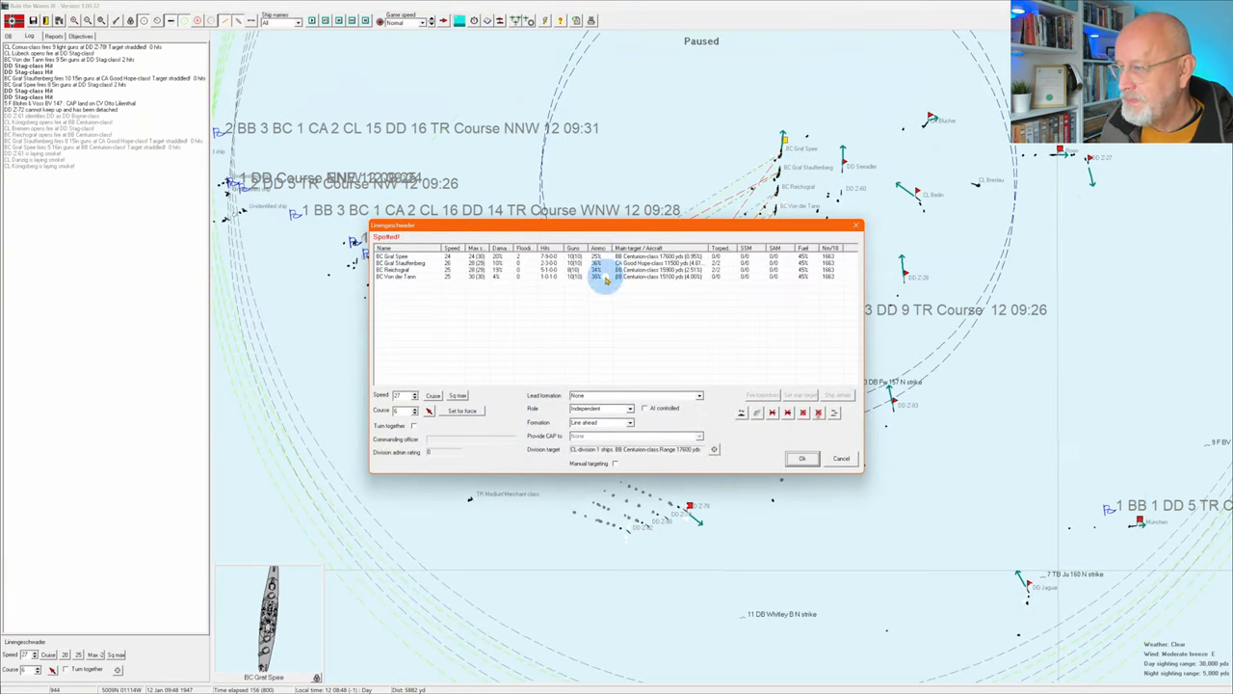
{"action": "mouse_move", "coordinate": [840, 459]}
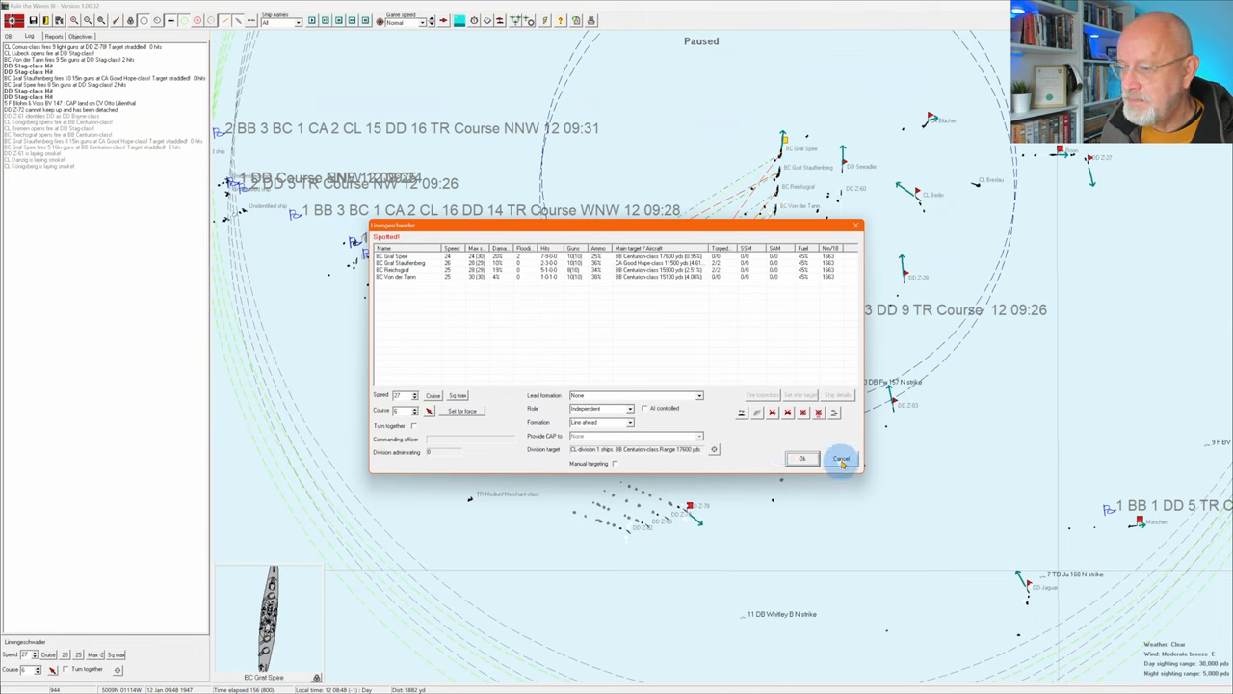
{"action": "left_click", "coordinate": [840, 459]}
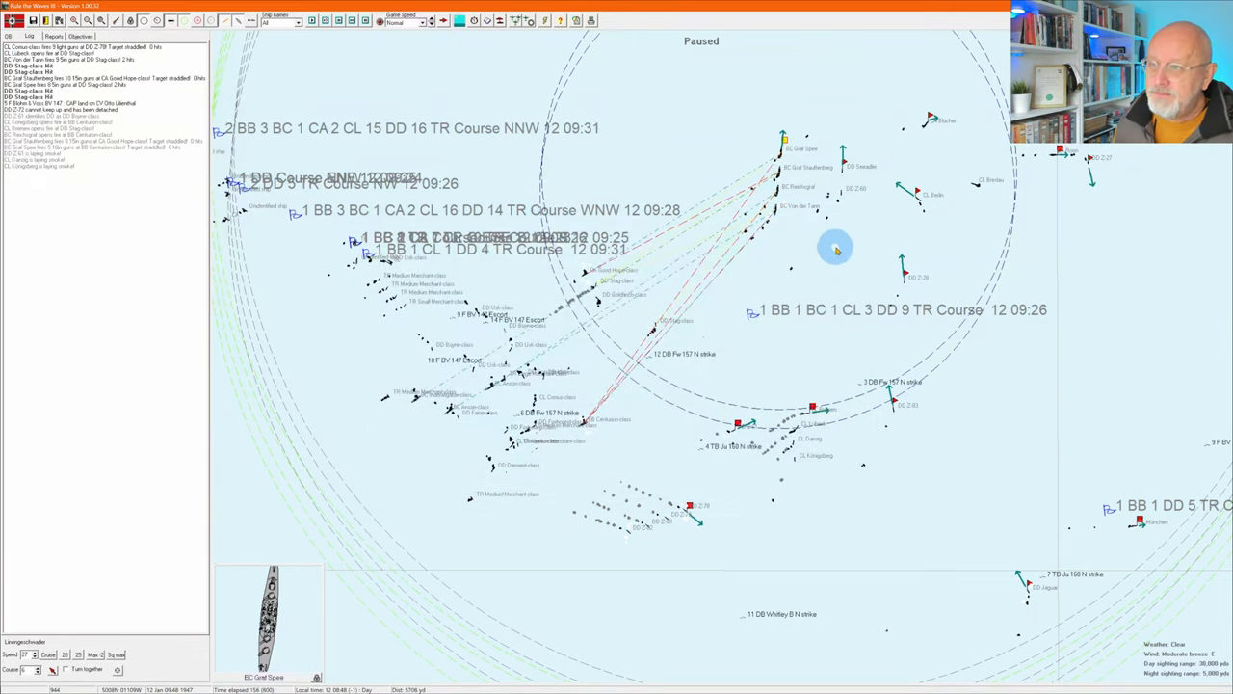
{"action": "mouse_move", "coordinate": [840, 245]}
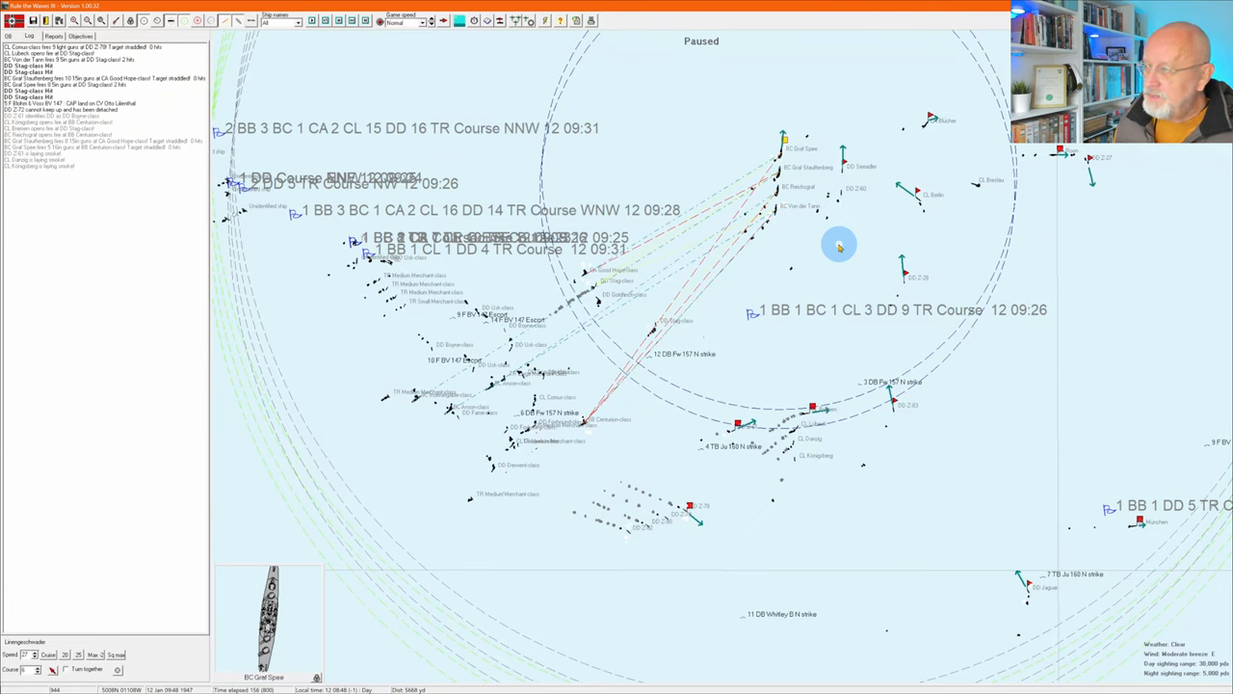
{"action": "mouse_move", "coordinate": [214, 100]}
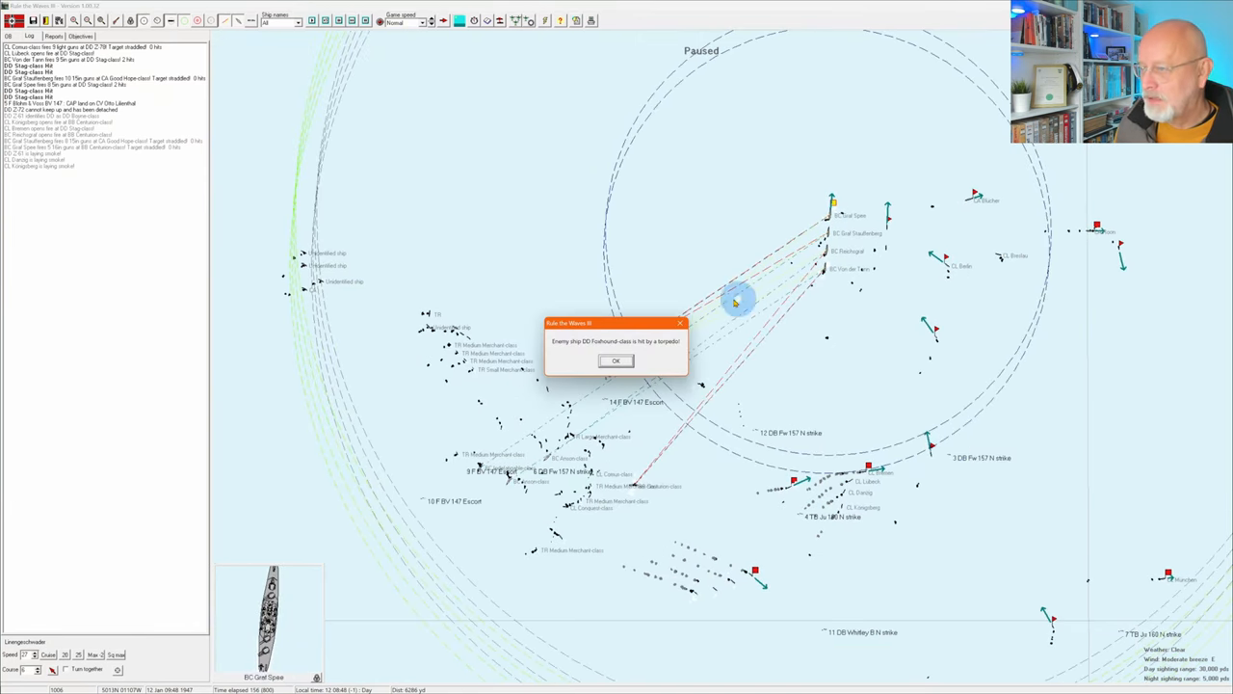
- Dismiss the successive enemy, merchant and cruiser torpedo-hit reports, aircraft warnings and flotation damage report
{"action": "left_click", "coordinate": [613, 363]}
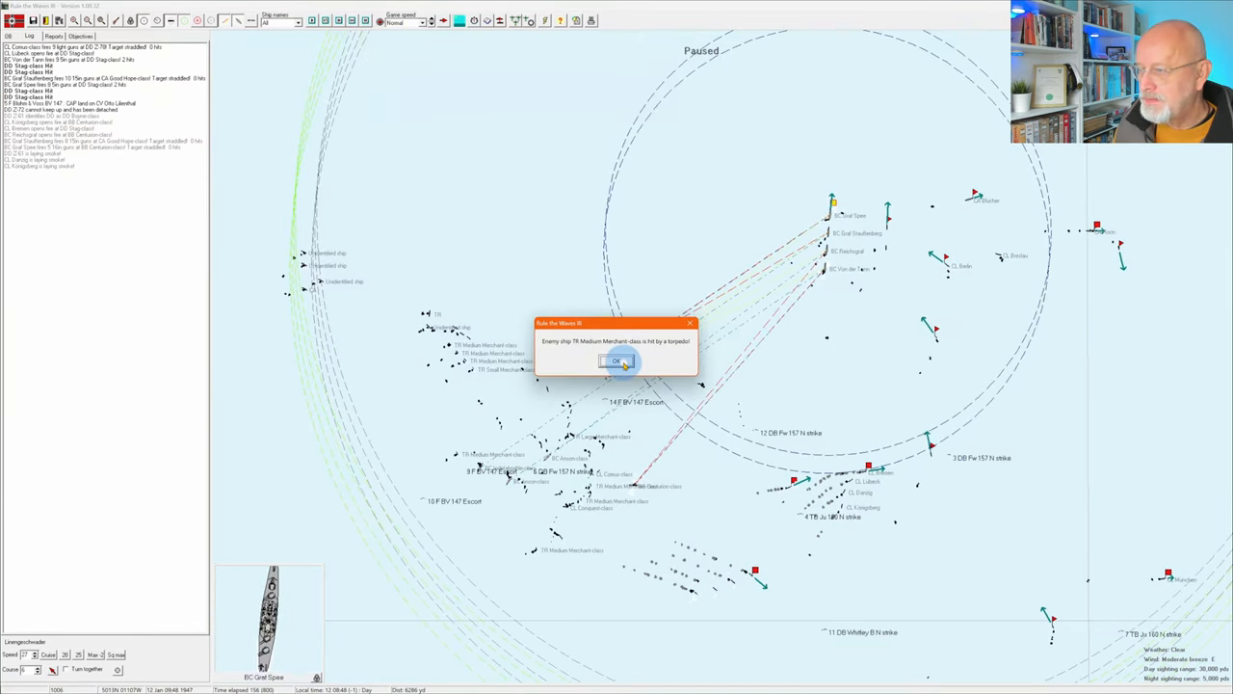
{"action": "left_click", "coordinate": [612, 362]}
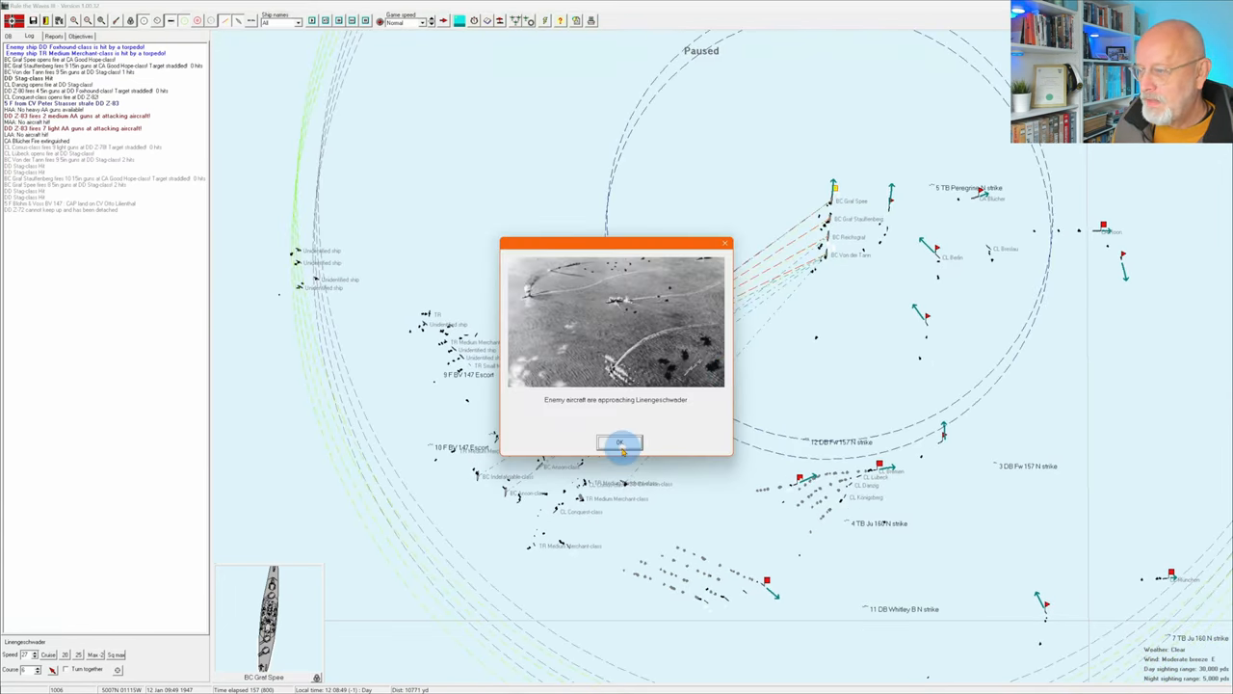
{"action": "left_click", "coordinate": [622, 441]}
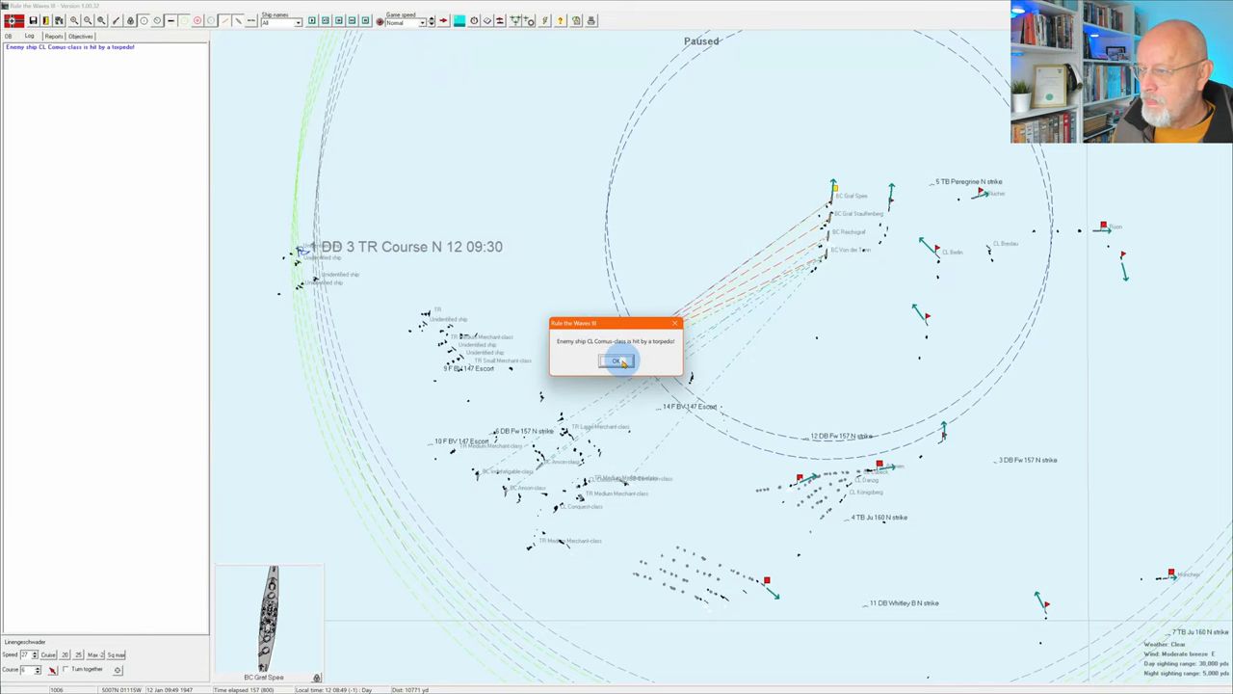
{"action": "left_click", "coordinate": [613, 362]}
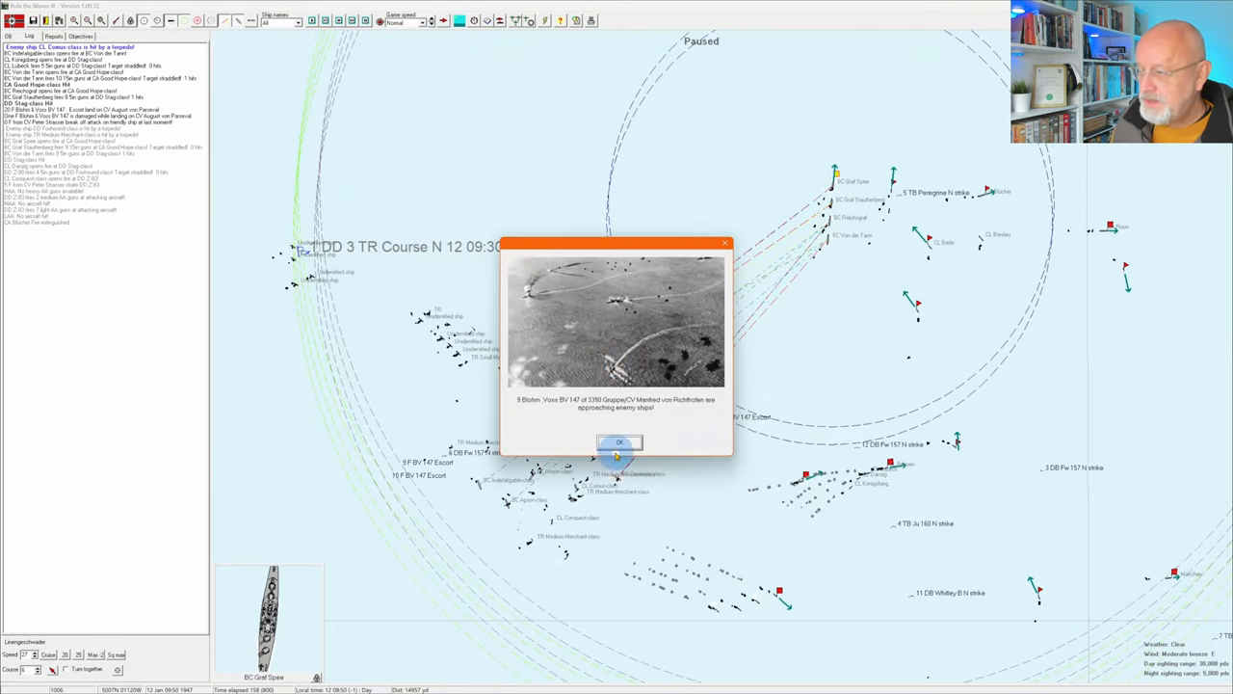
{"action": "left_click", "coordinate": [620, 441]}
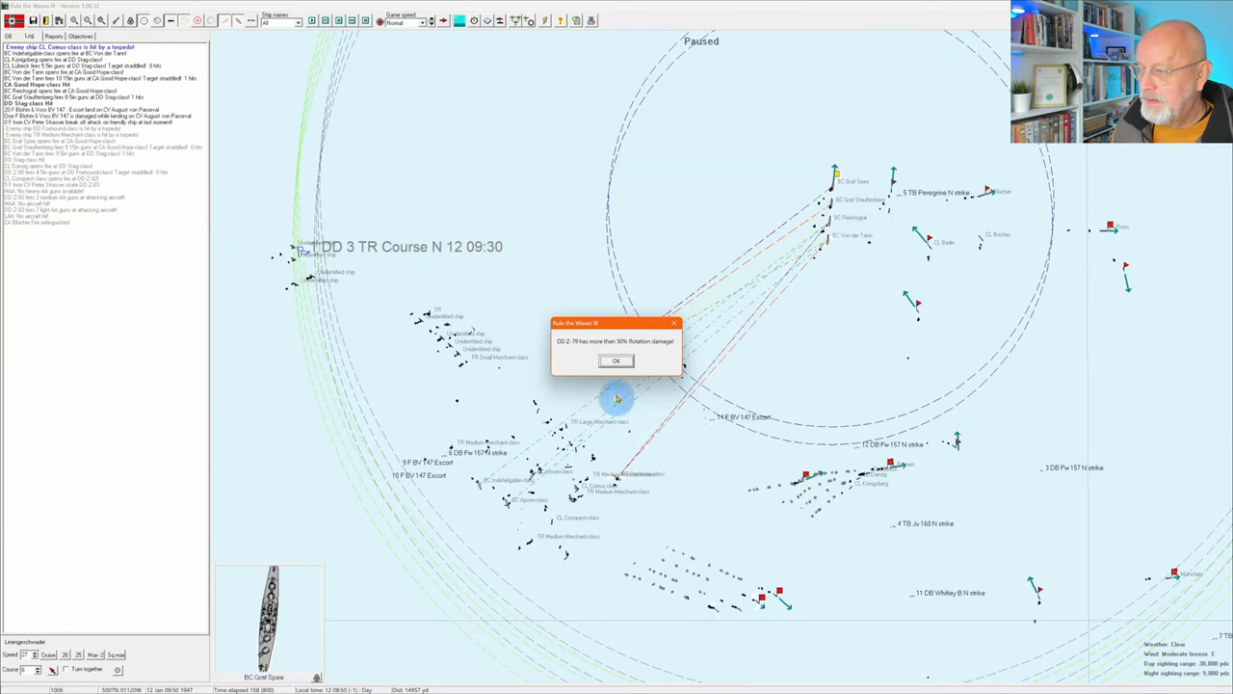
{"action": "left_click", "coordinate": [617, 361]}
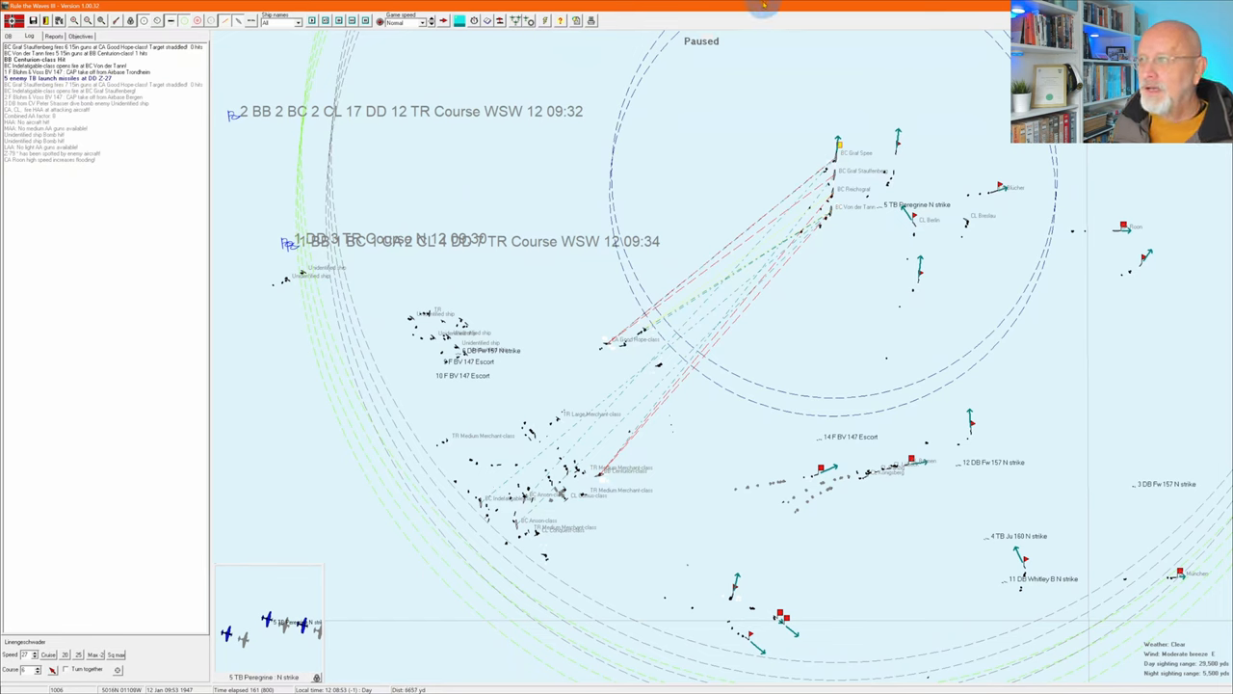
{"action": "left_click", "coordinate": [535, 23]}
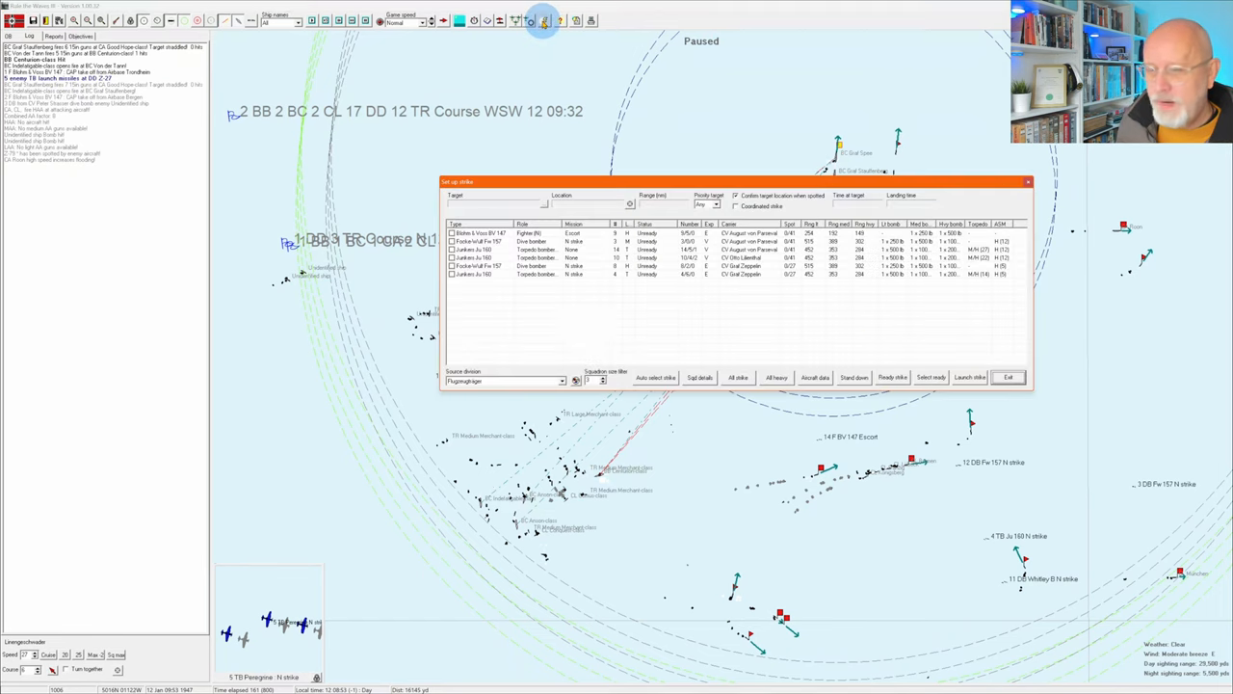
{"action": "mouse_move", "coordinate": [655, 293]}
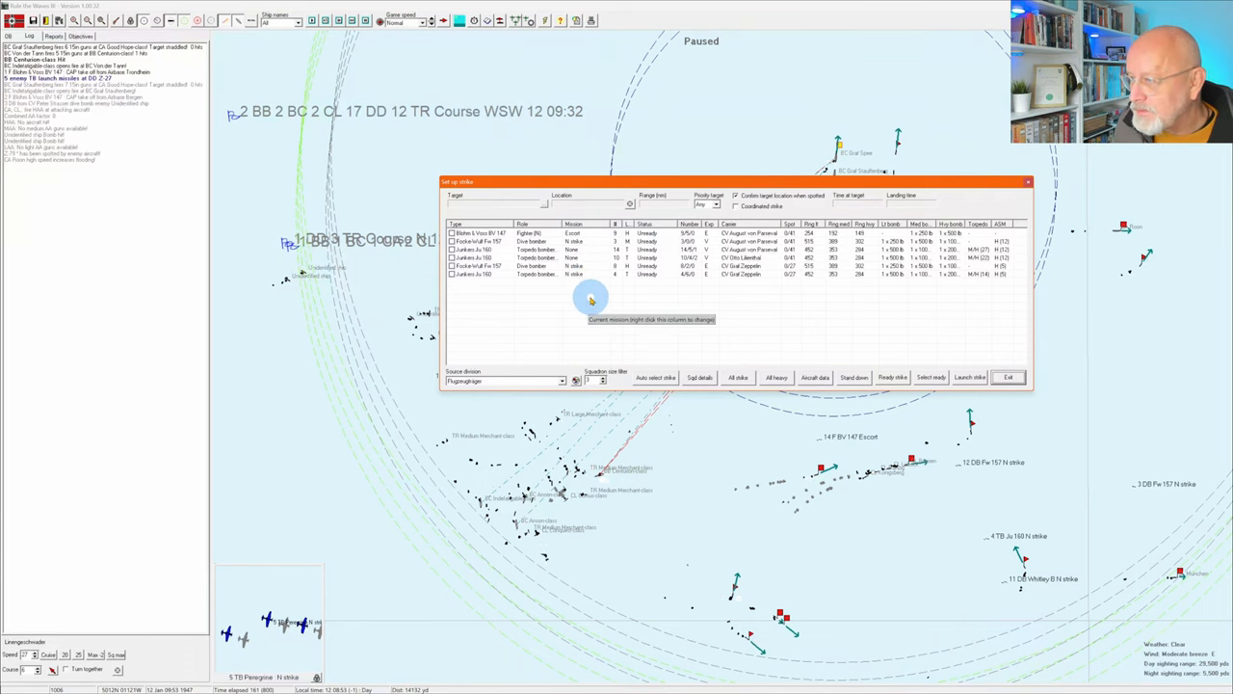
{"action": "mouse_move", "coordinate": [851, 326]}
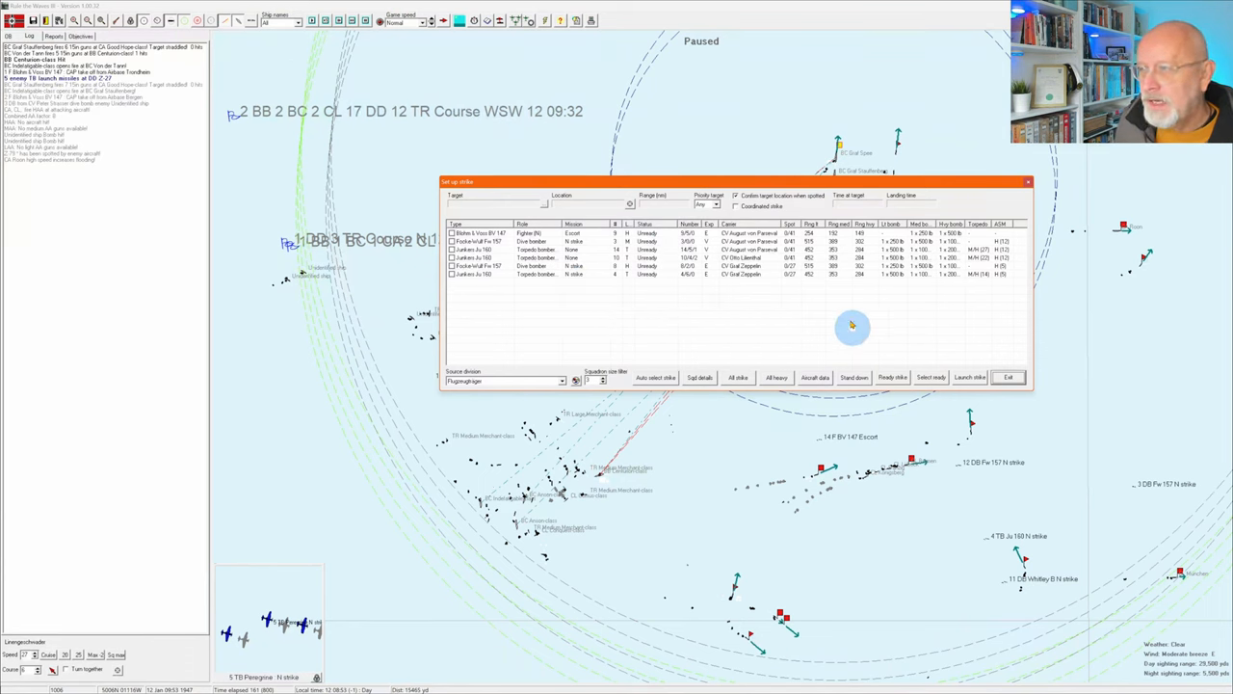
{"action": "left_click", "coordinate": [1007, 375]}
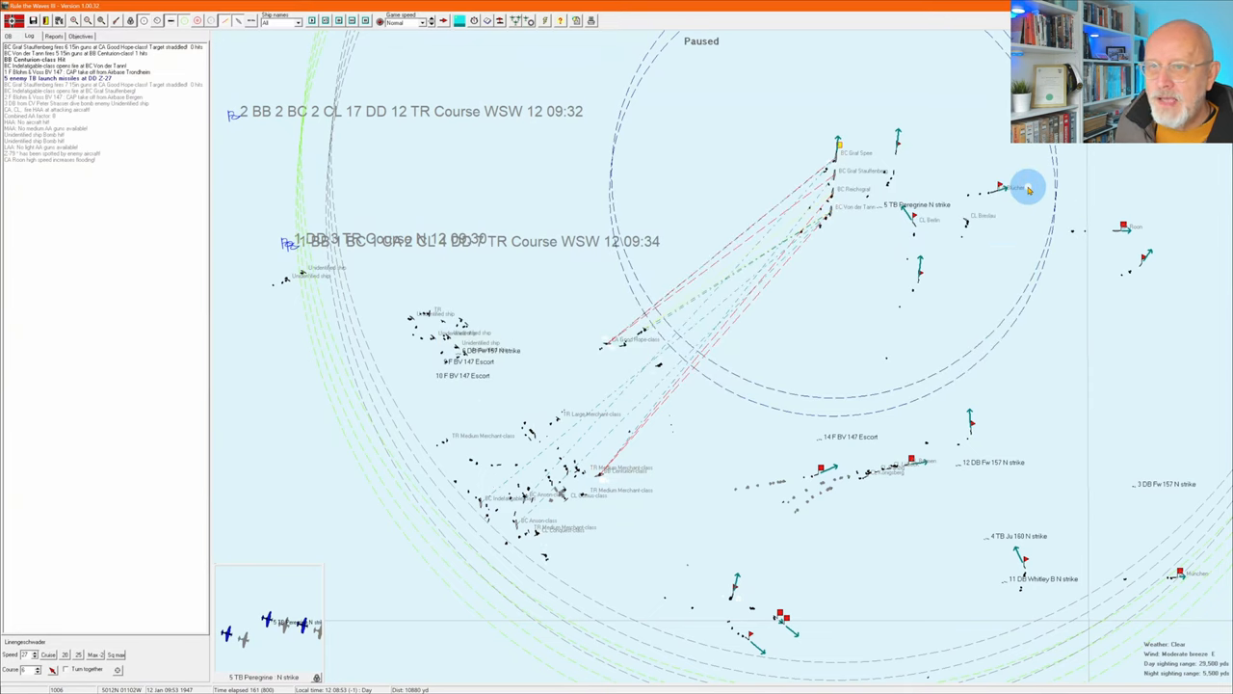